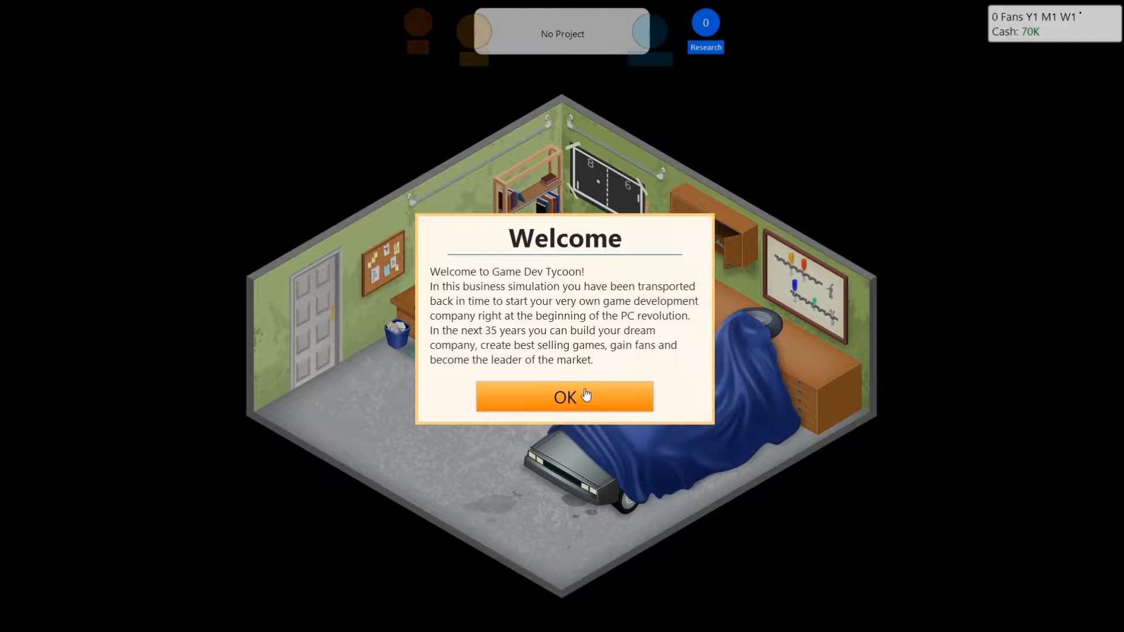
{"action": "mouse_move", "coordinate": [618, 388]}
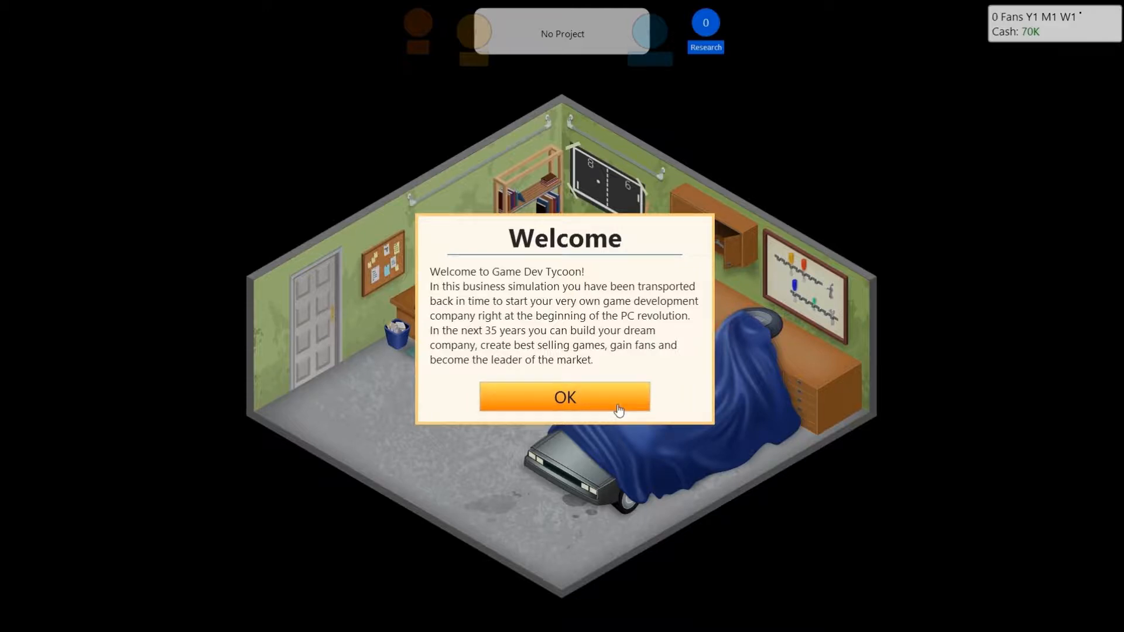
Step: Acknowledge both welcome messages to reach the Company Details form
{"action": "left_click", "coordinate": [565, 397]}
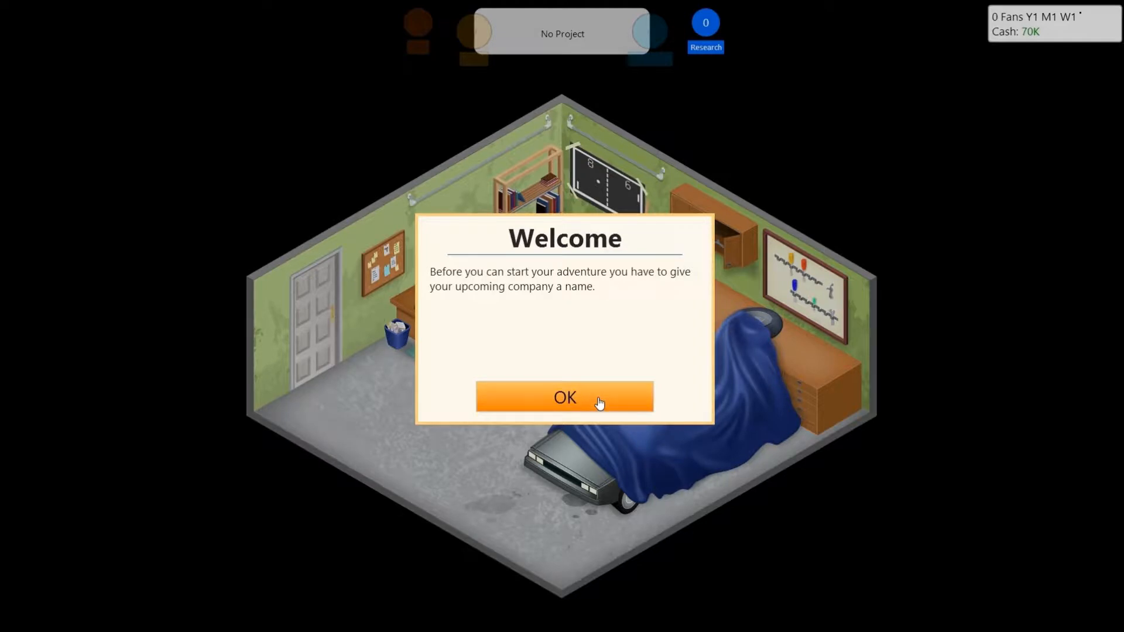
{"action": "left_click", "coordinate": [564, 396]}
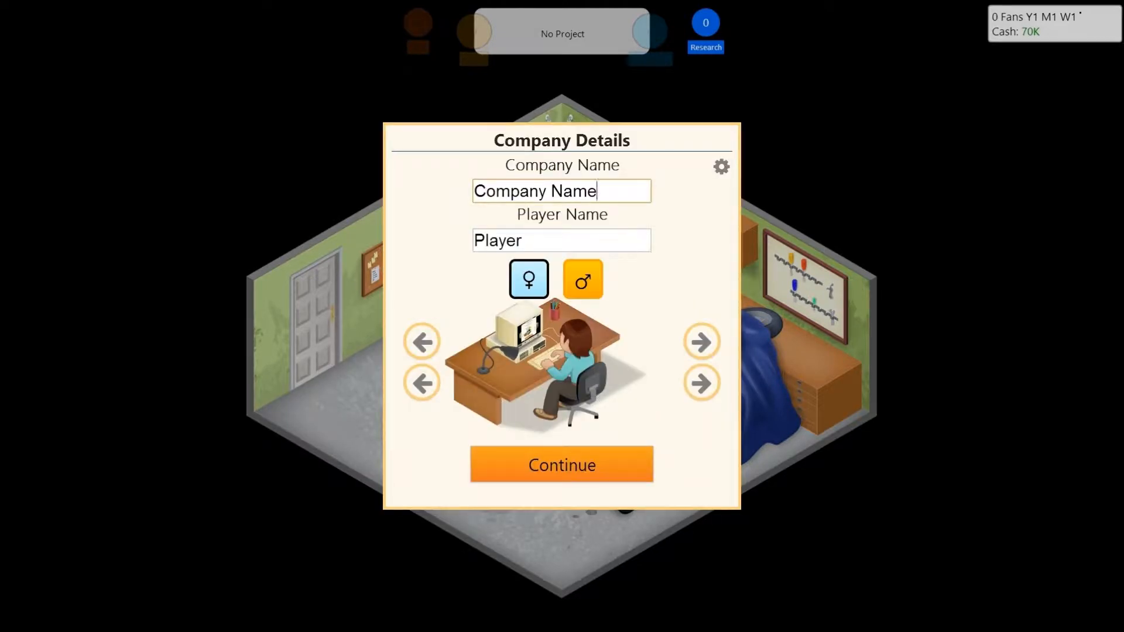
Step: Replace the default company name with Pixelated Gems
{"action": "left_click", "coordinate": [560, 191]}
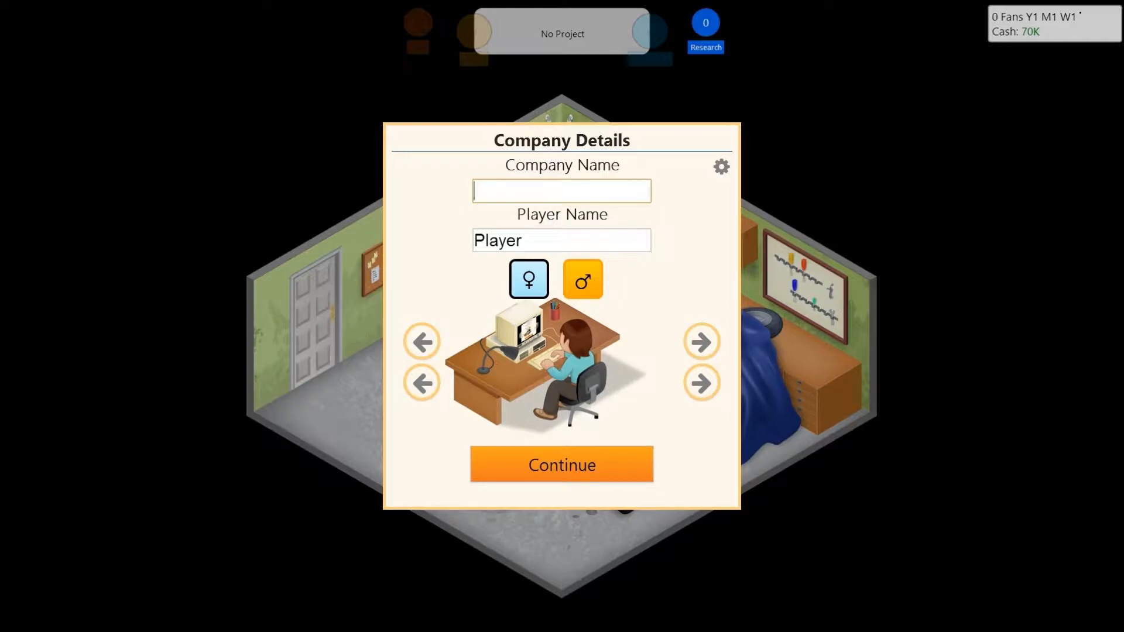
{"action": "type", "text": "Pixelated"}
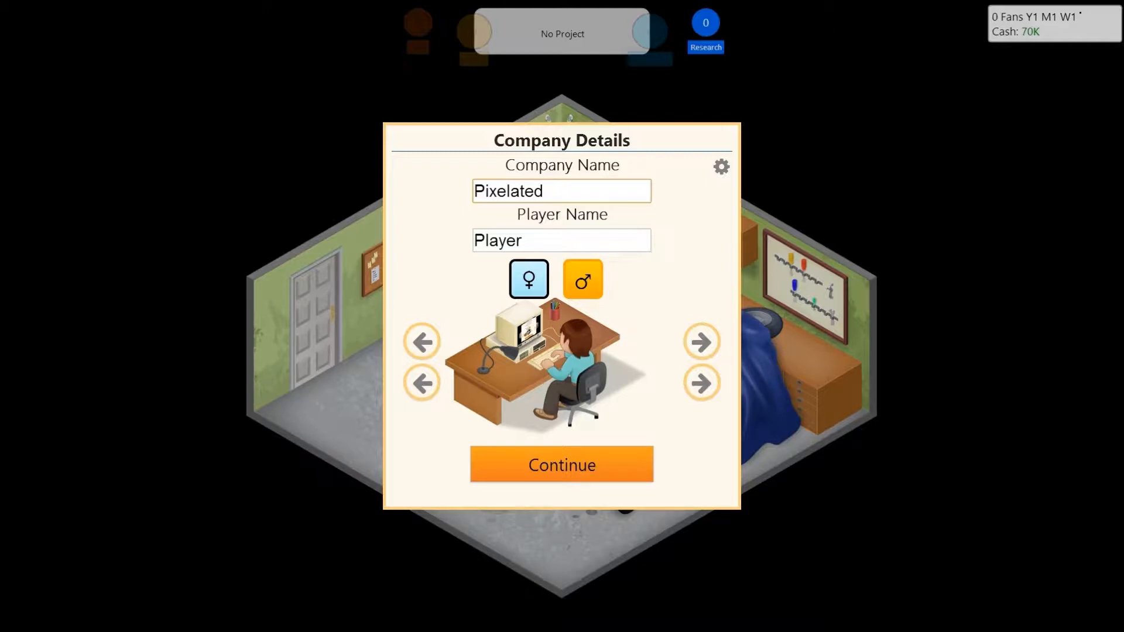
{"action": "type", "text": "Gems"}
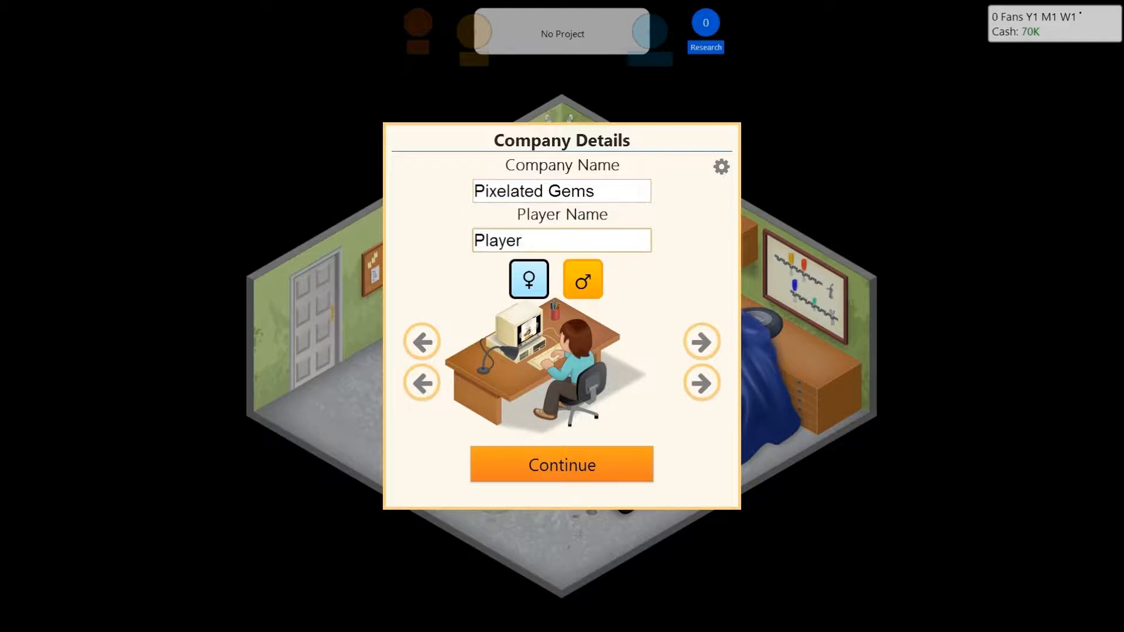
Step: Replace the default player name with Susan and make the character female, removing a stray F
{"action": "left_click", "coordinate": [561, 240]}
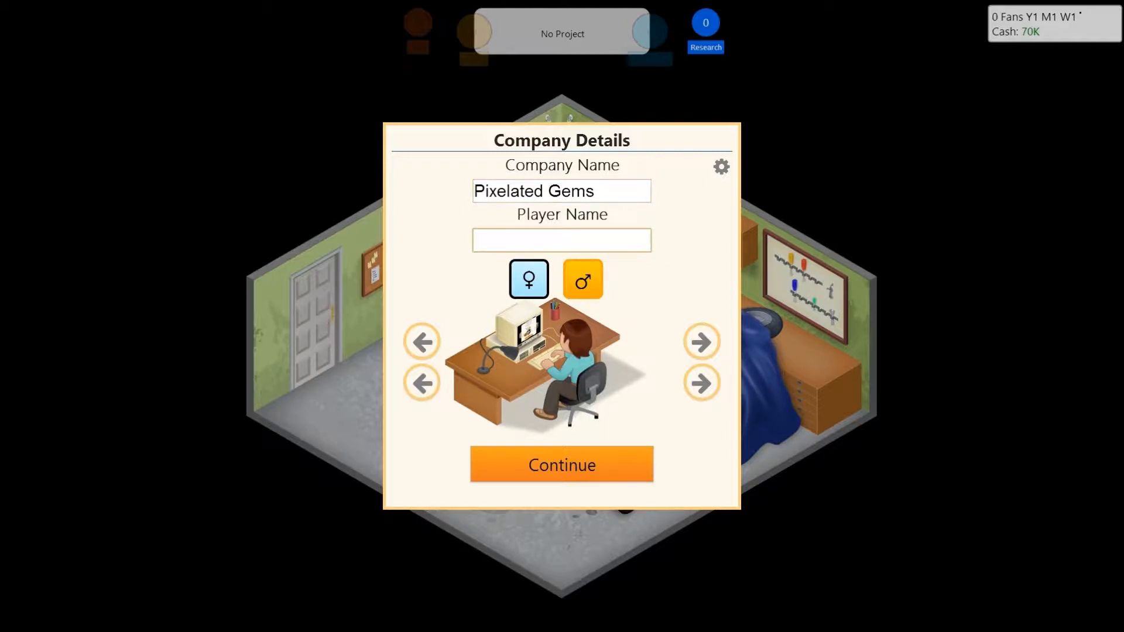
{"action": "left_click", "coordinate": [560, 240]}
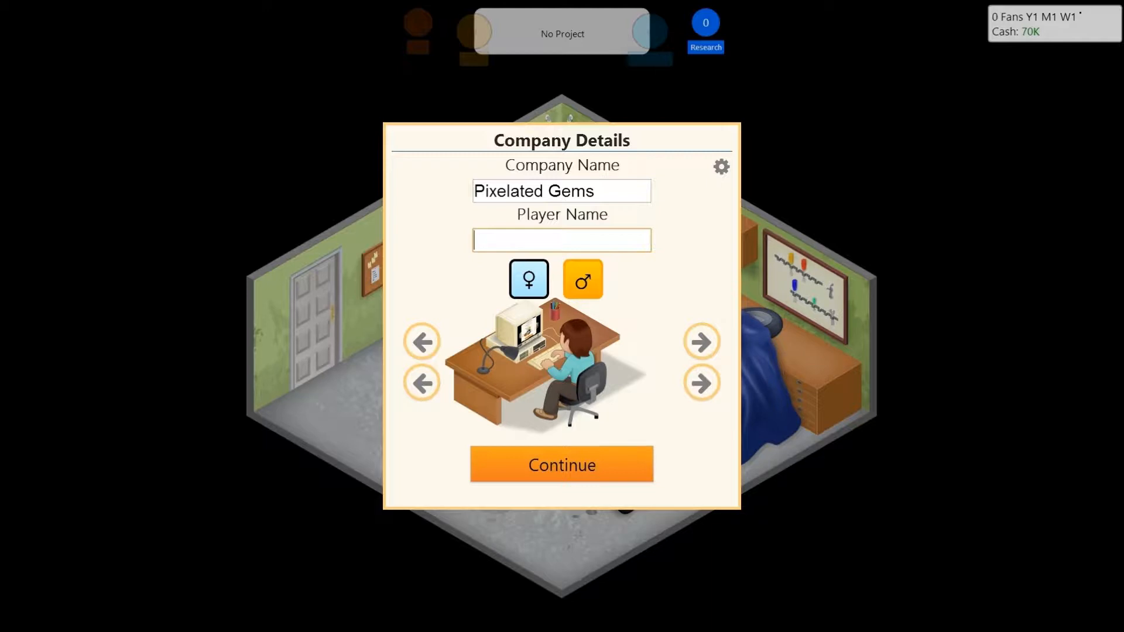
{"action": "left_click", "coordinate": [582, 279]}
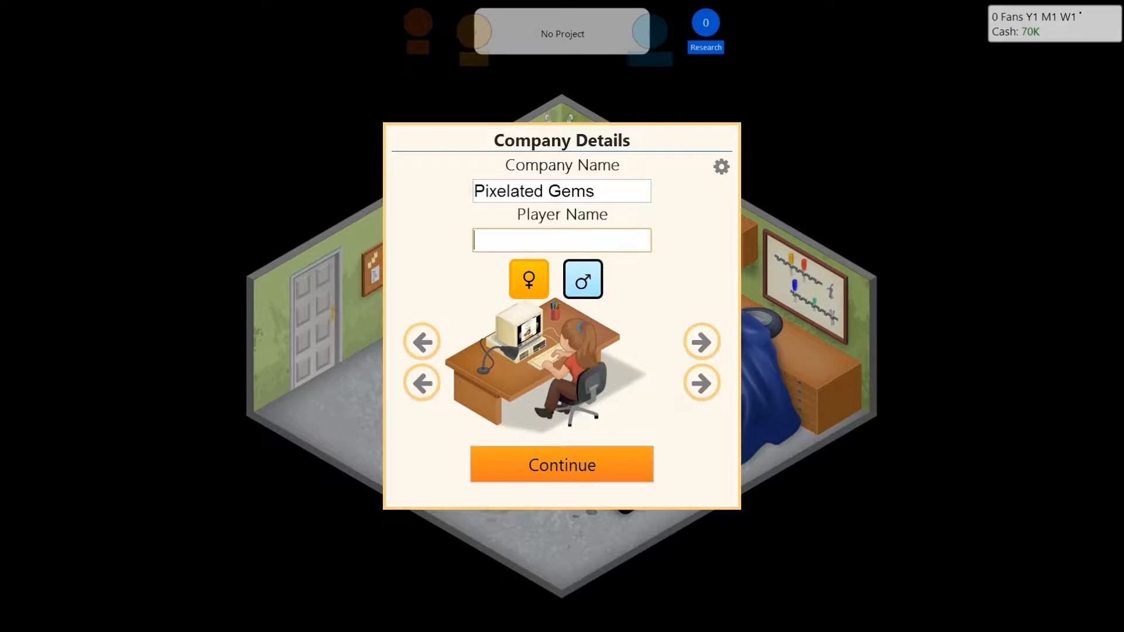
{"action": "type", "text": "Susa"}
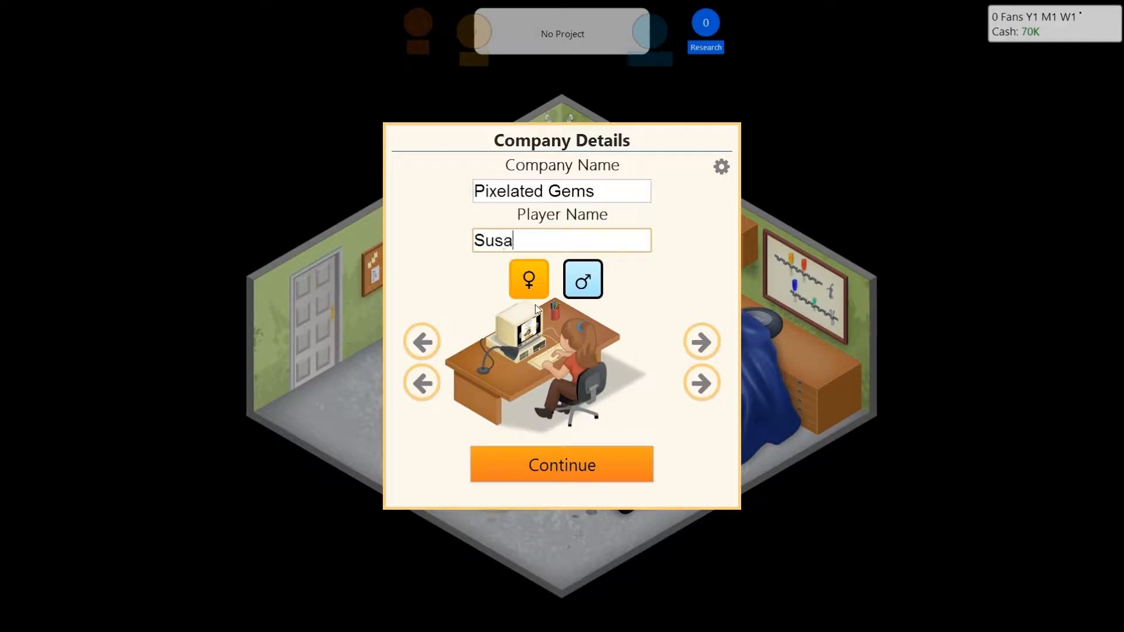
{"action": "type", "text": "n"}
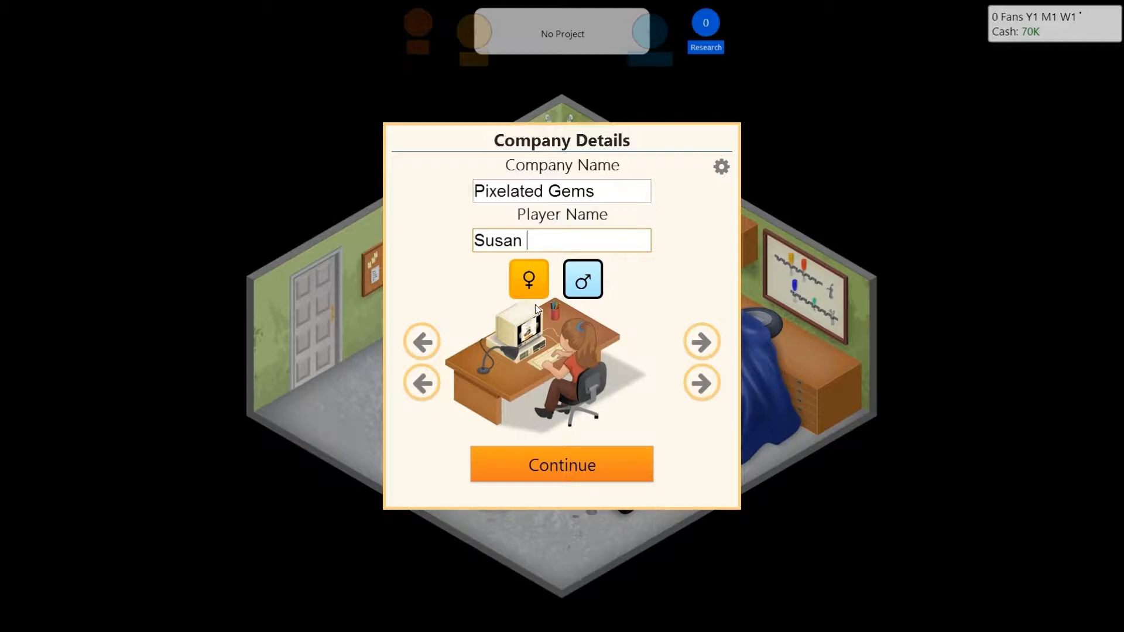
{"action": "type", "text": "F"}
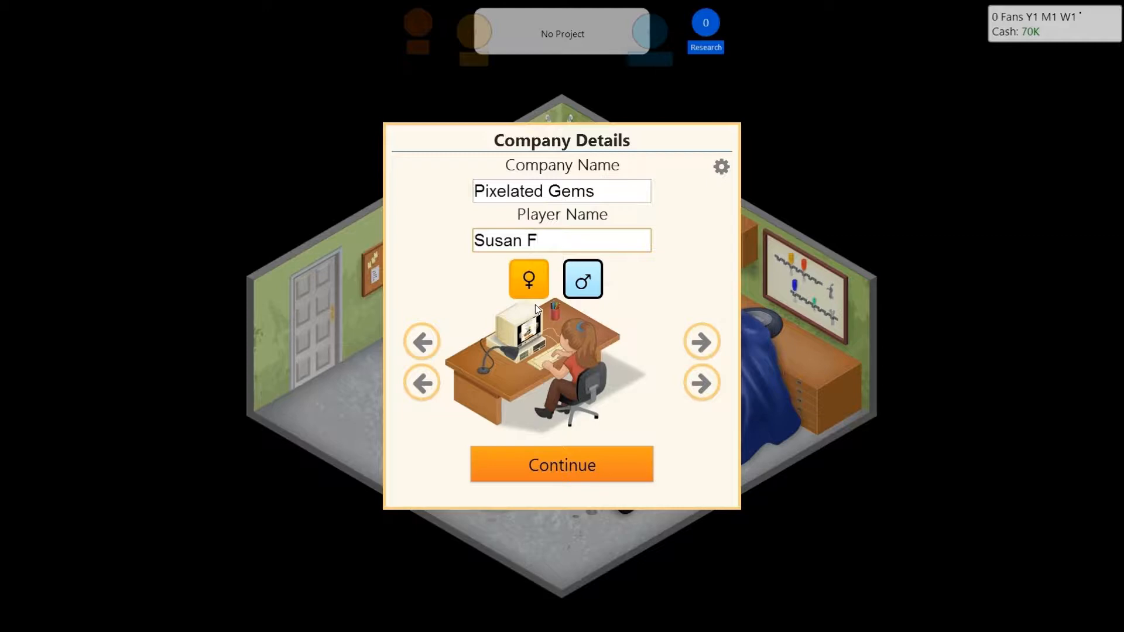
{"action": "key", "text": "BackSpace"}
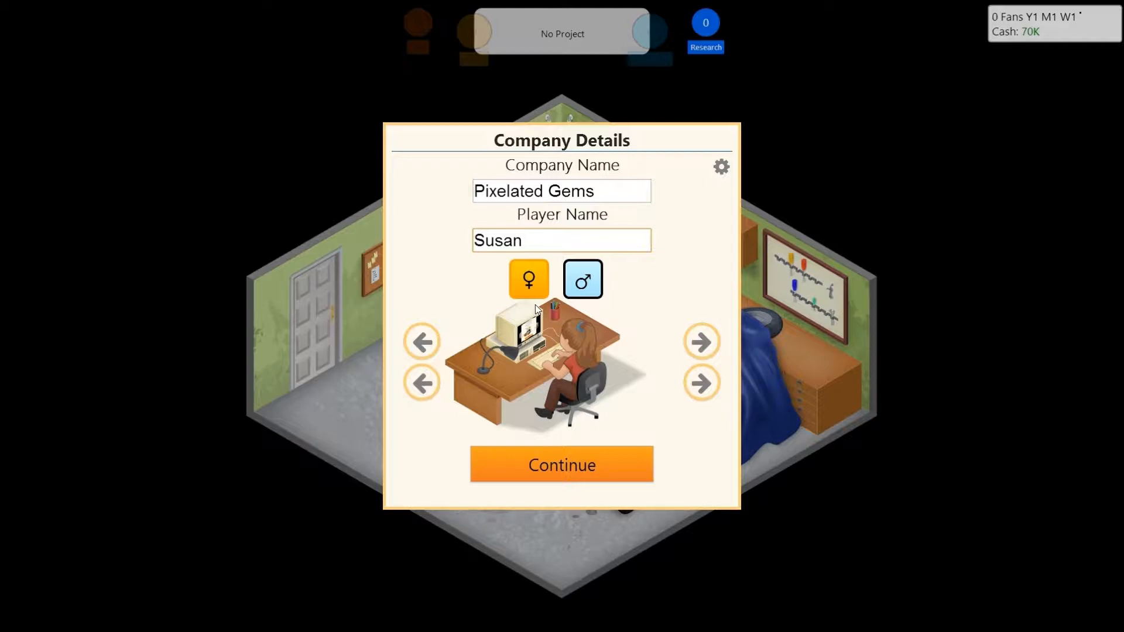
Step: Extend the player name with Juina and cycle the character's appearance twice
{"action": "left_click", "coordinate": [561, 240]}
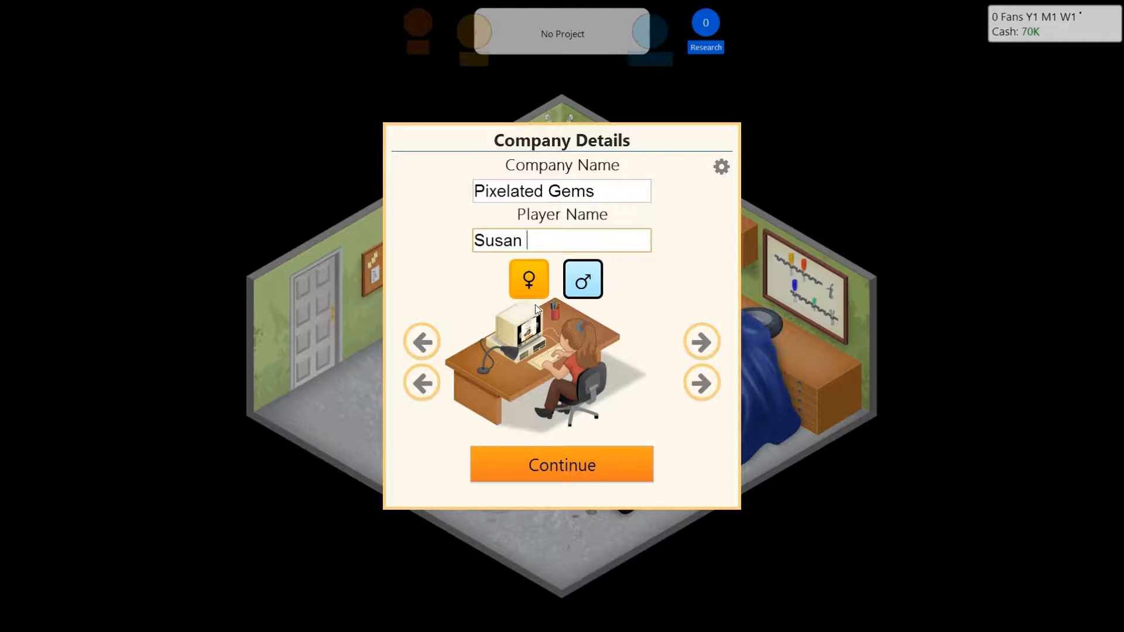
{"action": "type", "text": "J"}
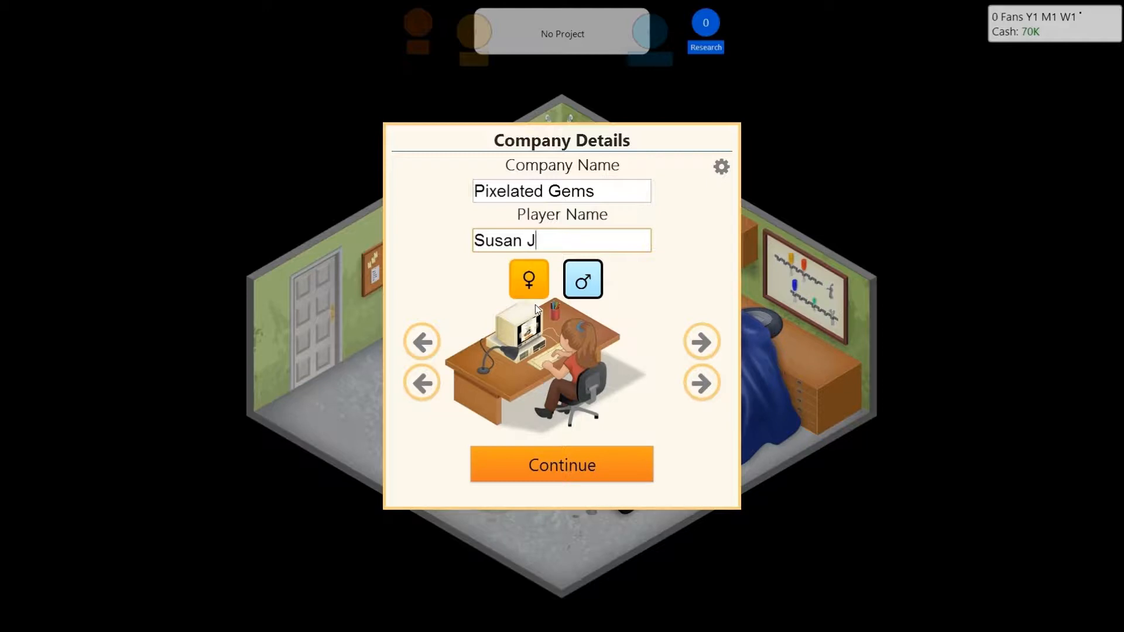
{"action": "type", "text": "ust"}
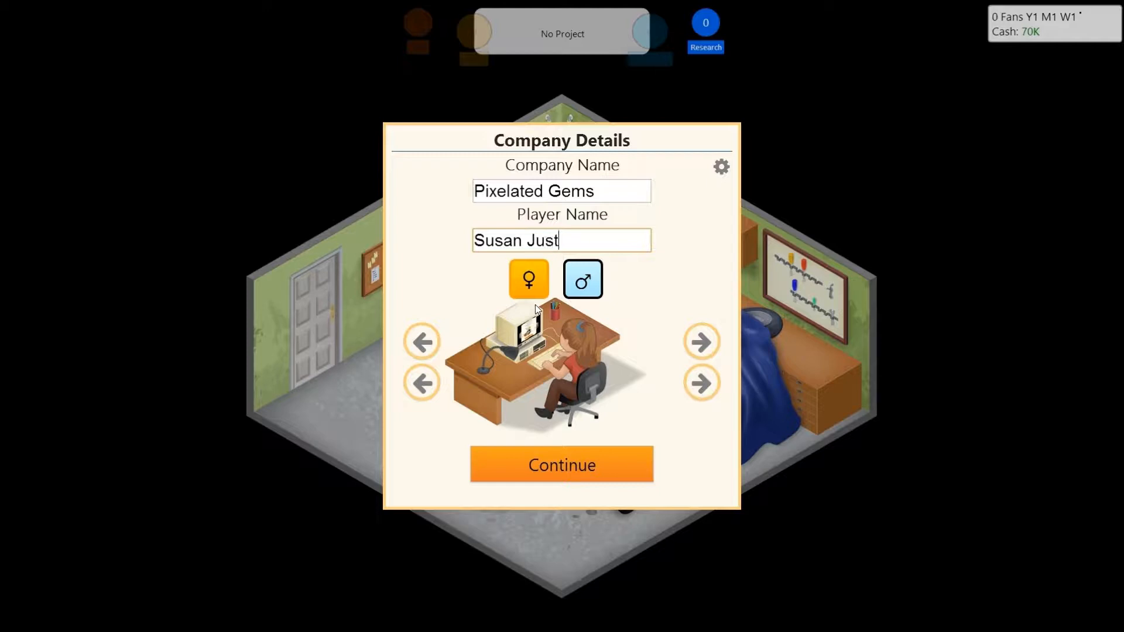
{"action": "type", "text": "ina"}
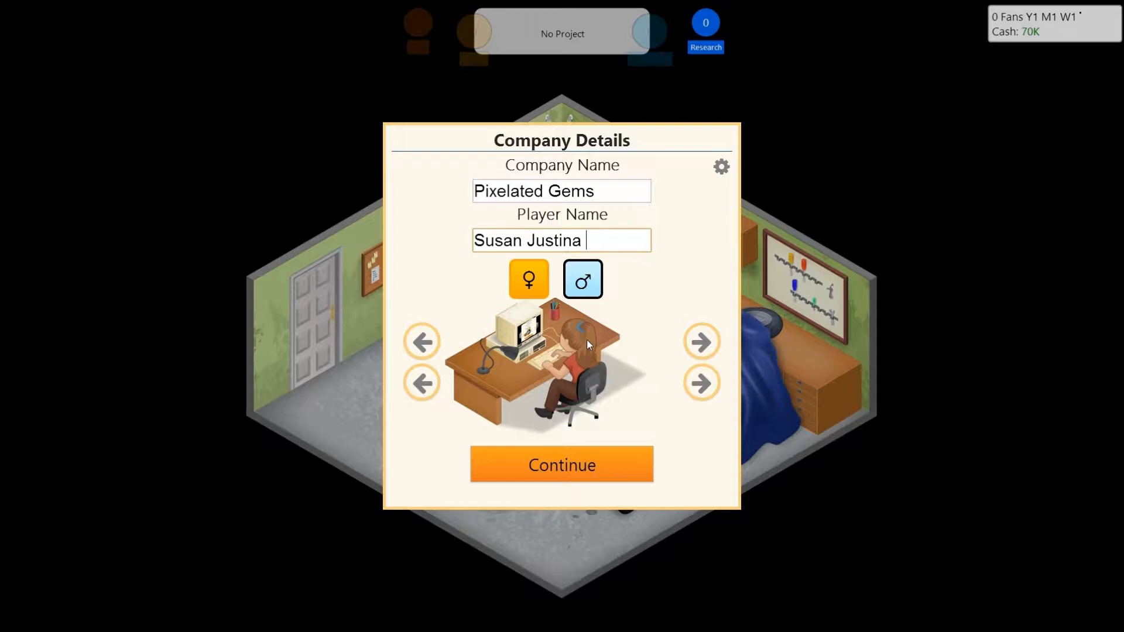
{"action": "type", "text": "Q"}
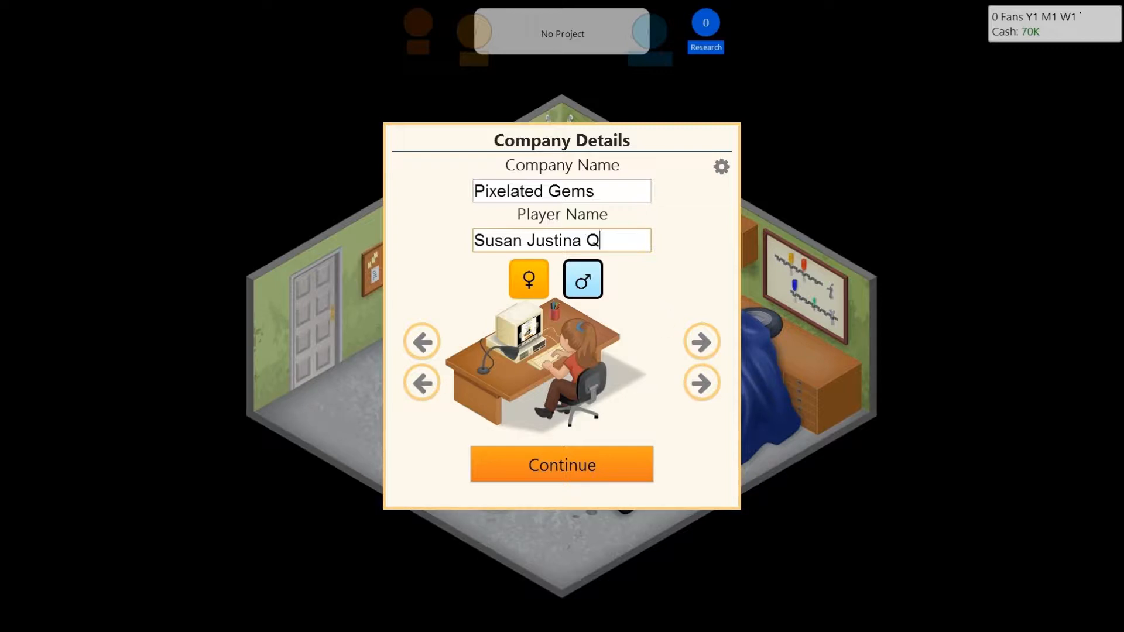
{"action": "key", "text": "Backspace"}
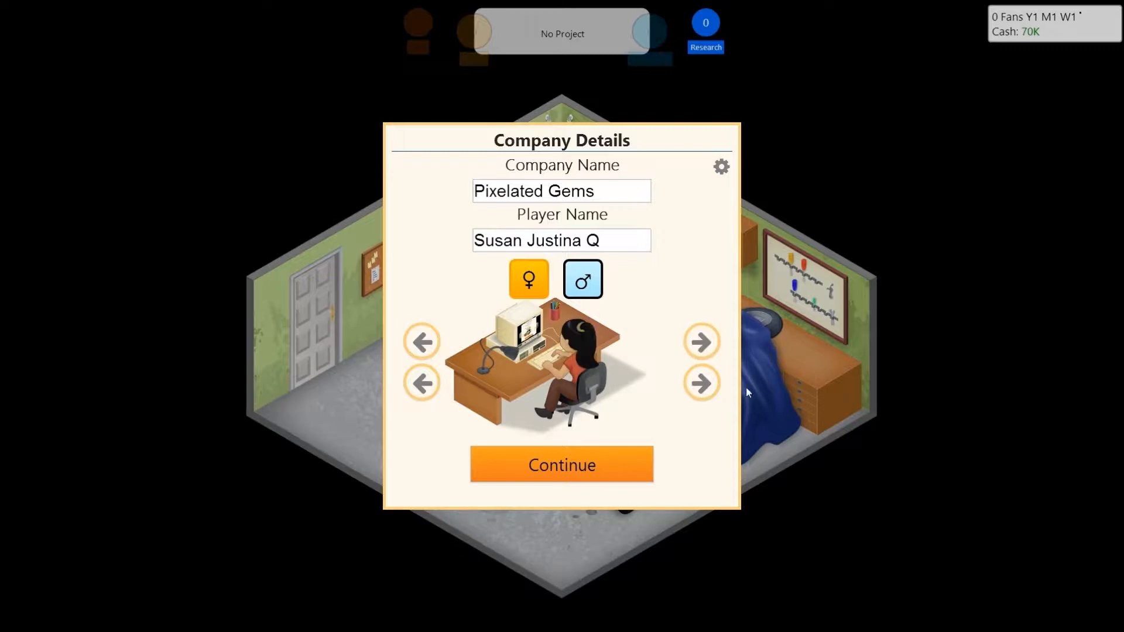
{"action": "left_click", "coordinate": [701, 383]}
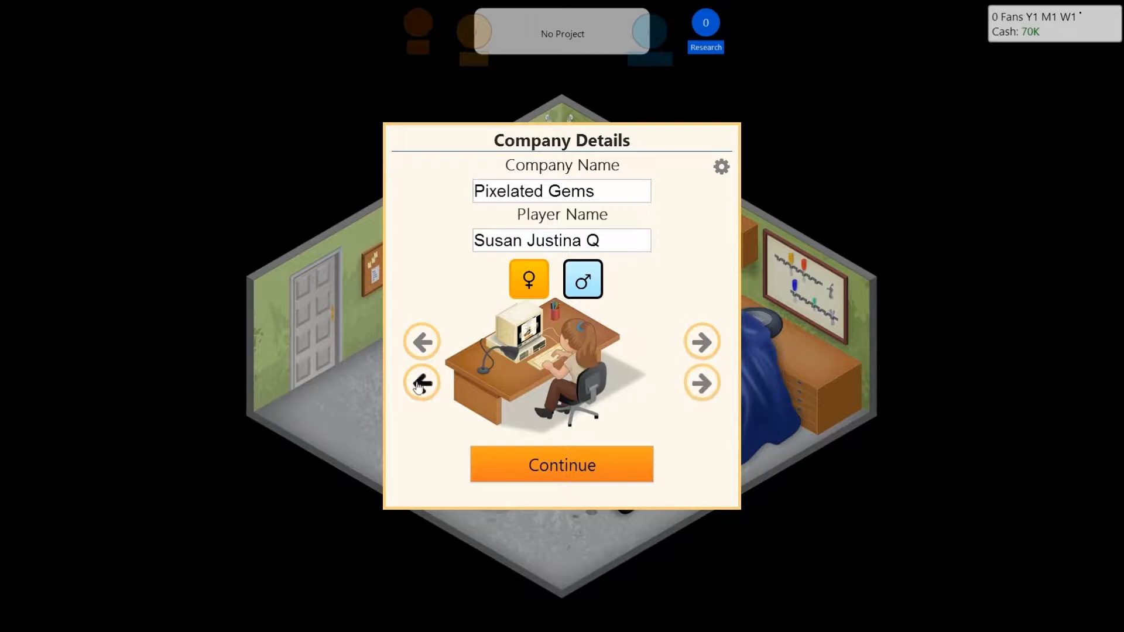
{"action": "left_click", "coordinate": [561, 465]}
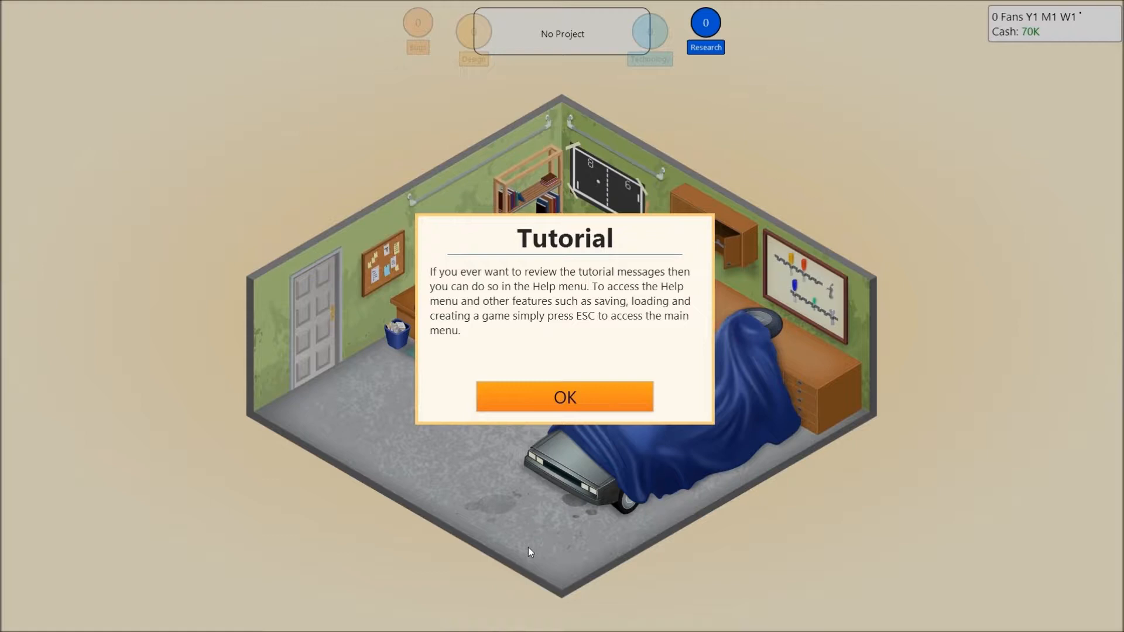
Step: Dismiss the opening tutorial and congratulations messages
{"action": "left_click", "coordinate": [564, 397]}
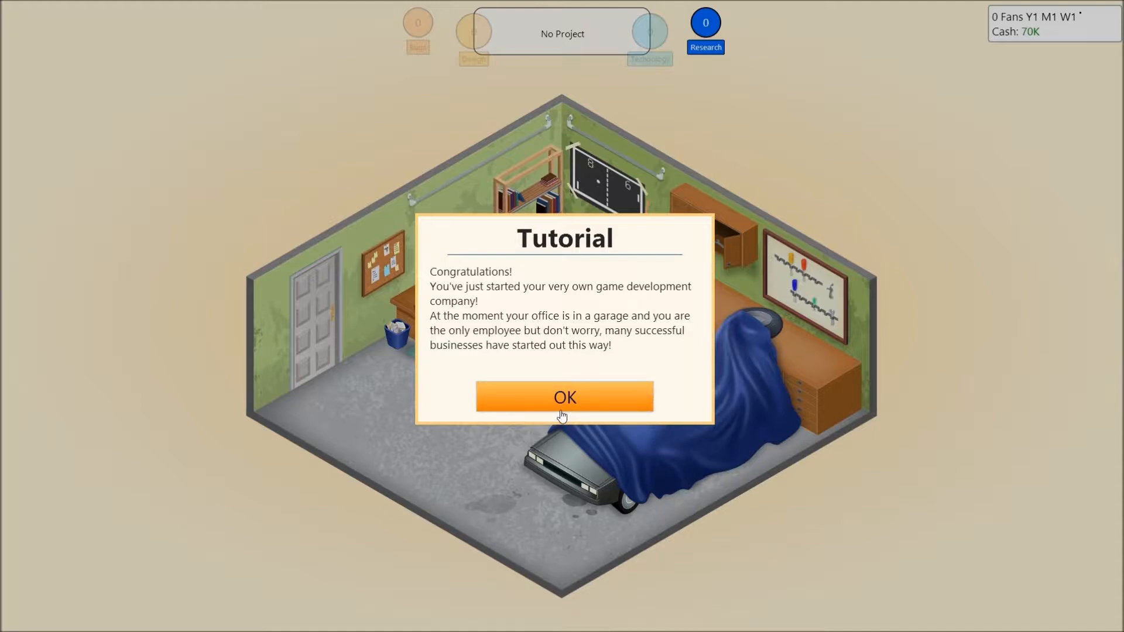
{"action": "left_click", "coordinate": [564, 397]}
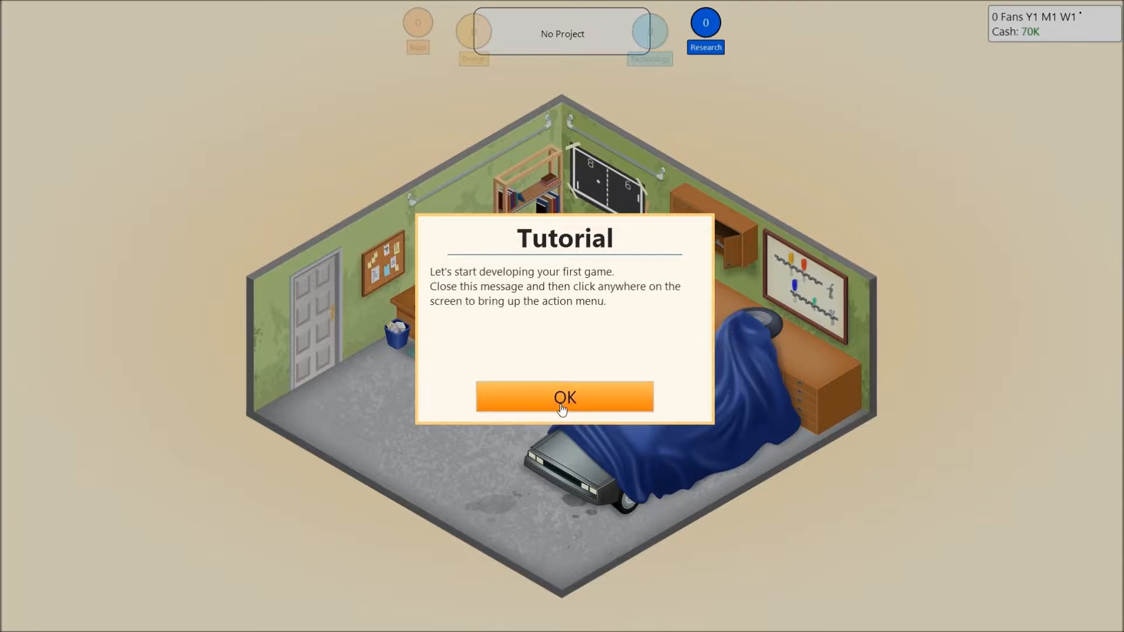
{"action": "left_click", "coordinate": [564, 397]}
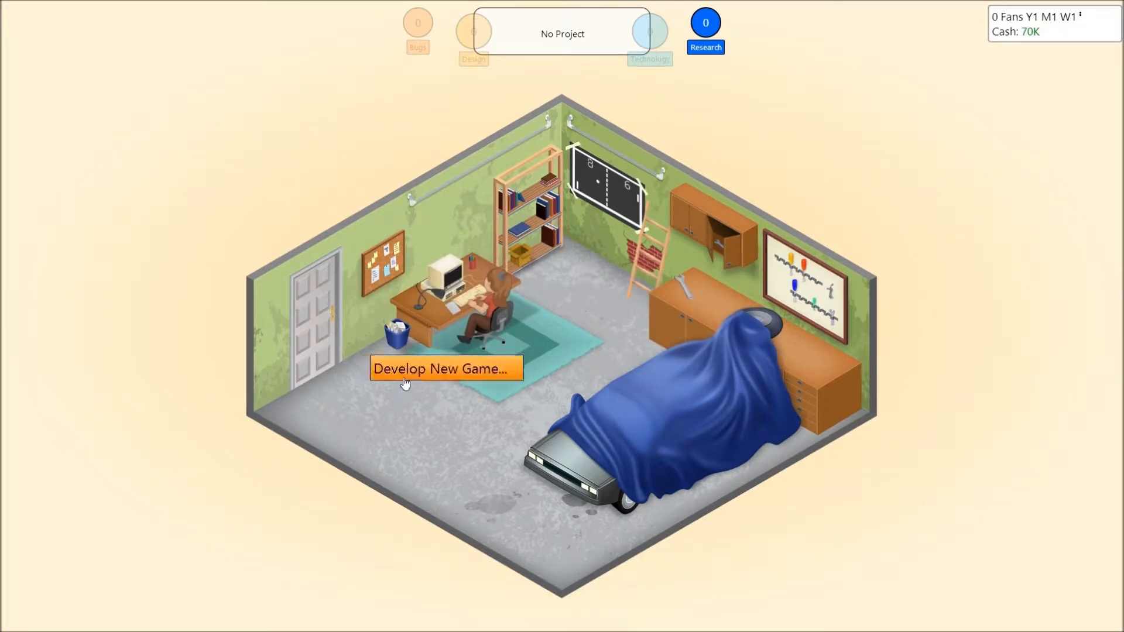
Step: Start Develop New Game from the office and clear the tips about game type and options
{"action": "left_click", "coordinate": [445, 368]}
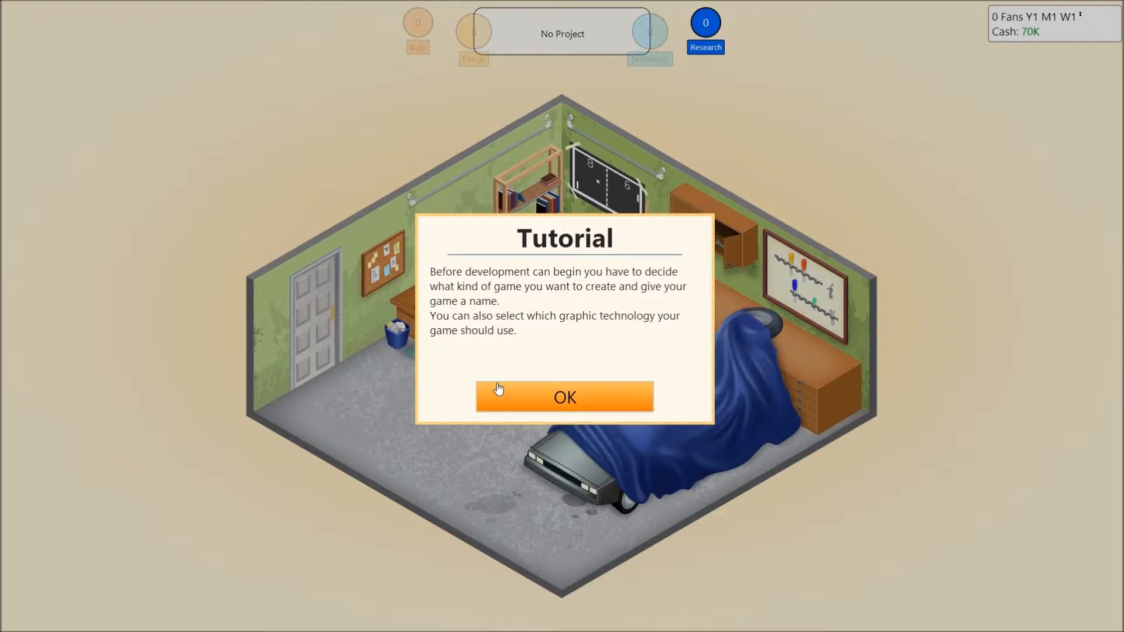
{"action": "left_click", "coordinate": [564, 396]}
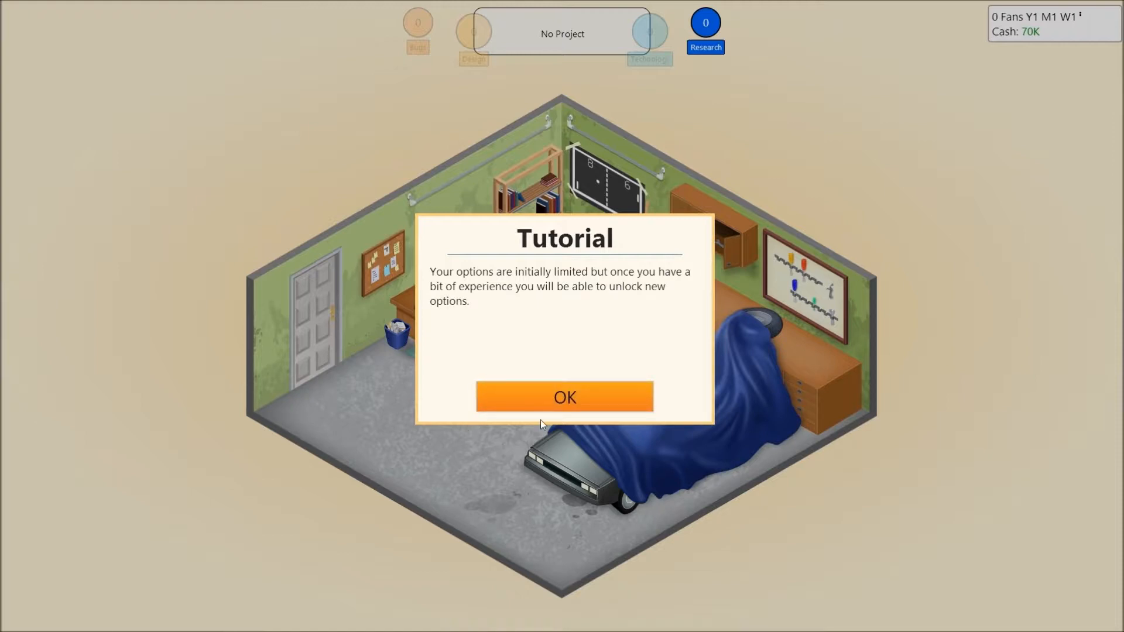
{"action": "left_click", "coordinate": [564, 397]}
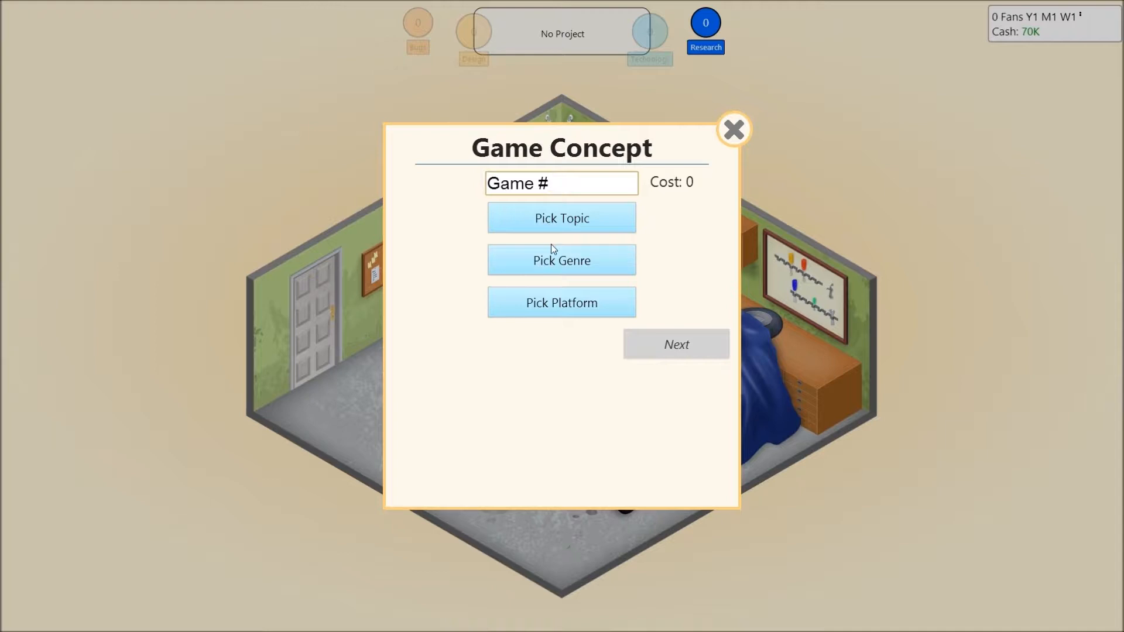
Step: Choose topic Detective, genre Strategy and platform PC for the new game
{"action": "left_click", "coordinate": [561, 218]}
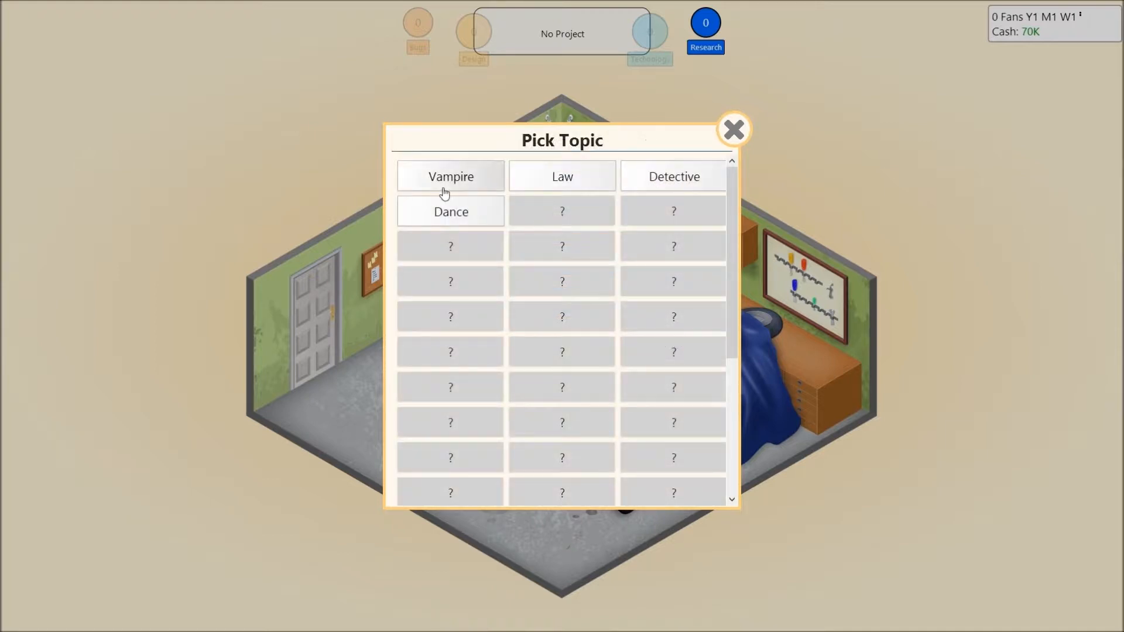
{"action": "mouse_move", "coordinate": [562, 172]}
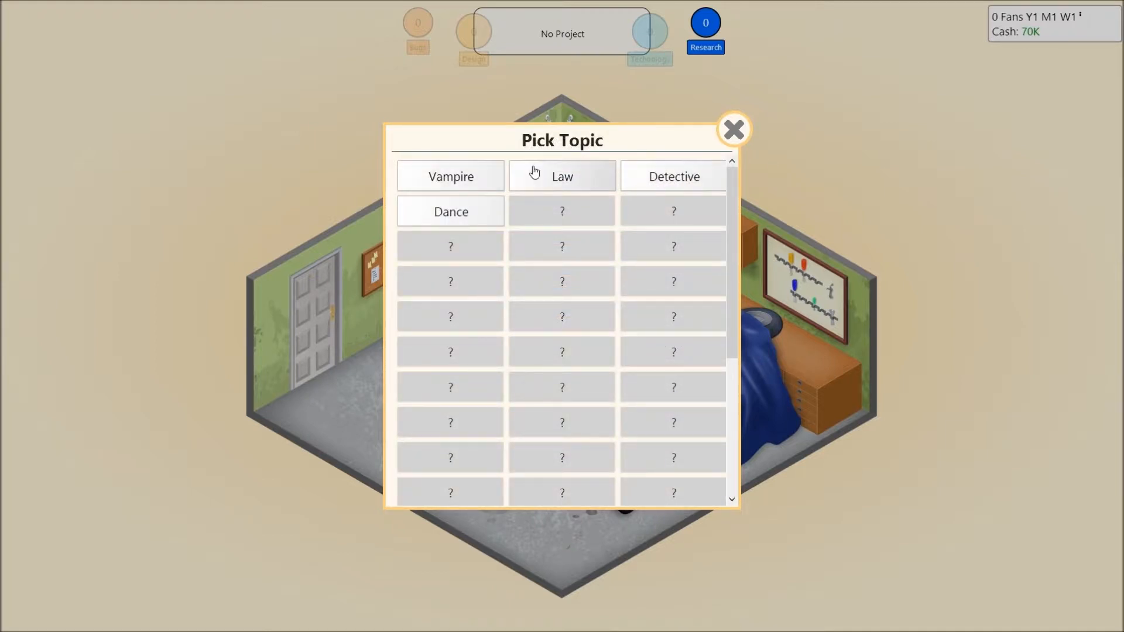
{"action": "mouse_move", "coordinate": [484, 207]}
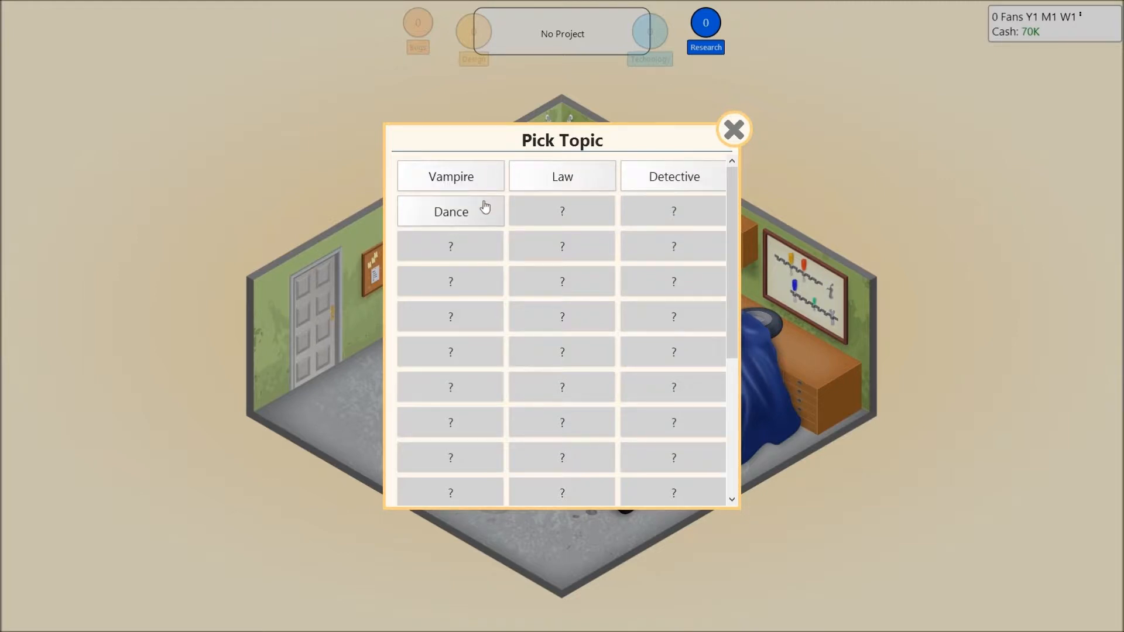
{"action": "mouse_move", "coordinate": [508, 215]}
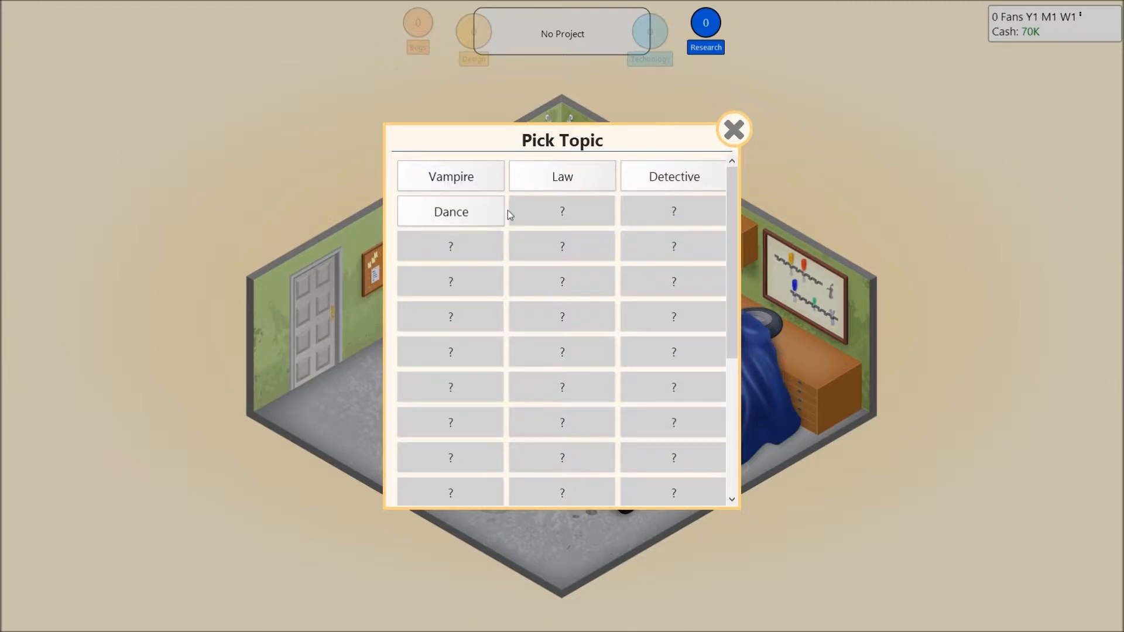
{"action": "mouse_move", "coordinate": [672, 177]}
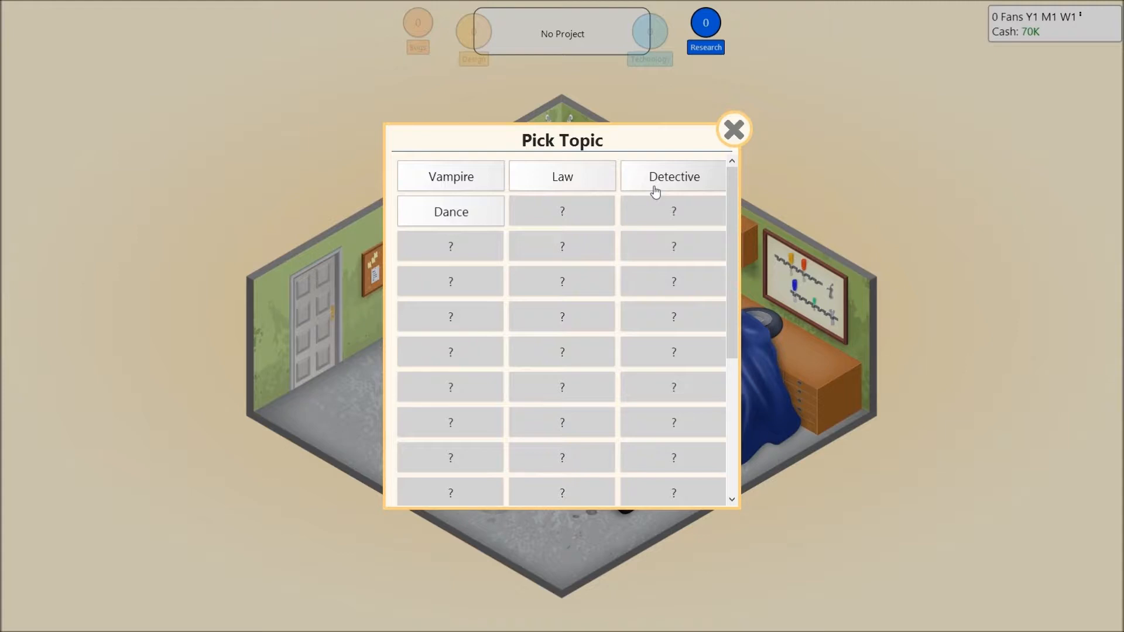
{"action": "left_click", "coordinate": [672, 177]}
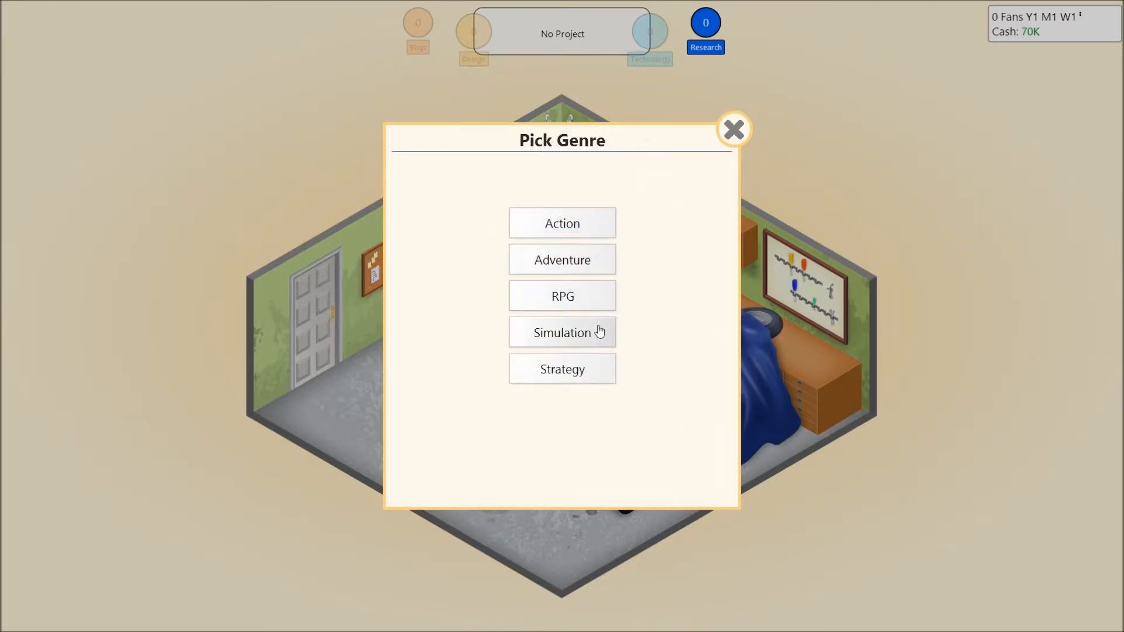
{"action": "left_click", "coordinate": [562, 331]}
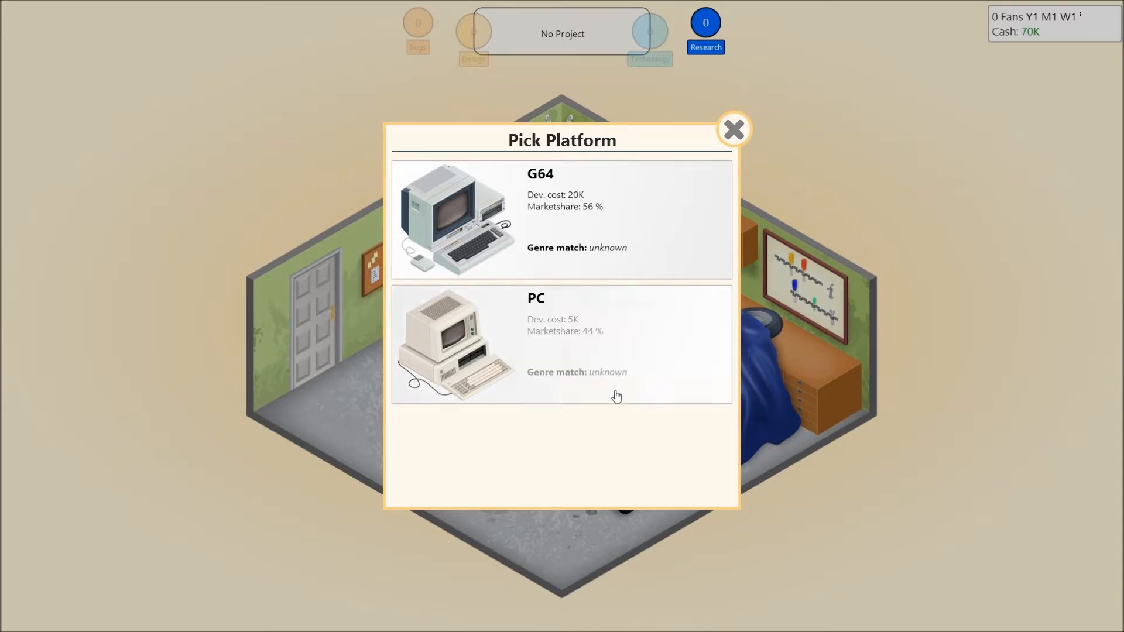
{"action": "left_click", "coordinate": [560, 344]}
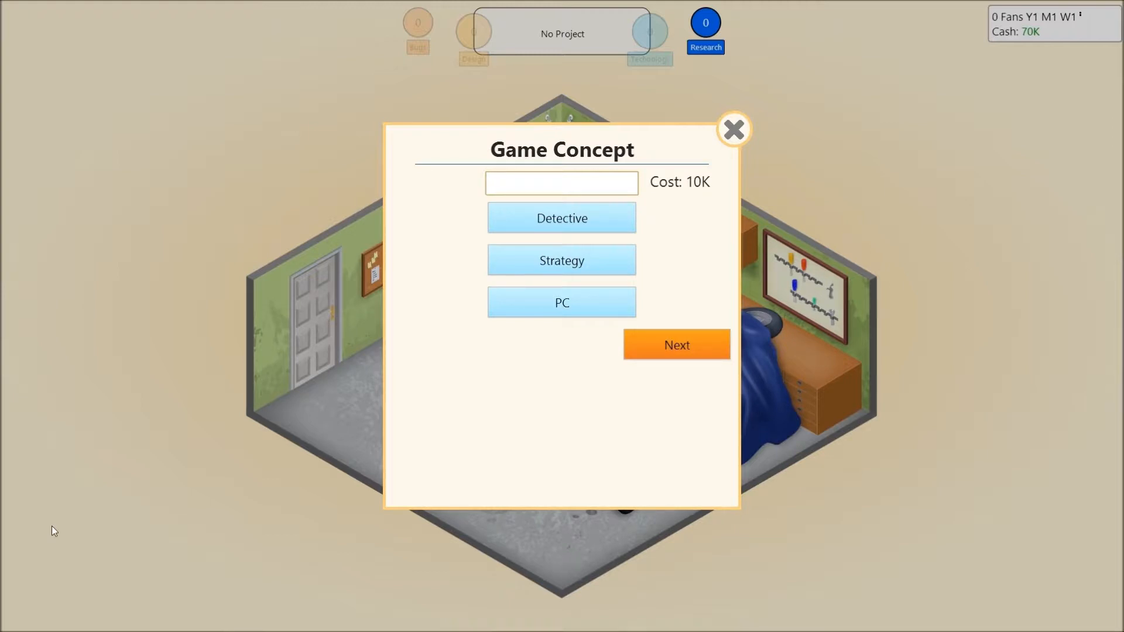
Step: Enter Sherlock Gnomes as the game's title
{"action": "type", "text": "S"}
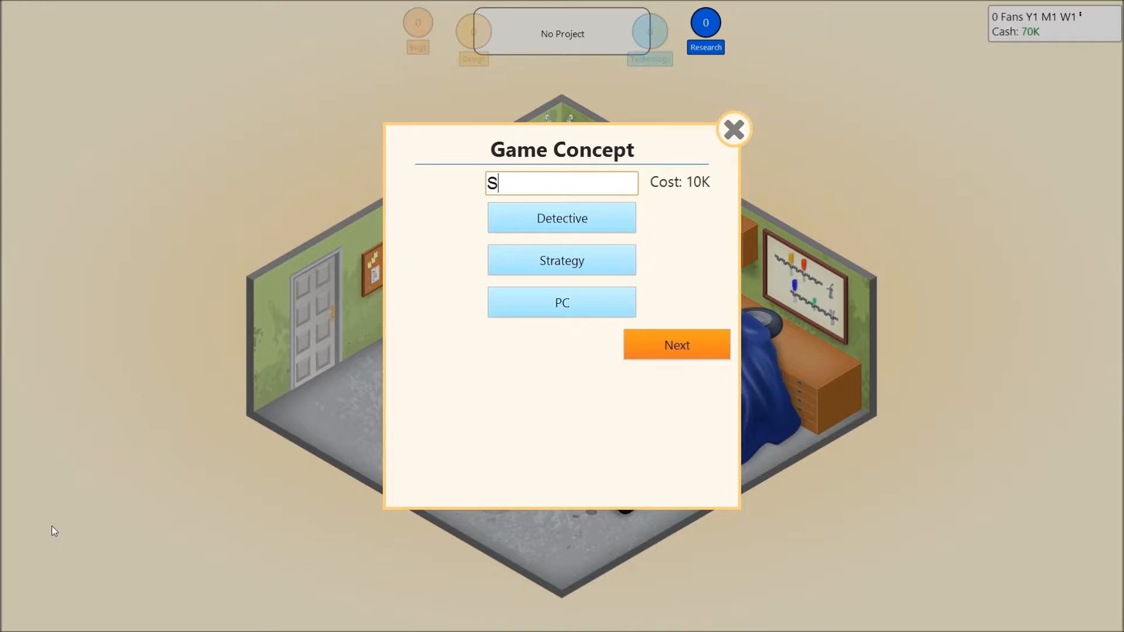
{"action": "type", "text": "herlock G"}
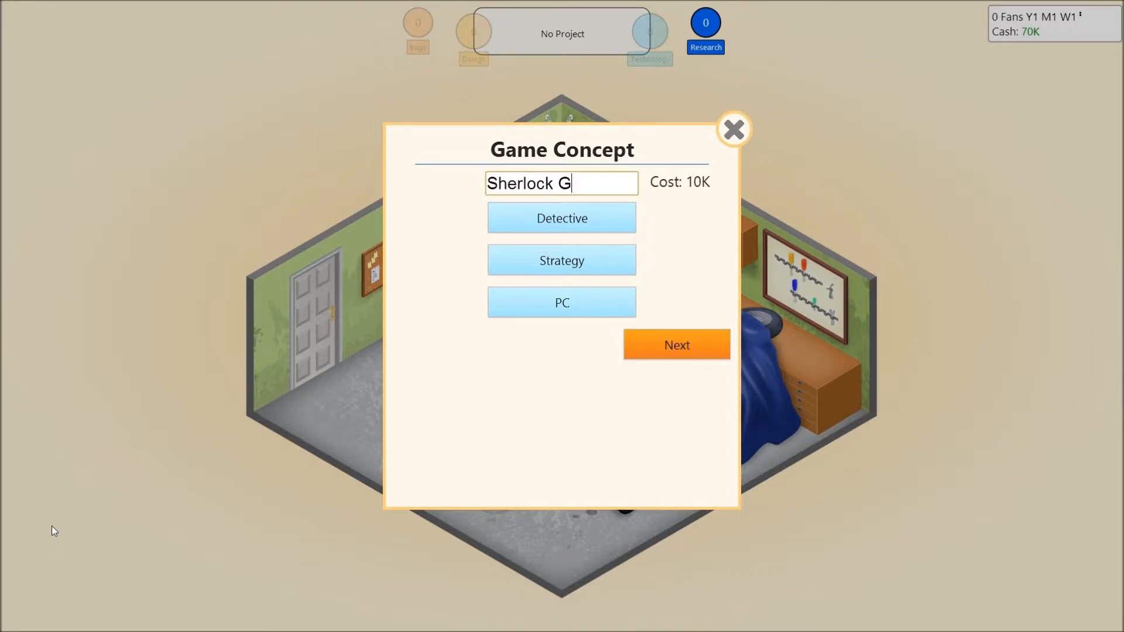
{"action": "type", "text": "no"}
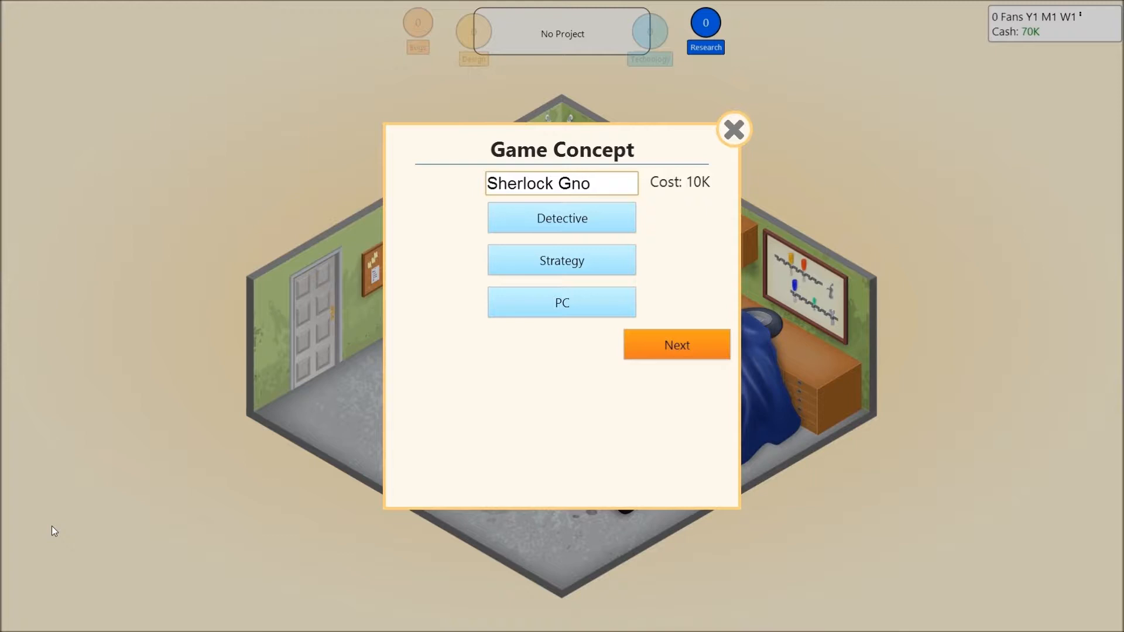
{"action": "type", "text": "mes"}
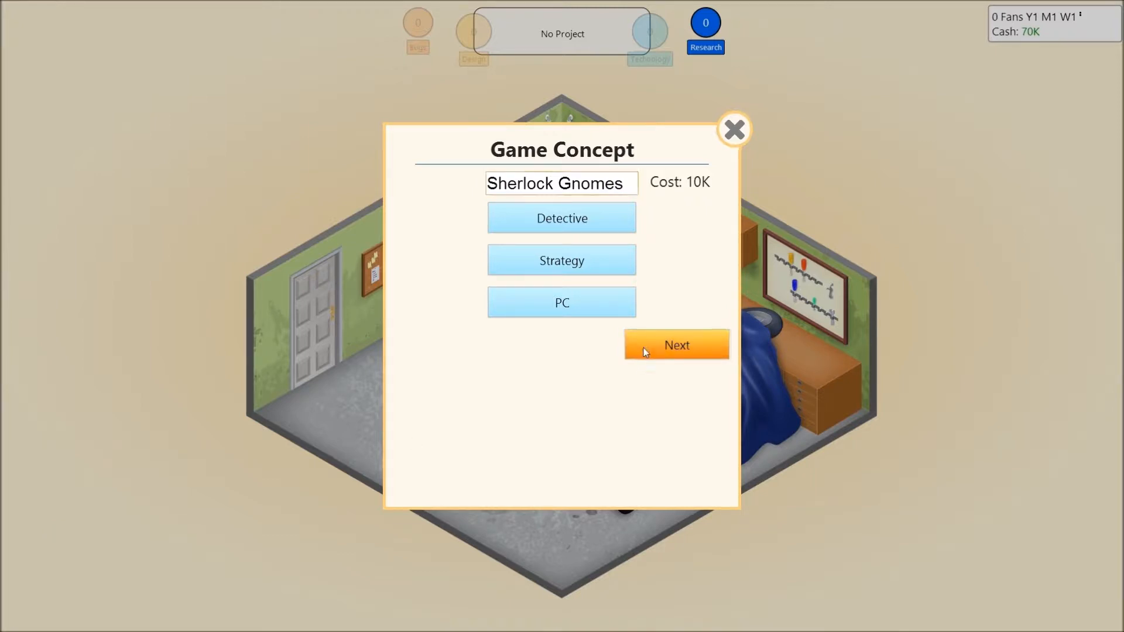
Step: Select 2D Graphics V1 as the graphics feature and start development of Sherlock Gnomes
{"action": "left_click", "coordinate": [674, 344]}
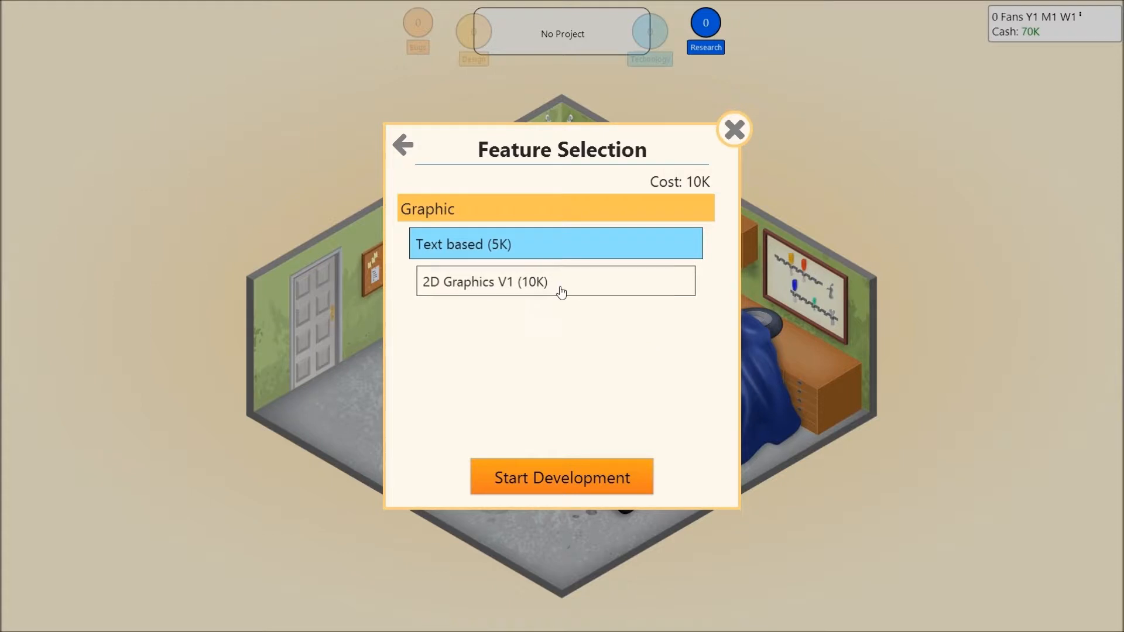
{"action": "left_click", "coordinate": [555, 281]}
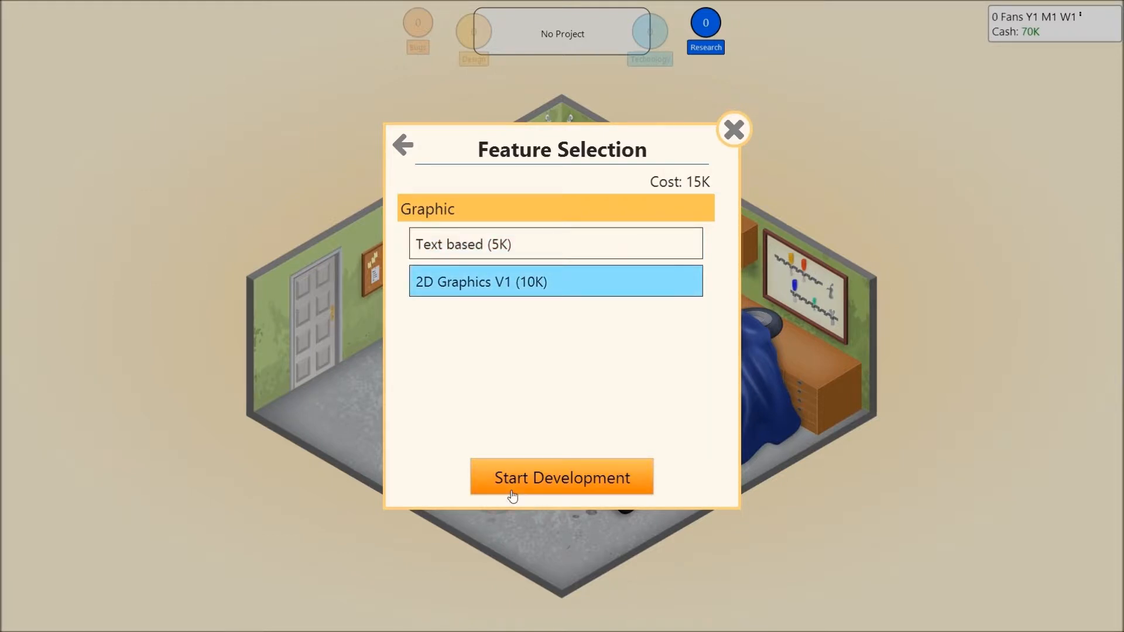
{"action": "mouse_move", "coordinate": [522, 487]}
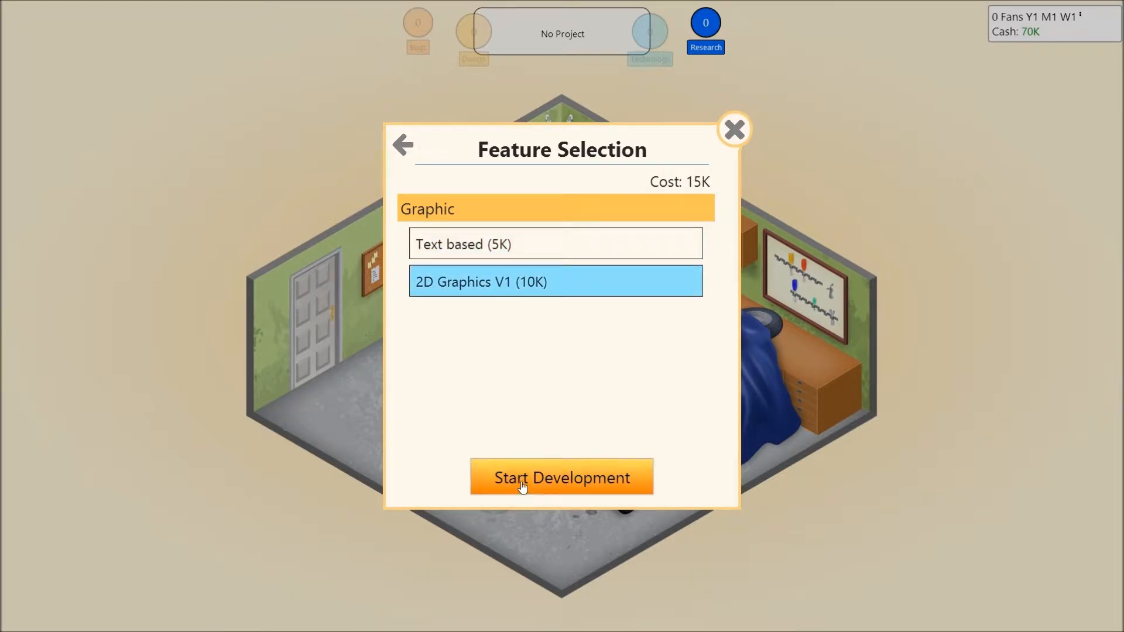
{"action": "left_click", "coordinate": [561, 477]}
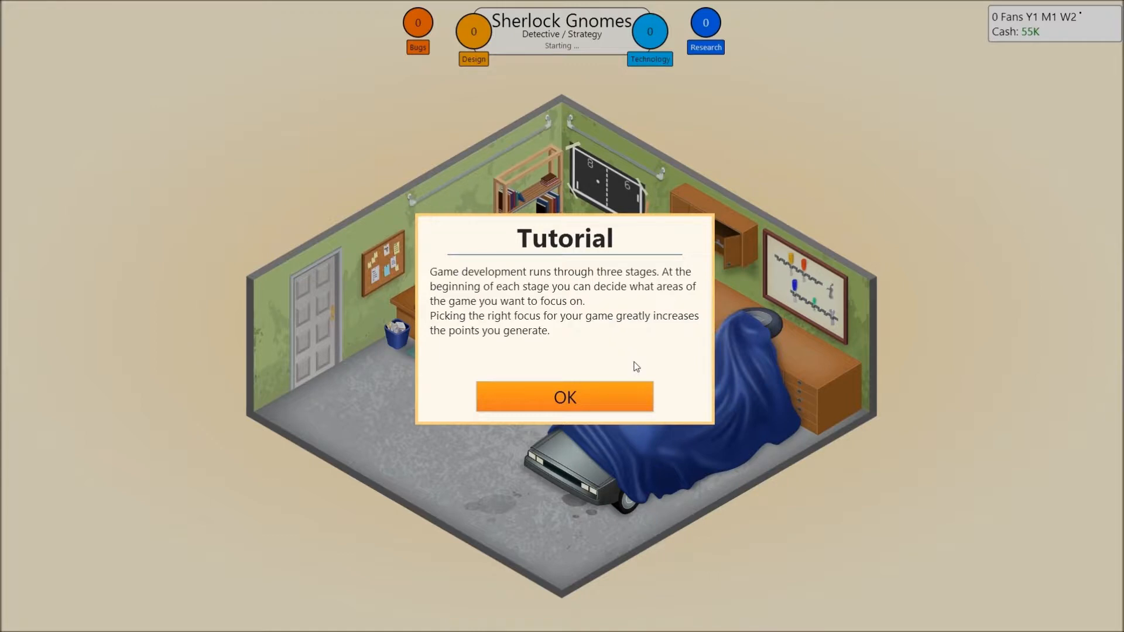
Step: Confirm stage 1 with Story/Quests at maximum, Gameplay slightly lowered and Engine near minimum
{"action": "left_click", "coordinate": [564, 397]}
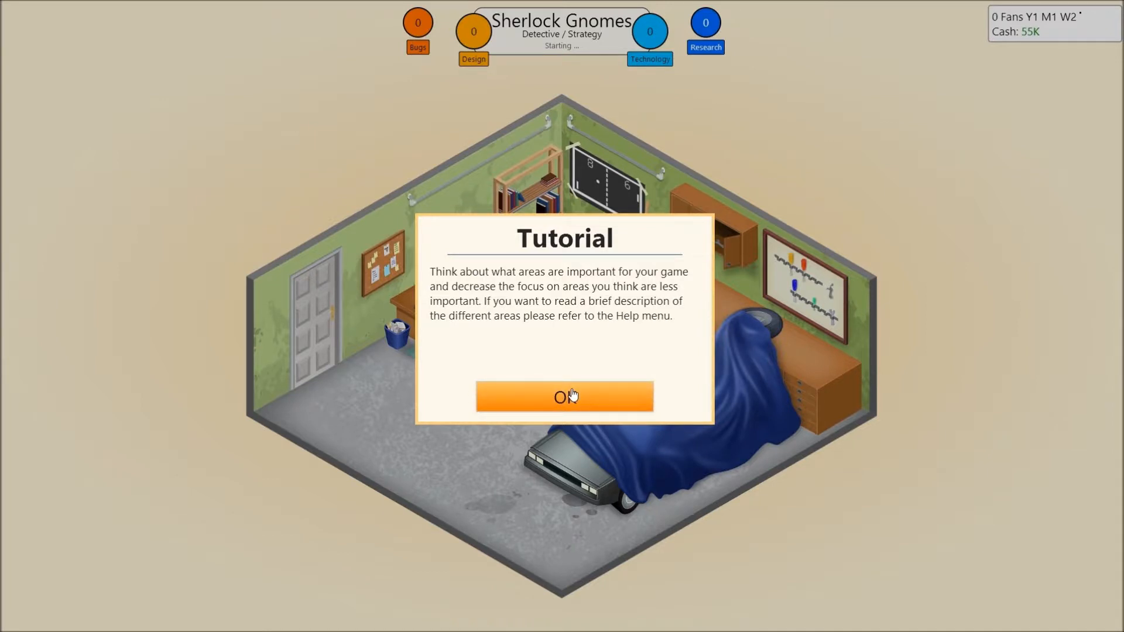
{"action": "left_click", "coordinate": [564, 397]}
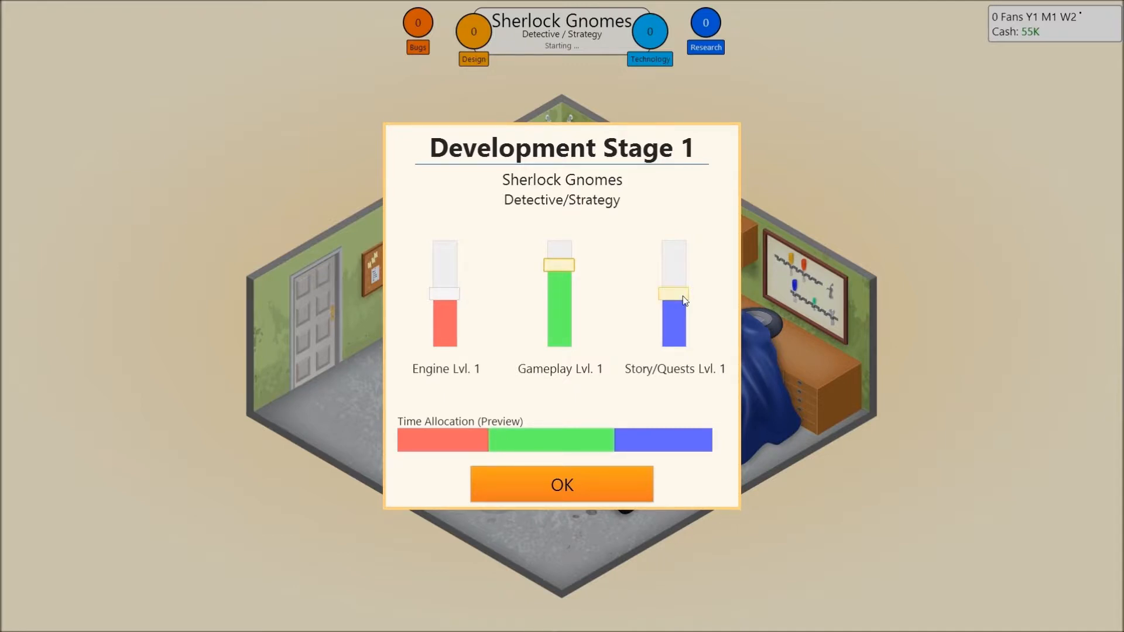
{"action": "left_click_drag", "start_coordinate": [672, 300], "coordinate": [671, 273]}
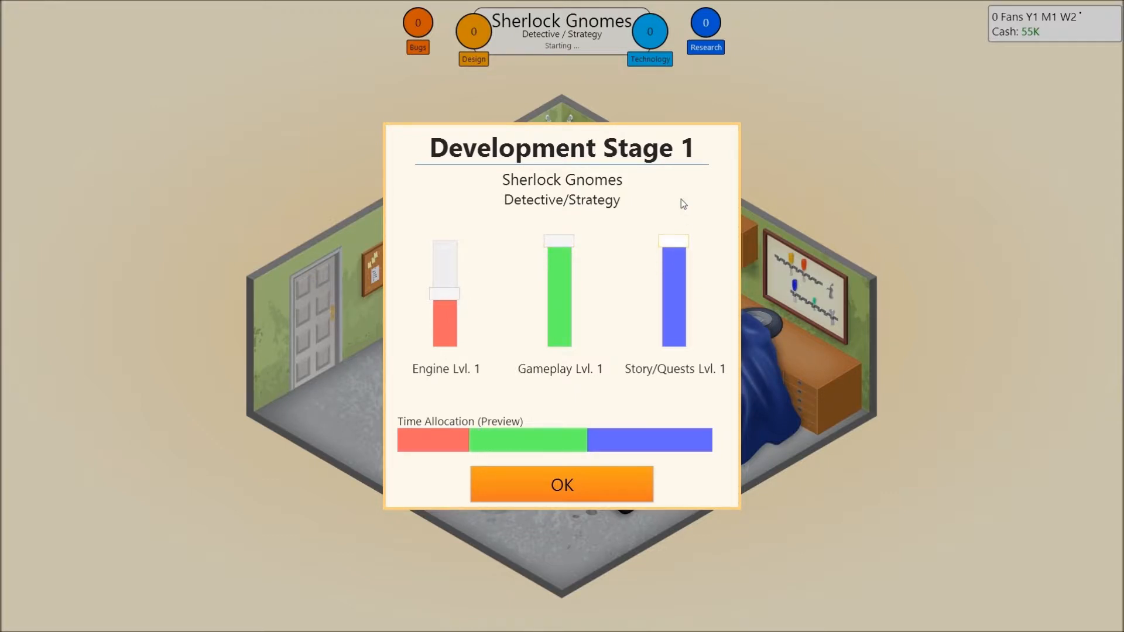
{"action": "left_click_drag", "start_coordinate": [559, 243], "coordinate": [560, 269]}
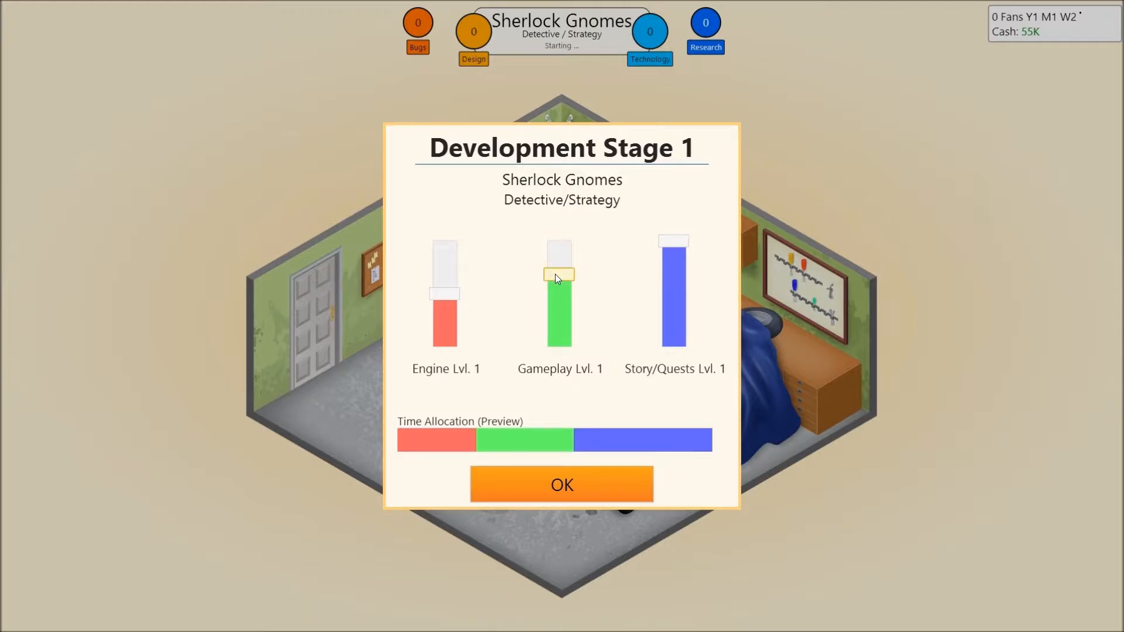
{"action": "left_click_drag", "start_coordinate": [559, 278], "coordinate": [444, 337]}
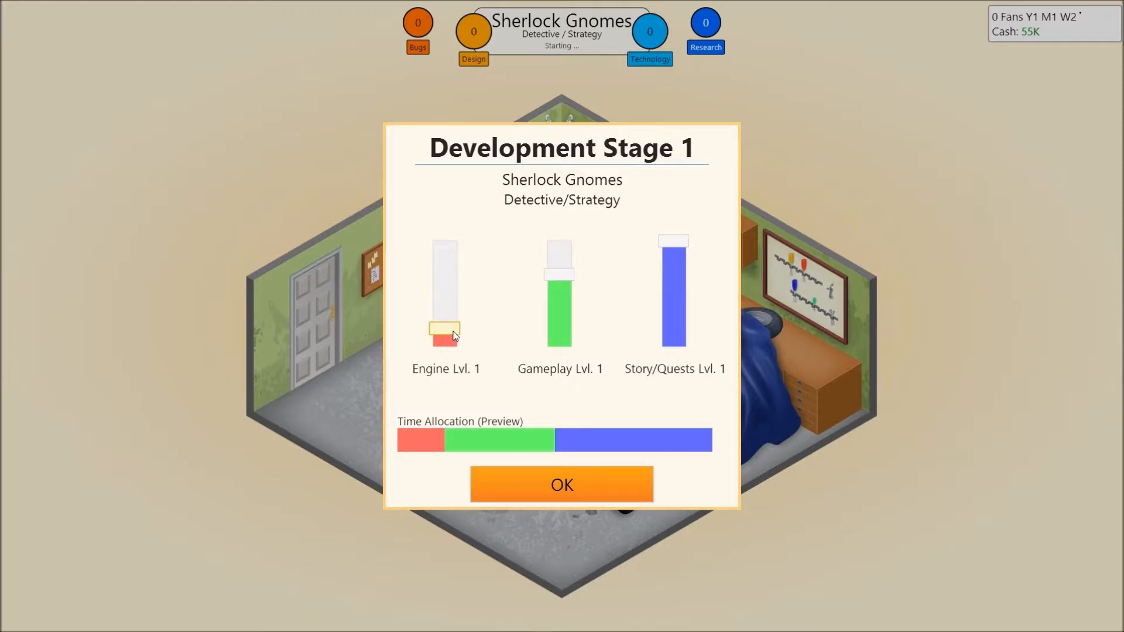
{"action": "left_click", "coordinate": [560, 484]}
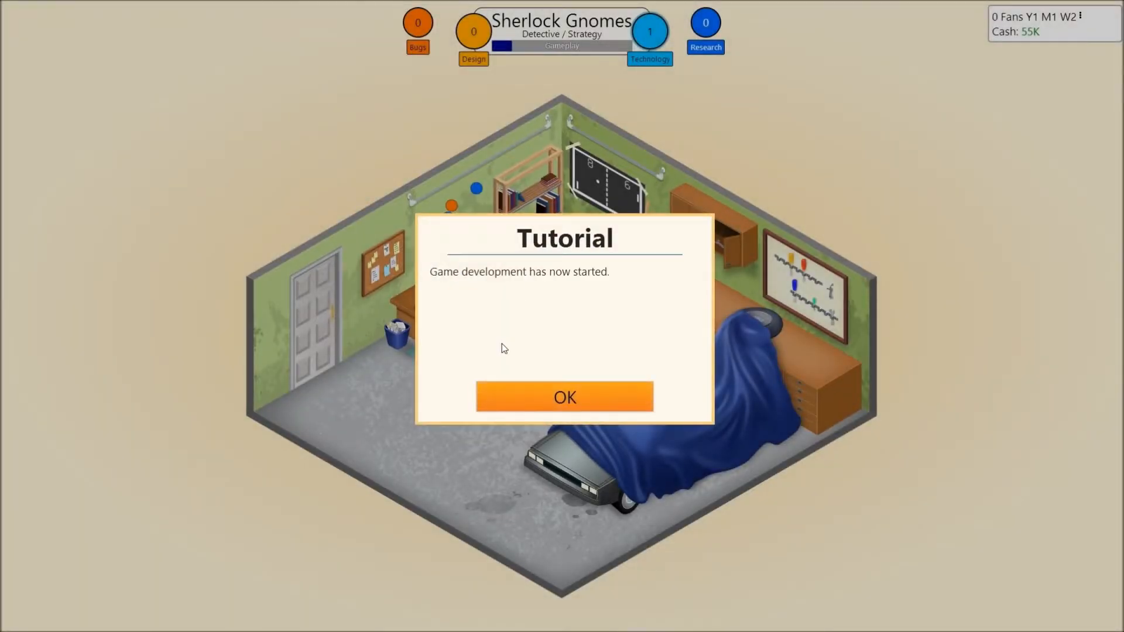
Step: Dismiss the development-started notice and the tips about game points and bug points
{"action": "left_click", "coordinate": [564, 396]}
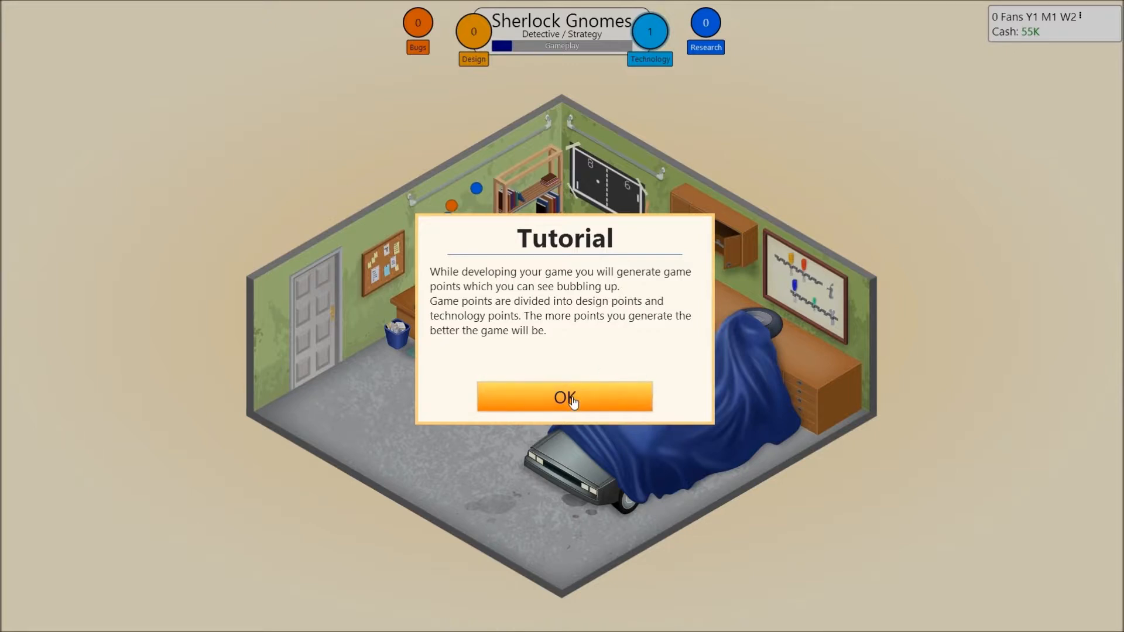
{"action": "left_click", "coordinate": [564, 397]}
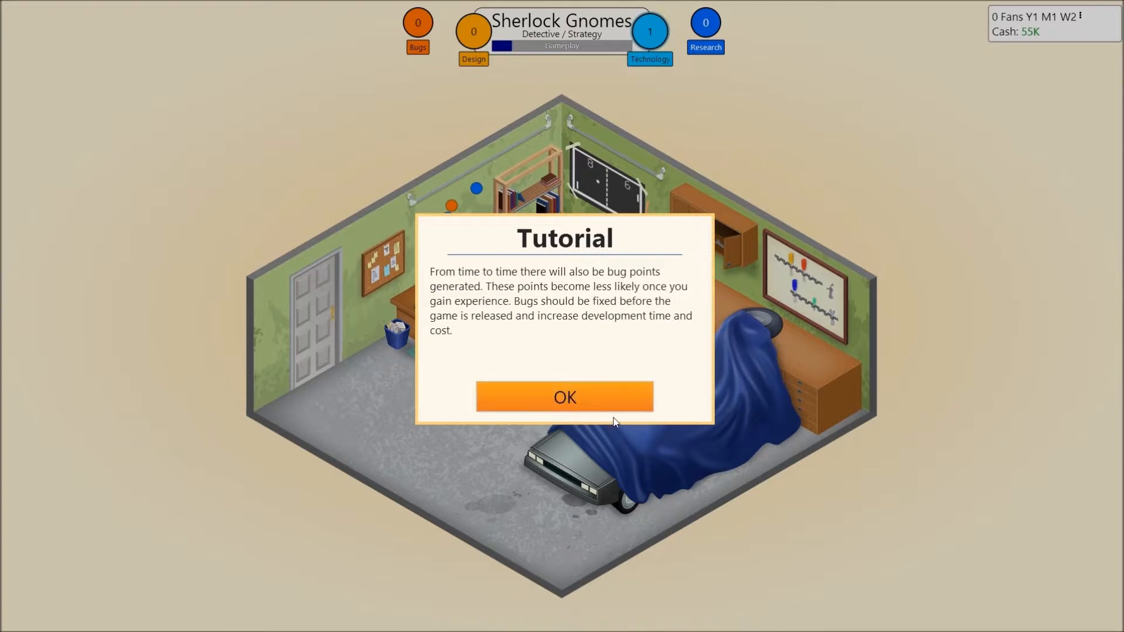
{"action": "mouse_move", "coordinate": [587, 371]}
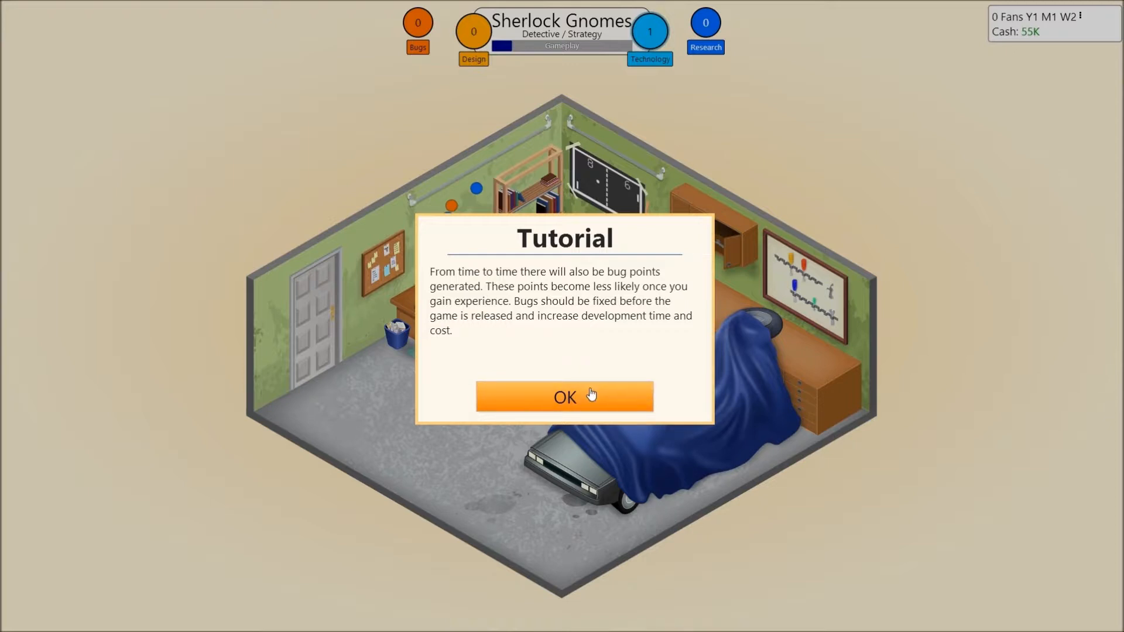
{"action": "left_click", "coordinate": [564, 397]}
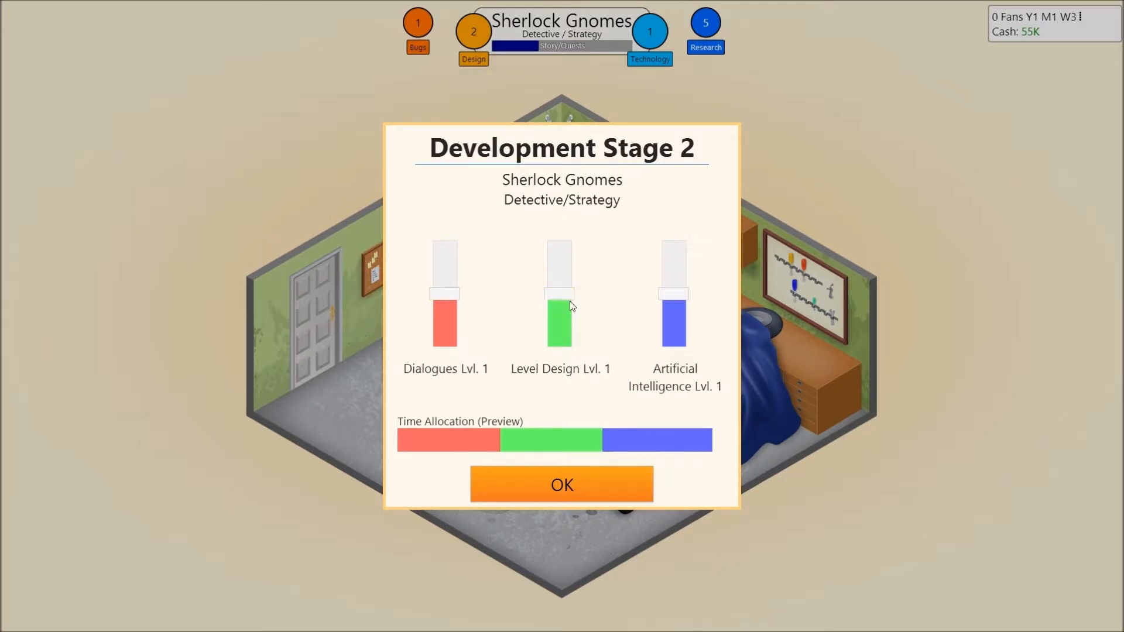
{"action": "mouse_move", "coordinate": [629, 301]}
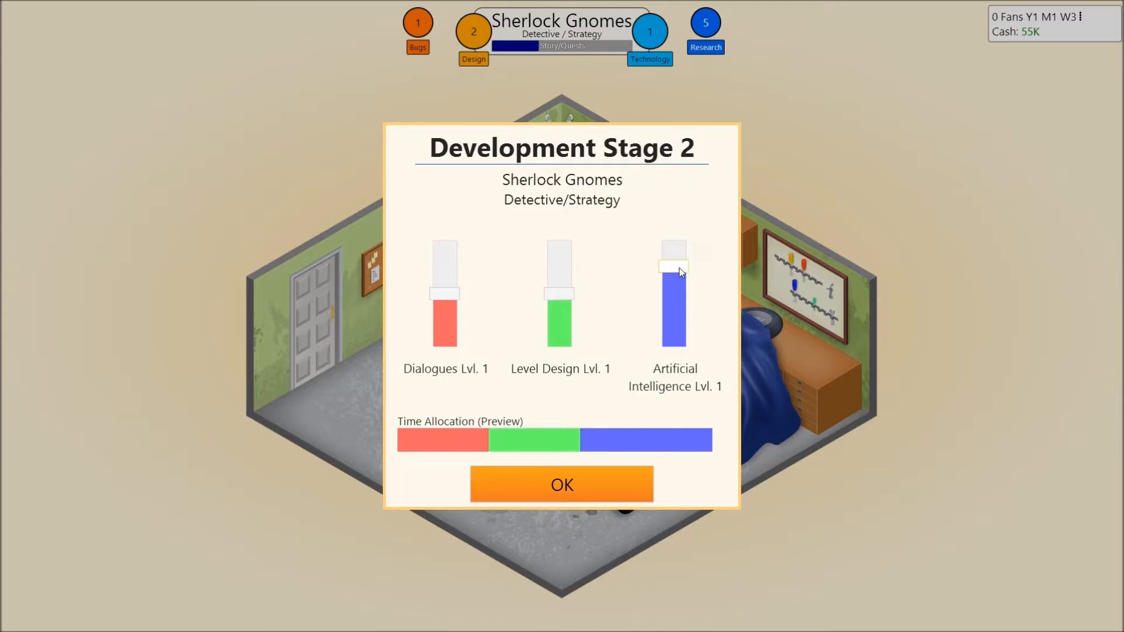
Step: Confirm stage 2 with Artificial Intelligence focus raised to maximum
{"action": "left_click_drag", "start_coordinate": [675, 270], "coordinate": [674, 240]}
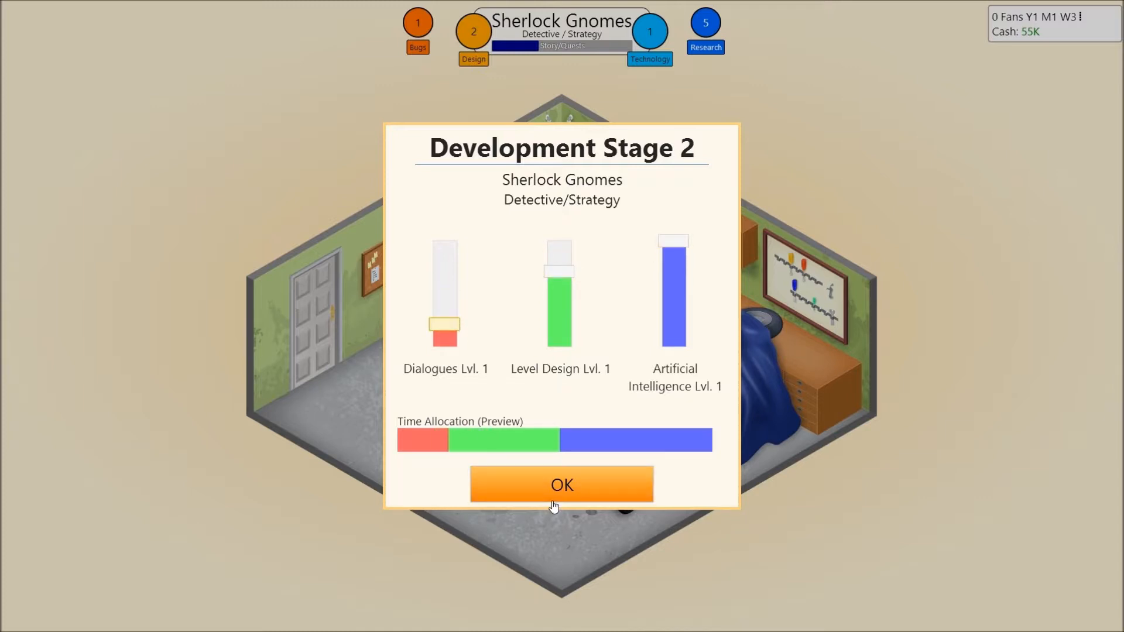
{"action": "left_click", "coordinate": [560, 484]}
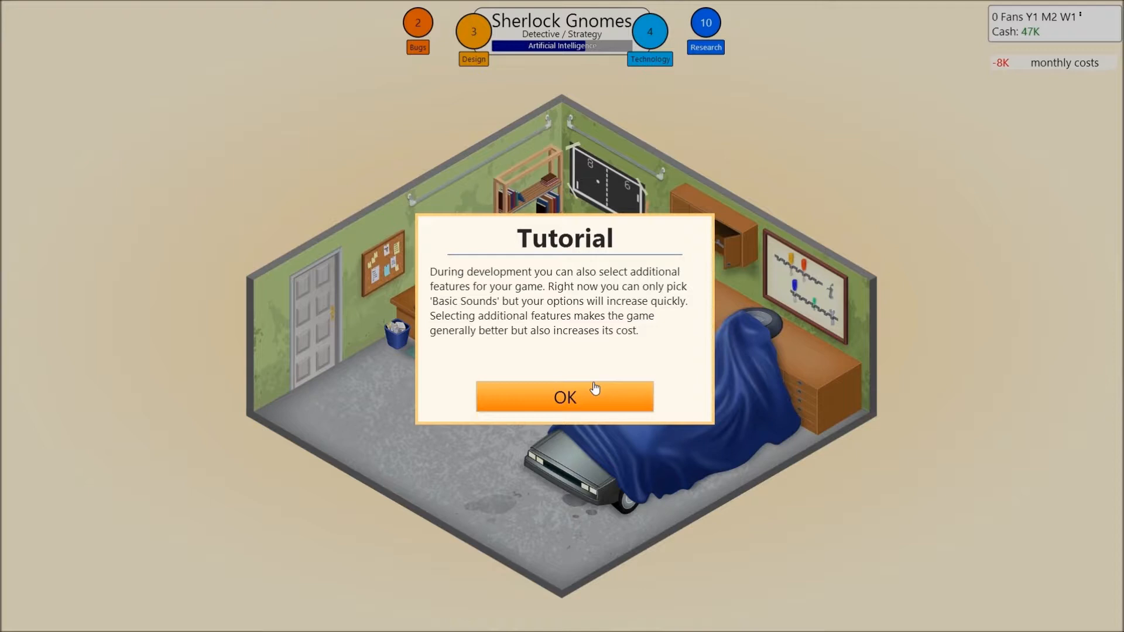
Step: Dismiss the tips about extra game features and graphic type
{"action": "left_click", "coordinate": [564, 396]}
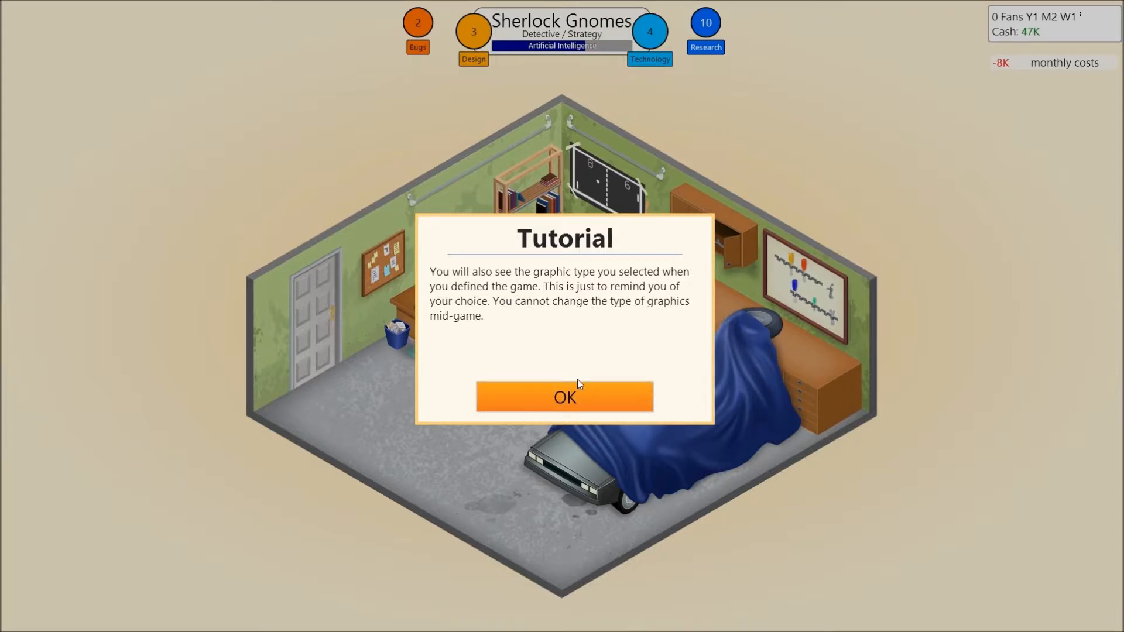
{"action": "left_click", "coordinate": [565, 395]}
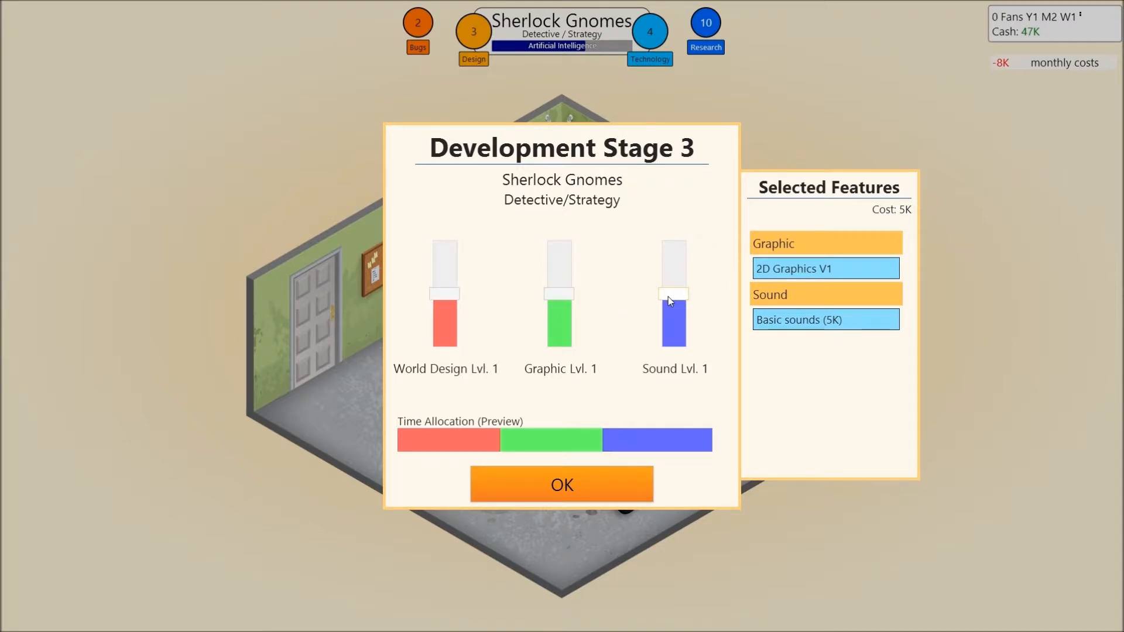
Step: Confirm stage 3 with World Design at maximum, Graphic slightly lower and Sound near minimum
{"action": "left_click_drag", "start_coordinate": [672, 298], "coordinate": [678, 330]}
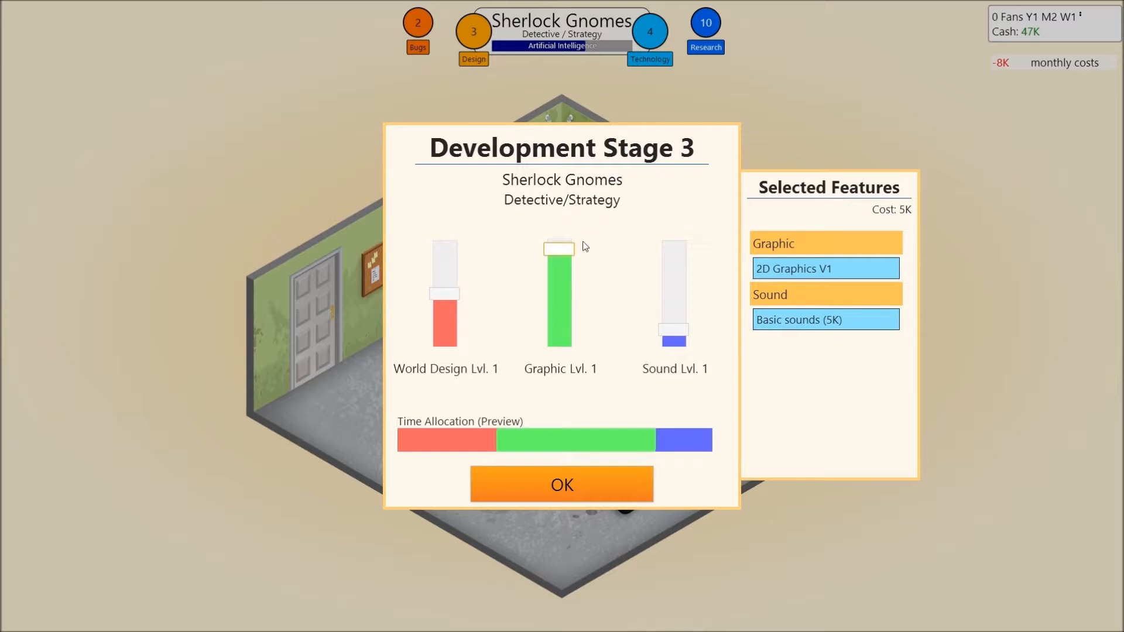
{"action": "left_click_drag", "start_coordinate": [559, 247], "coordinate": [560, 258]}
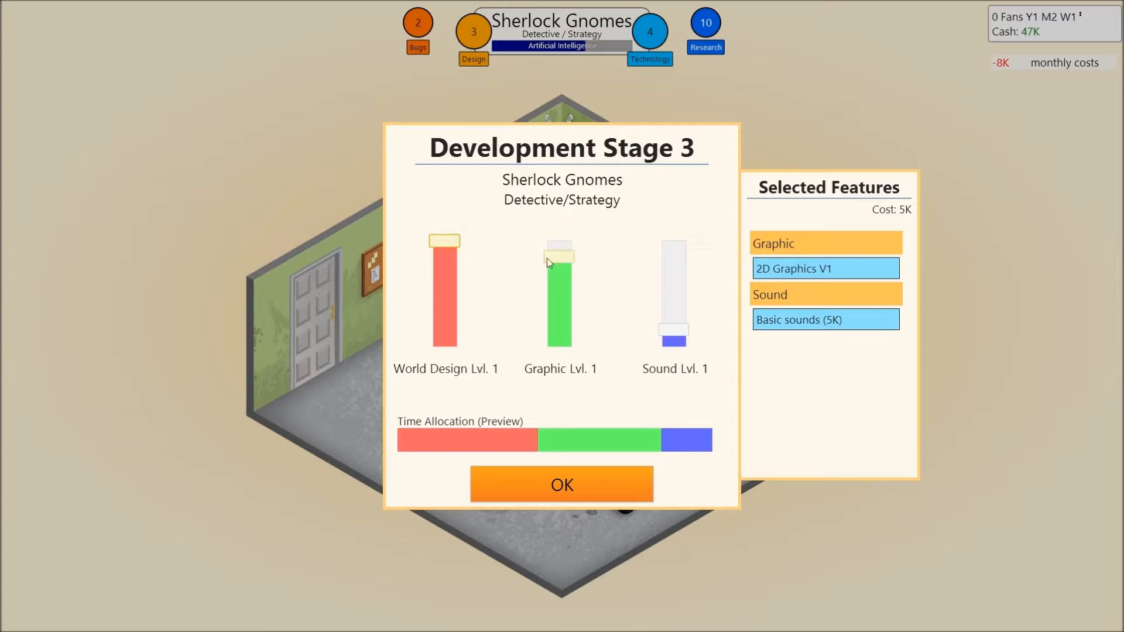
{"action": "left_click_drag", "start_coordinate": [558, 257], "coordinate": [558, 267]}
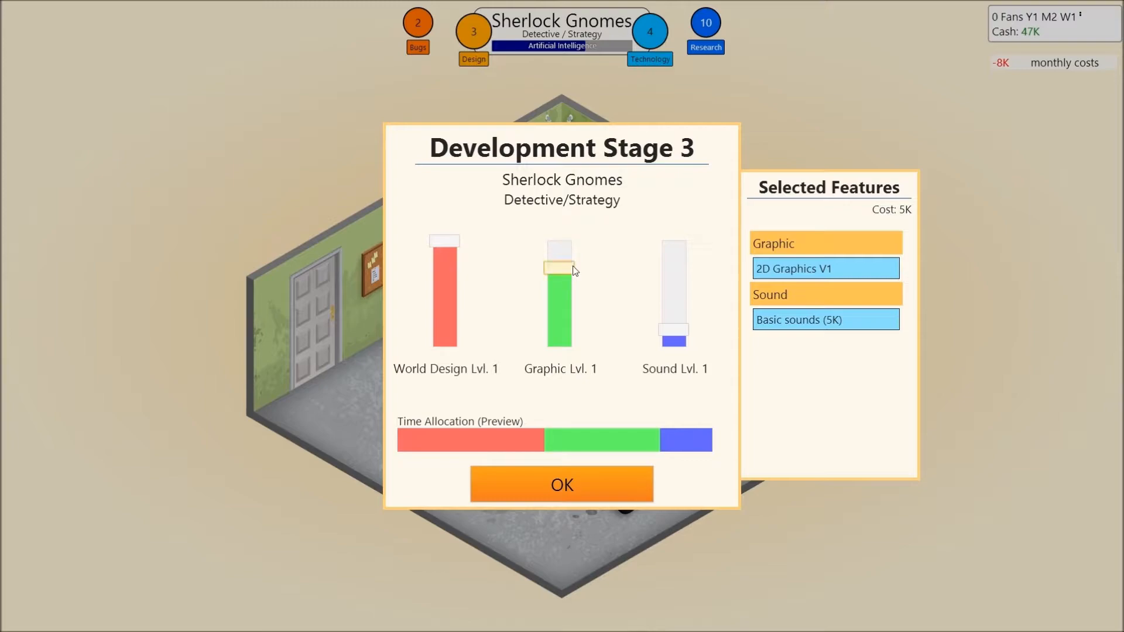
{"action": "left_click", "coordinate": [561, 484]}
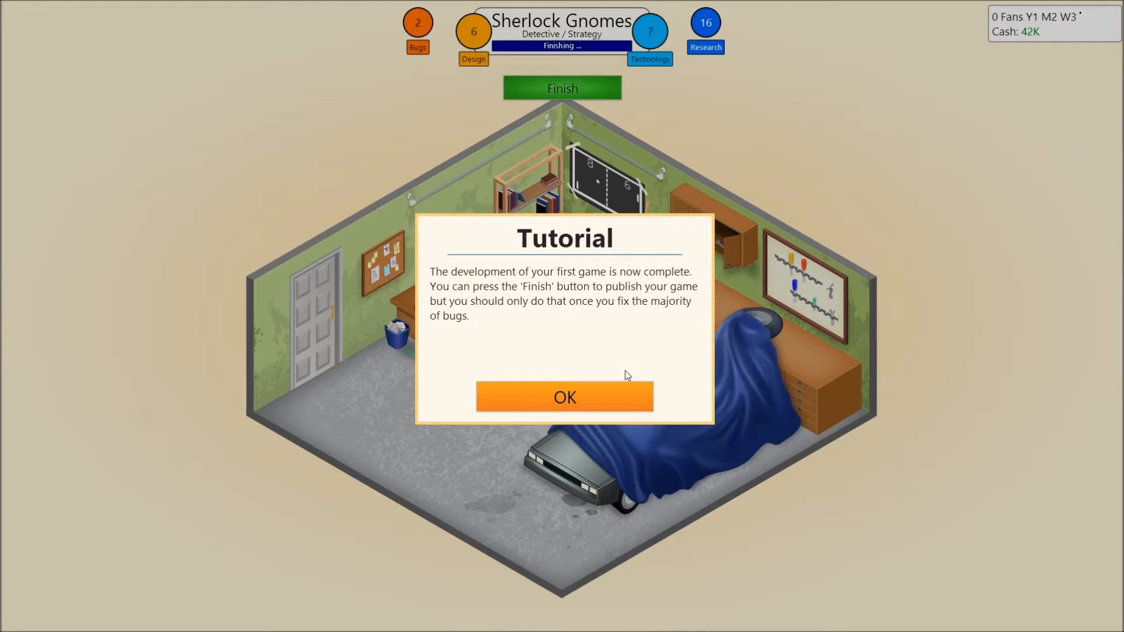
Step: Clear the bug warnings and finish development of Sherlock Gnomes once bugs hit zero
{"action": "left_click", "coordinate": [564, 396]}
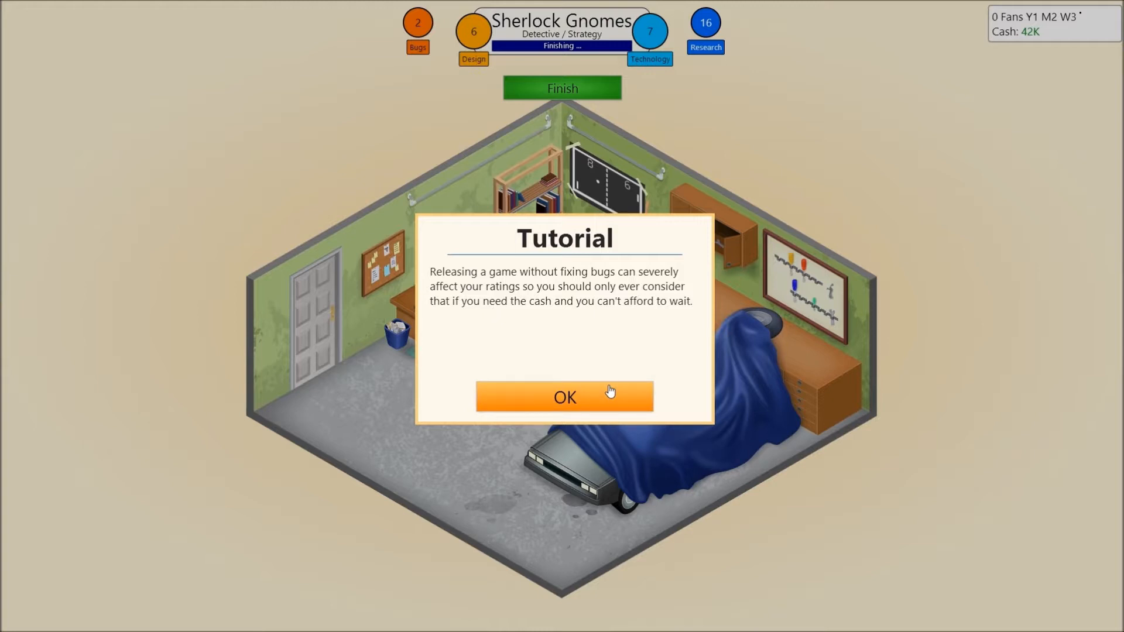
{"action": "left_click", "coordinate": [564, 397]}
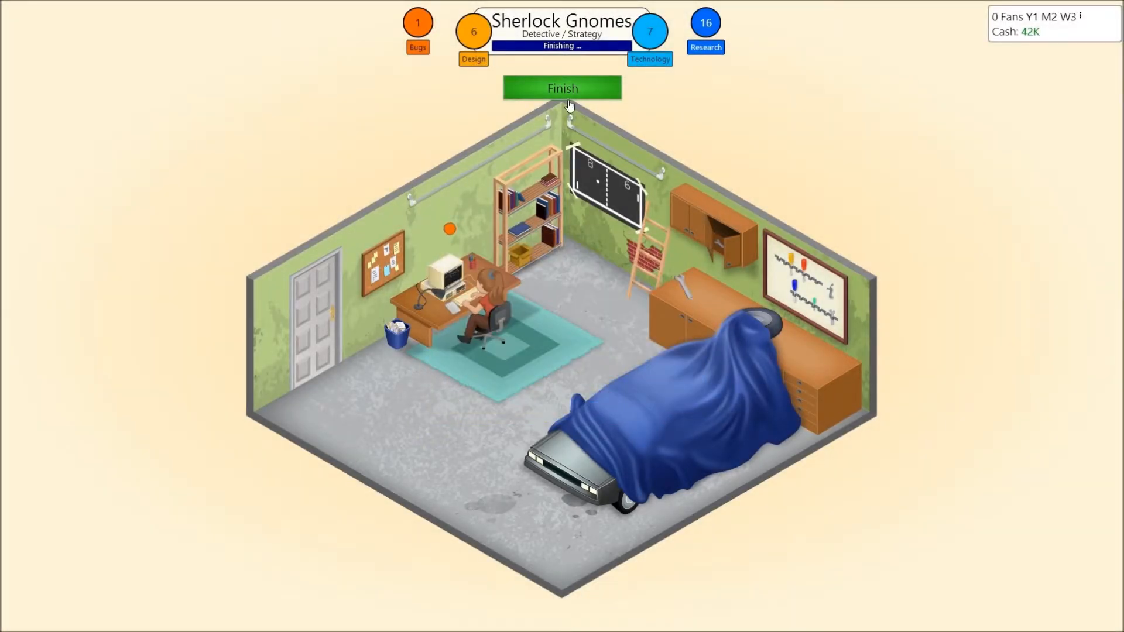
{"action": "left_click", "coordinate": [561, 88]}
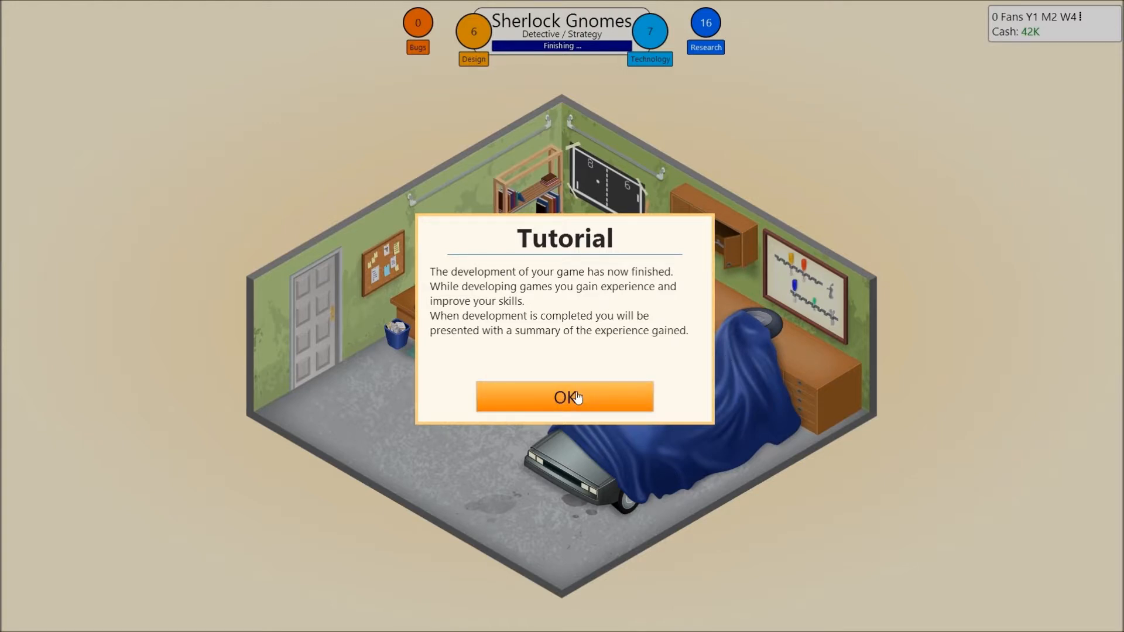
{"action": "left_click", "coordinate": [563, 397]}
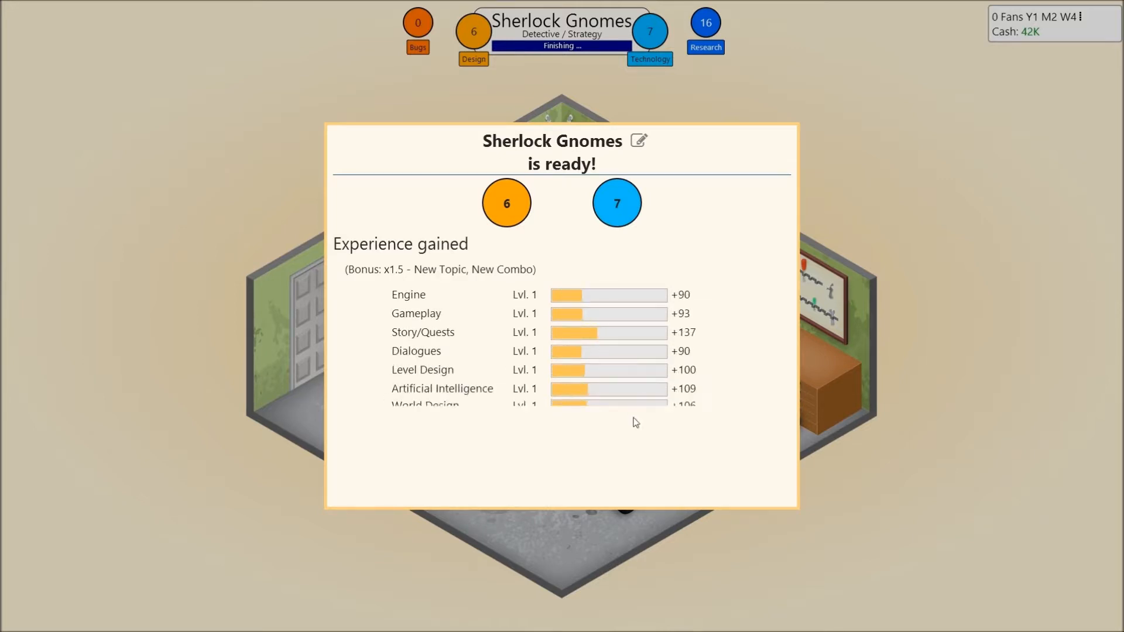
Step: Release Sherlock Gnomes from the experience summary so it goes to publishing
{"action": "scroll", "scroll_direction": "down", "scroll_amount": 3}
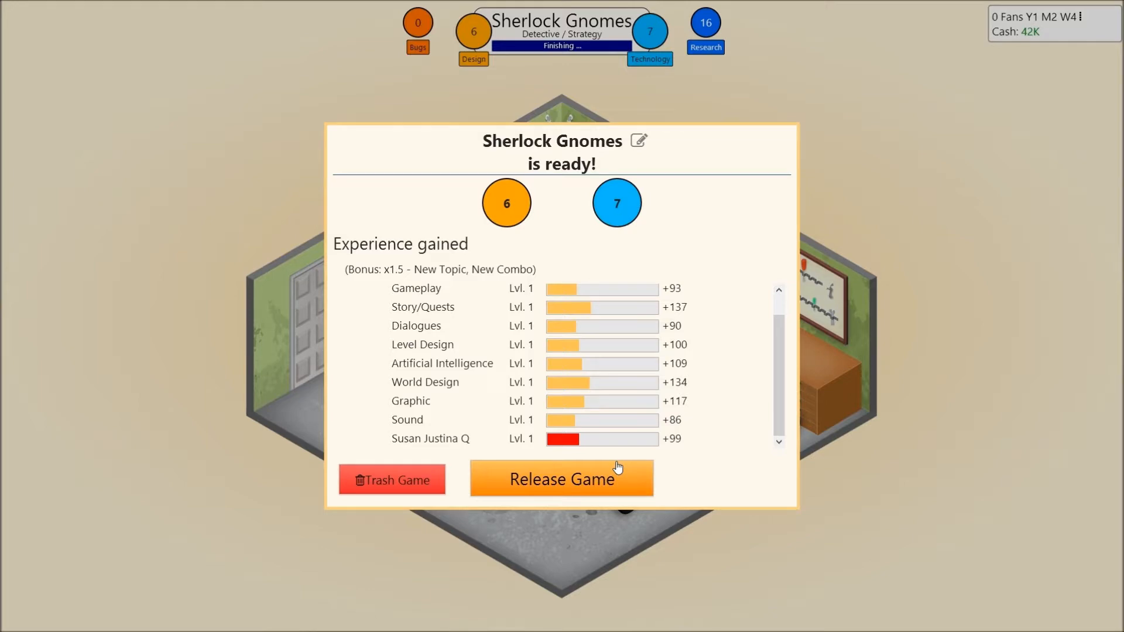
{"action": "left_click", "coordinate": [561, 479]}
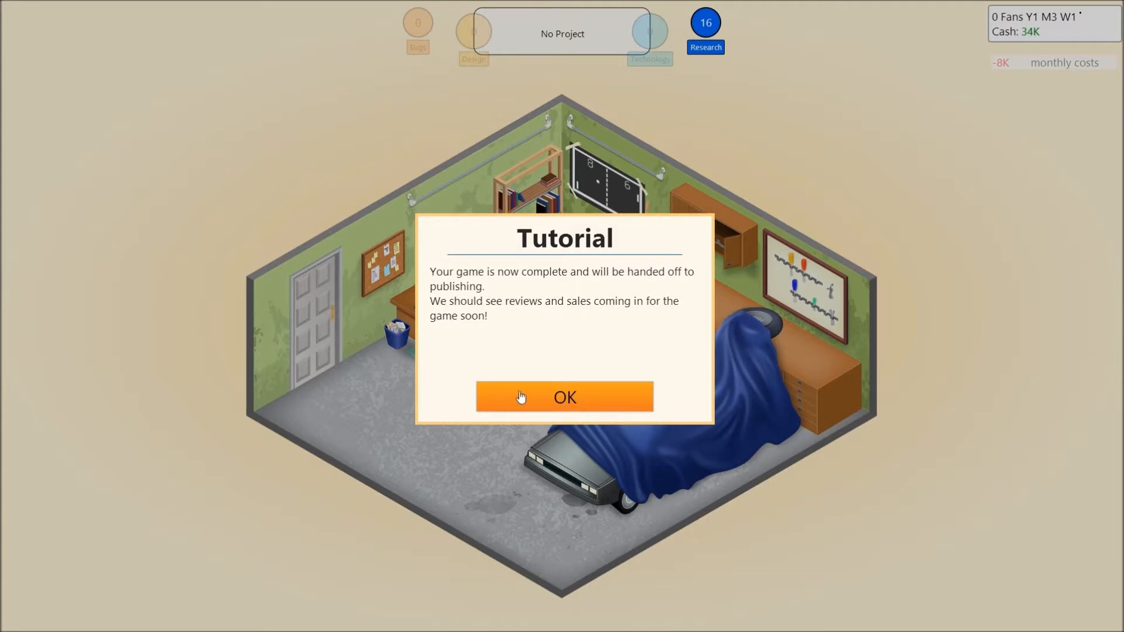
Step: Acknowledge publishing and bring up the first Sherlock Gnomes review scores
{"action": "left_click", "coordinate": [564, 397]}
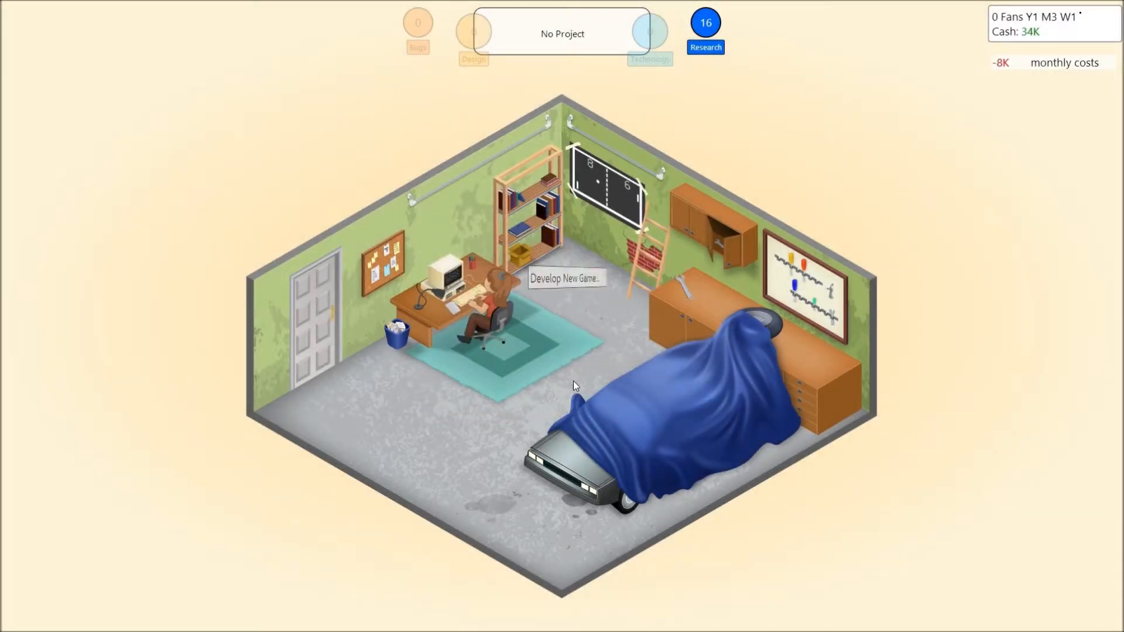
{"action": "left_click", "coordinate": [566, 278]}
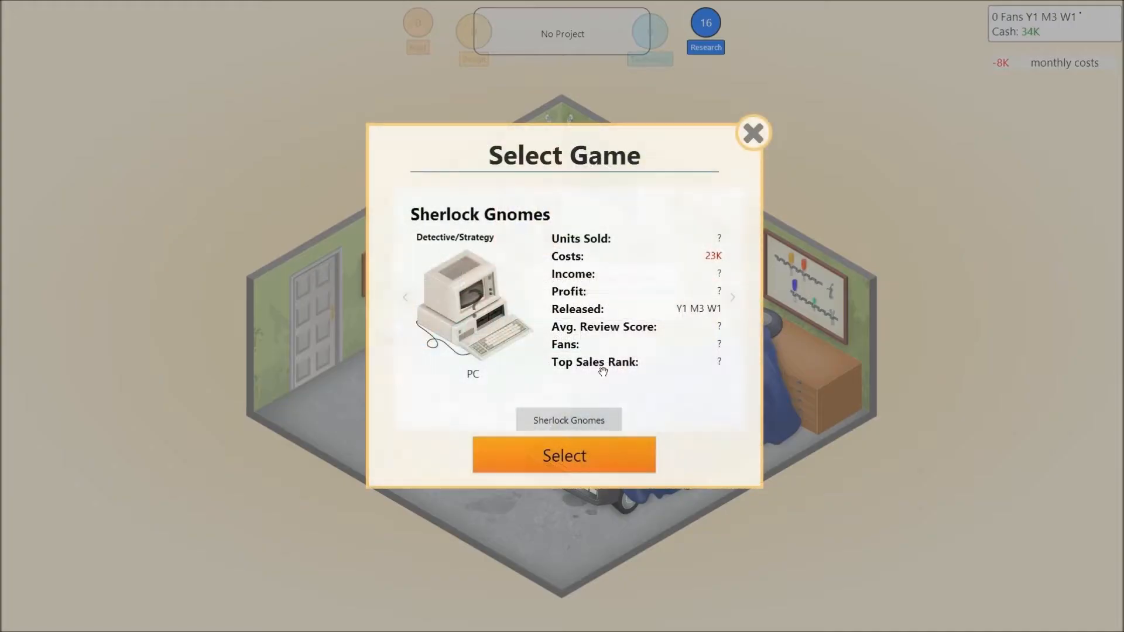
{"action": "left_click", "coordinate": [753, 134]}
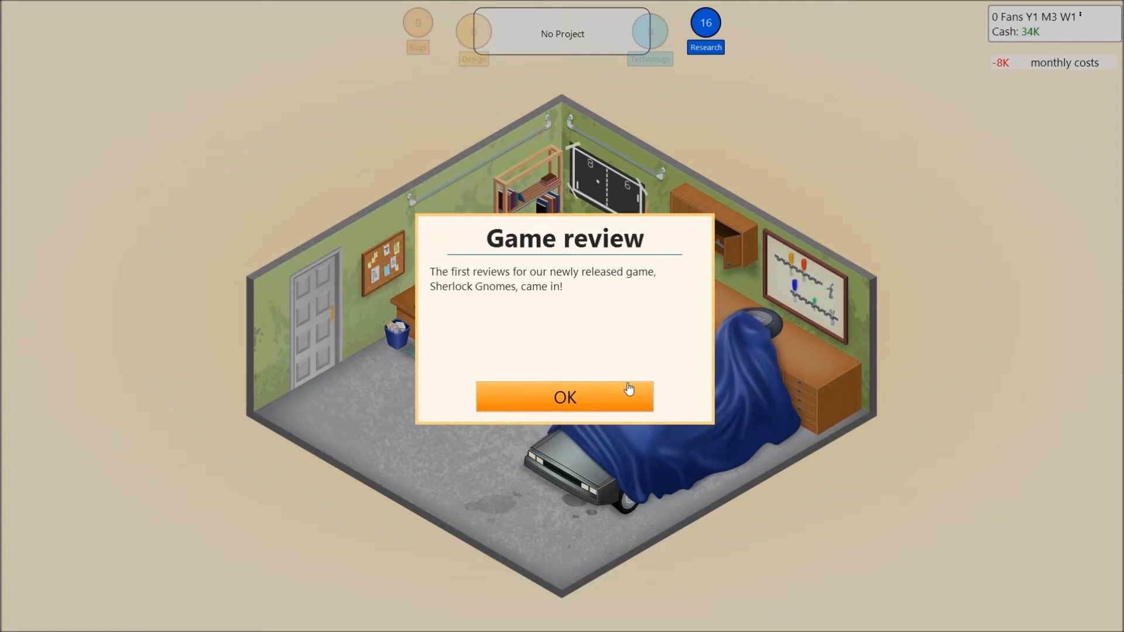
{"action": "left_click", "coordinate": [564, 396]}
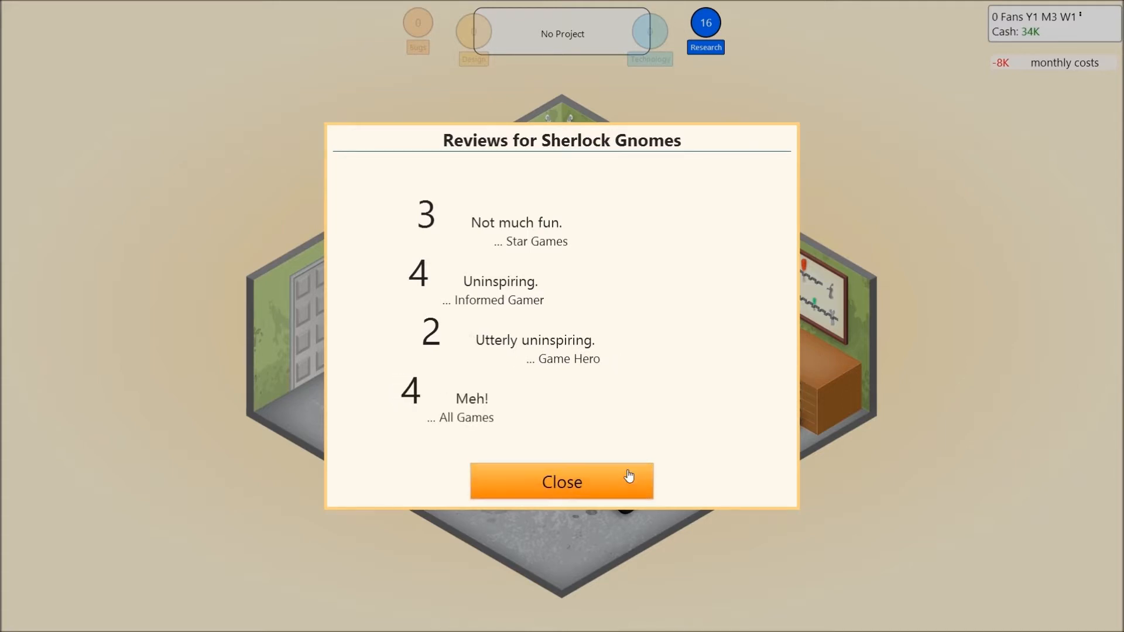
Step: Close the 3, 4, 2, 4 review scores and dismiss the two game-report tips
{"action": "left_click", "coordinate": [560, 481]}
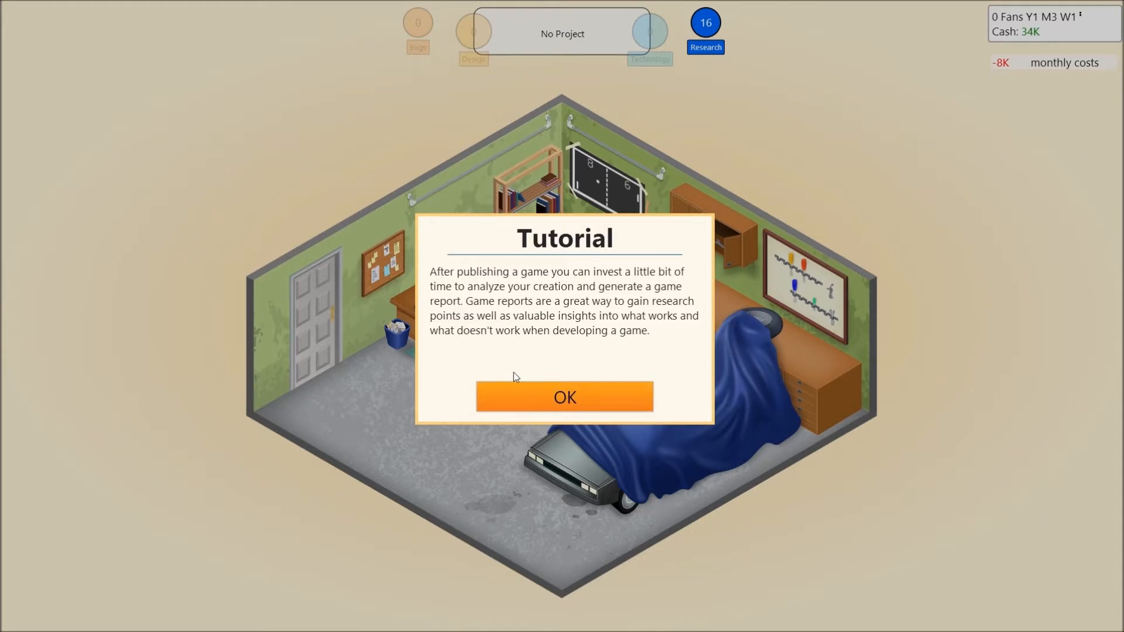
{"action": "mouse_move", "coordinate": [518, 406]}
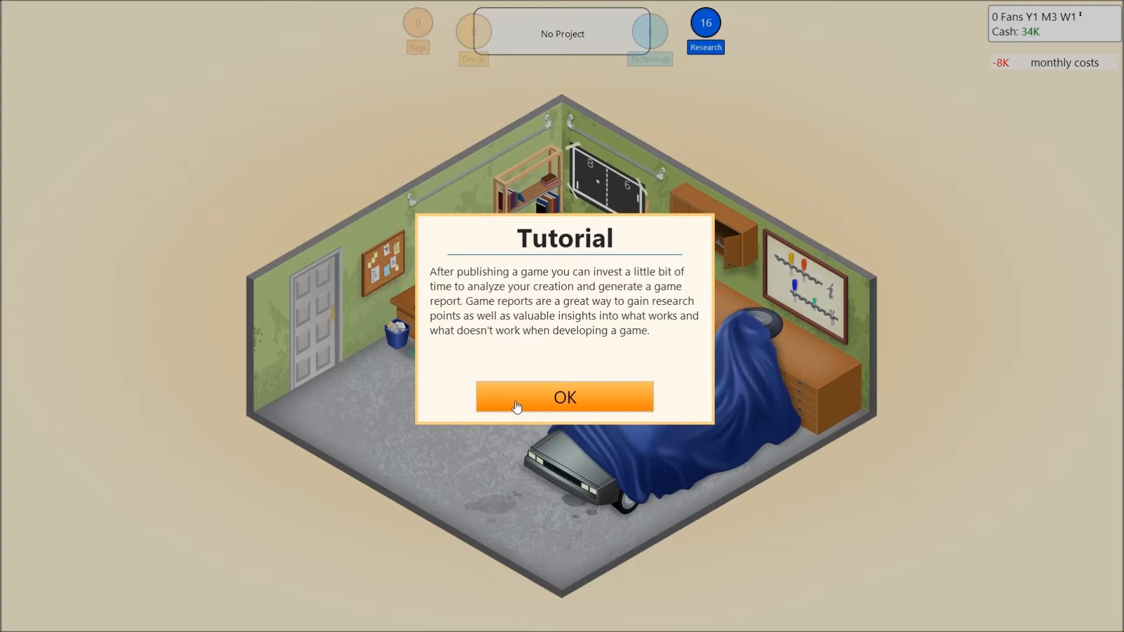
{"action": "left_click", "coordinate": [565, 397]}
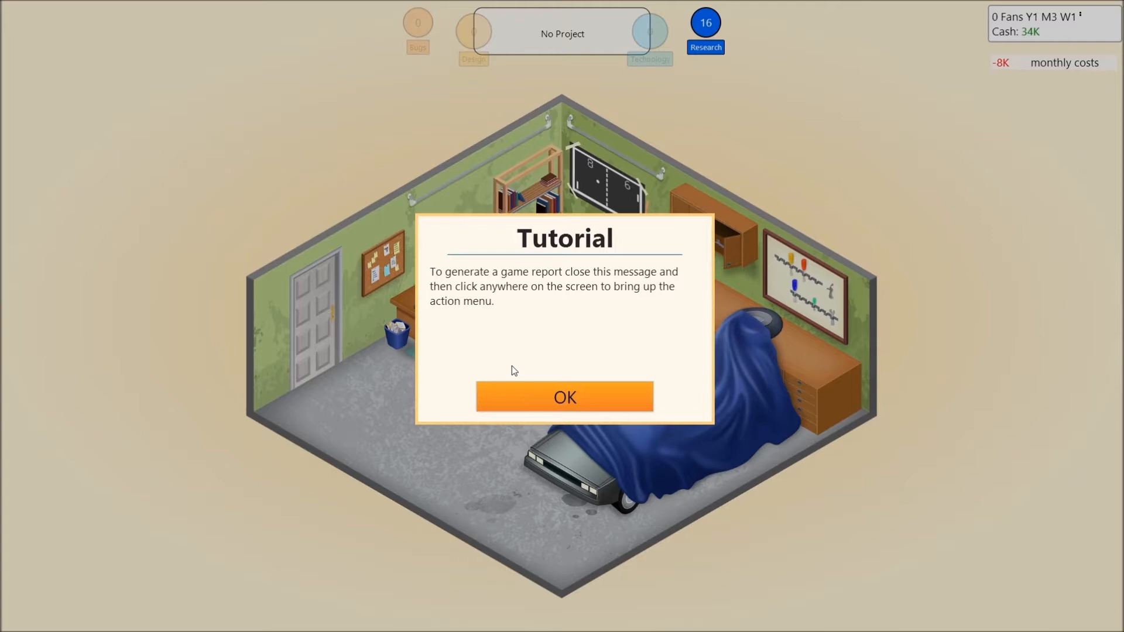
{"action": "left_click", "coordinate": [564, 397]}
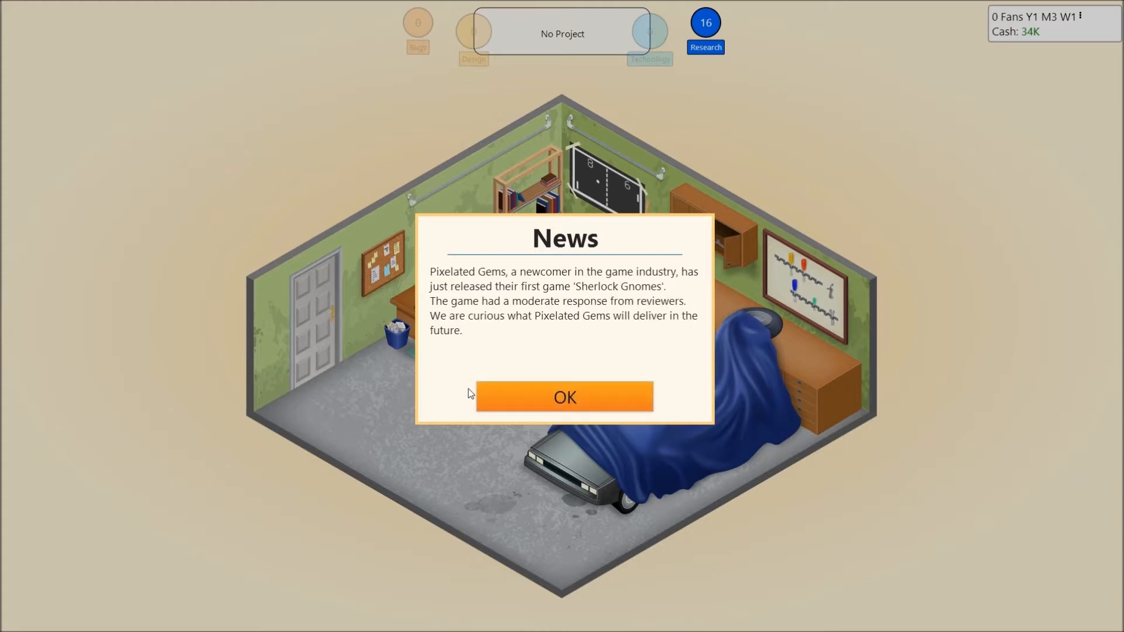
{"action": "mouse_move", "coordinate": [530, 399]}
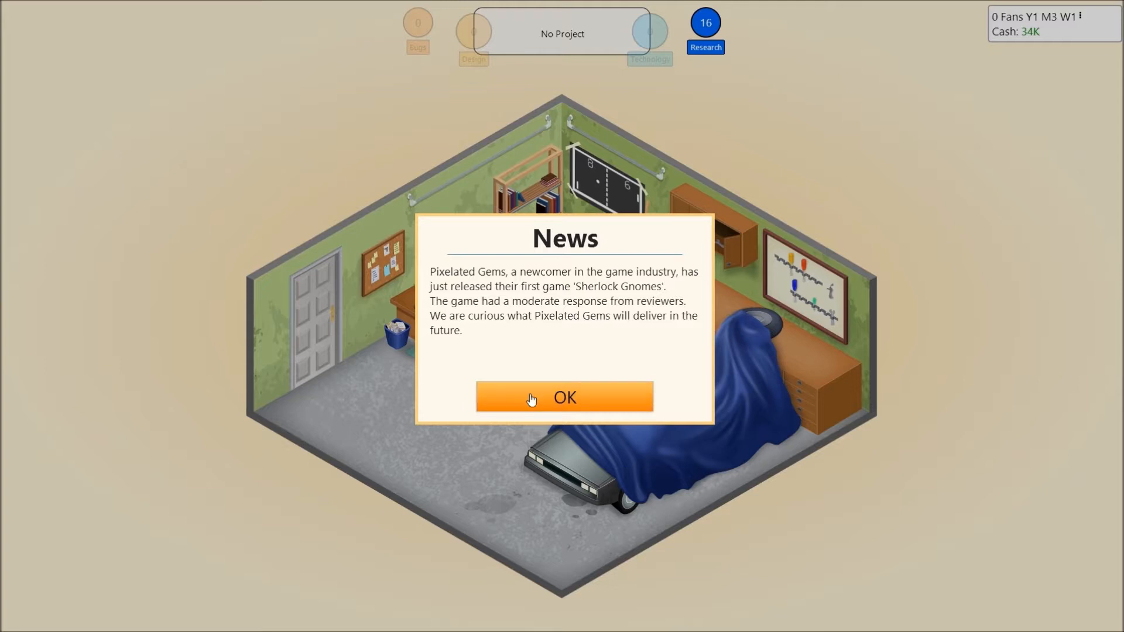
Step: Acknowledge the release news, the 1,096-unit first week of sales and the weekly income tip
{"action": "left_click", "coordinate": [564, 397]}
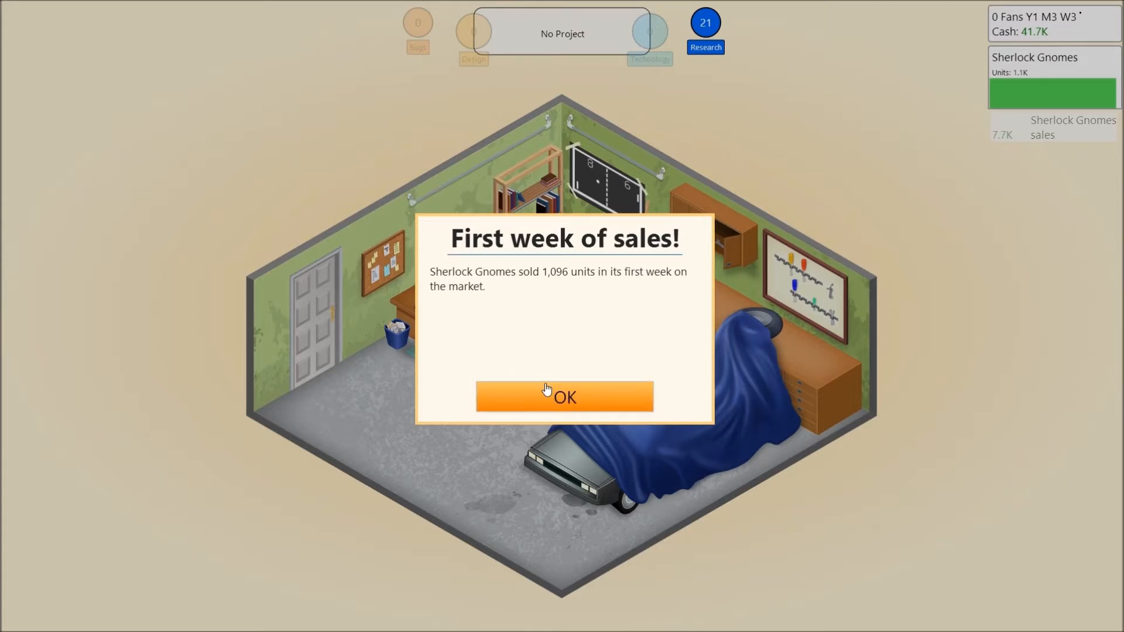
{"action": "left_click", "coordinate": [563, 396]}
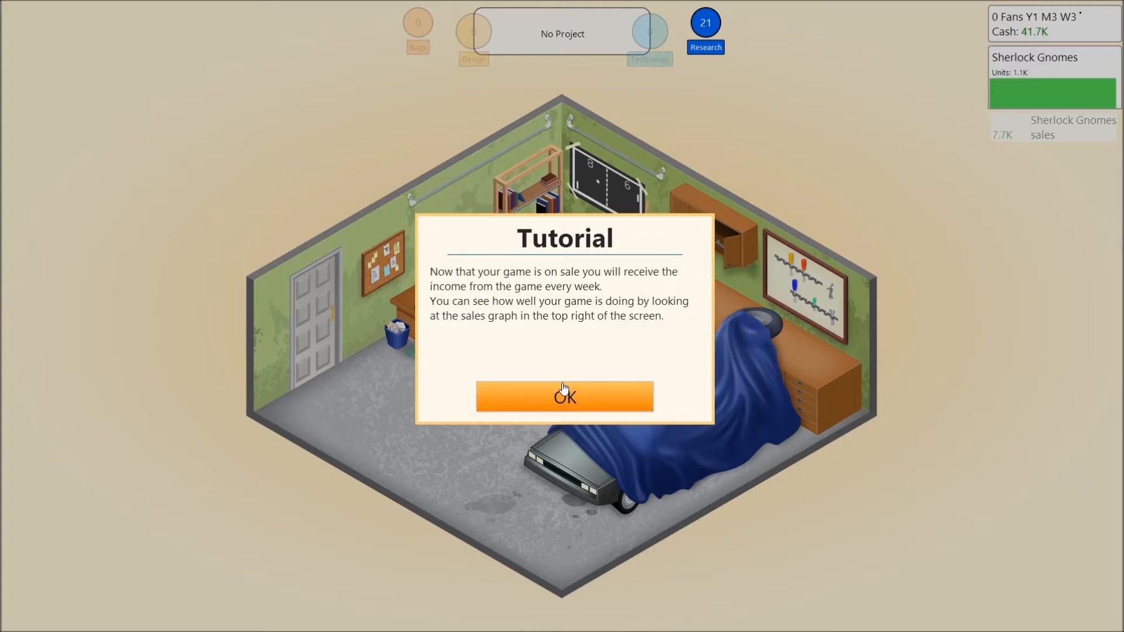
{"action": "left_click", "coordinate": [564, 396]}
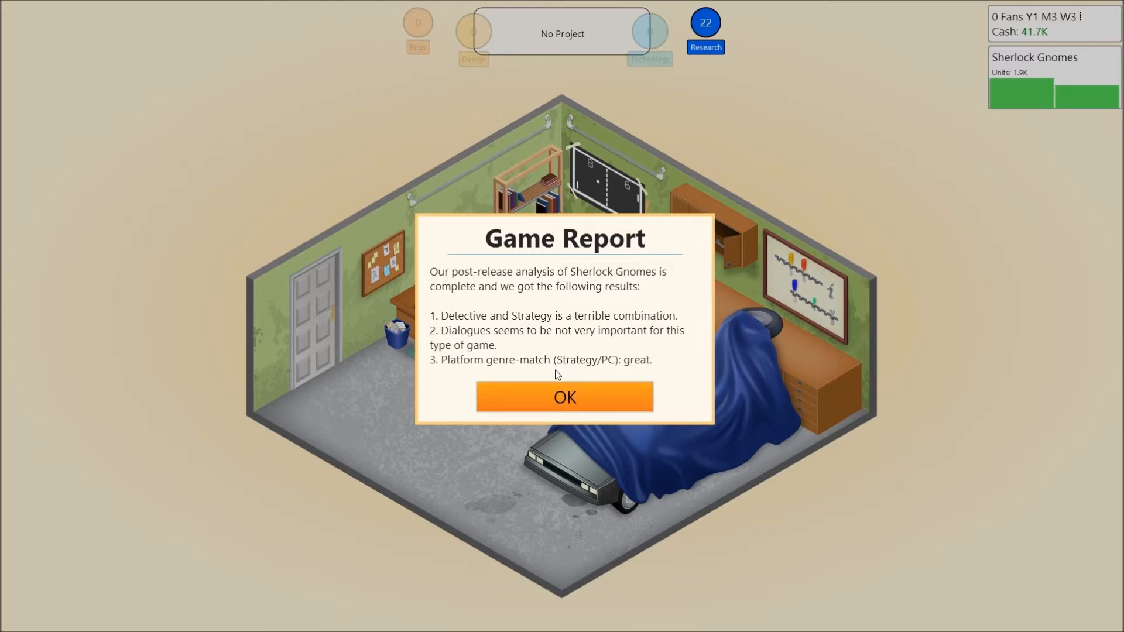
Step: Acknowledge the Detective/Strategy game report, close the research tip and bring up the office actions
{"action": "left_click", "coordinate": [564, 397]}
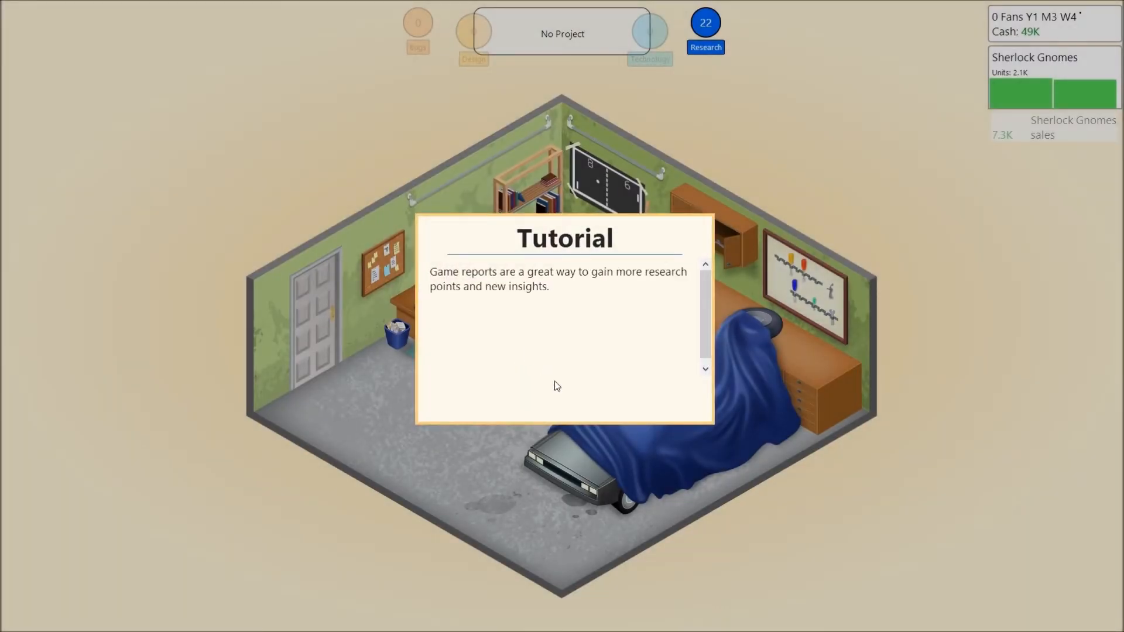
{"action": "scroll", "scroll_direction": "down", "scroll_amount": 3}
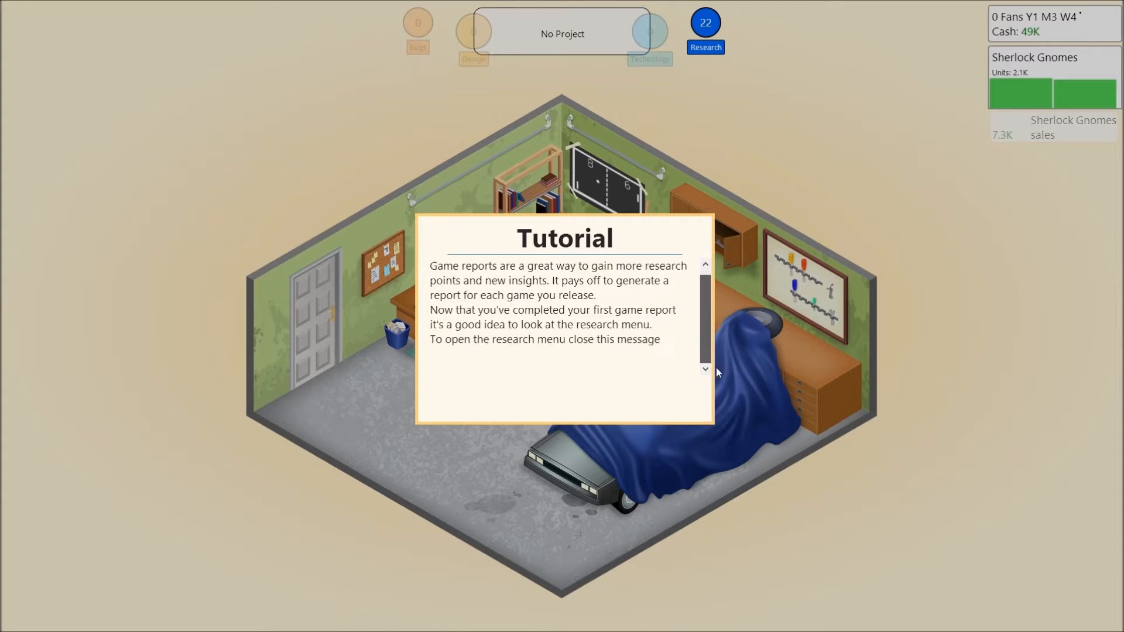
{"action": "left_click", "coordinate": [563, 351]}
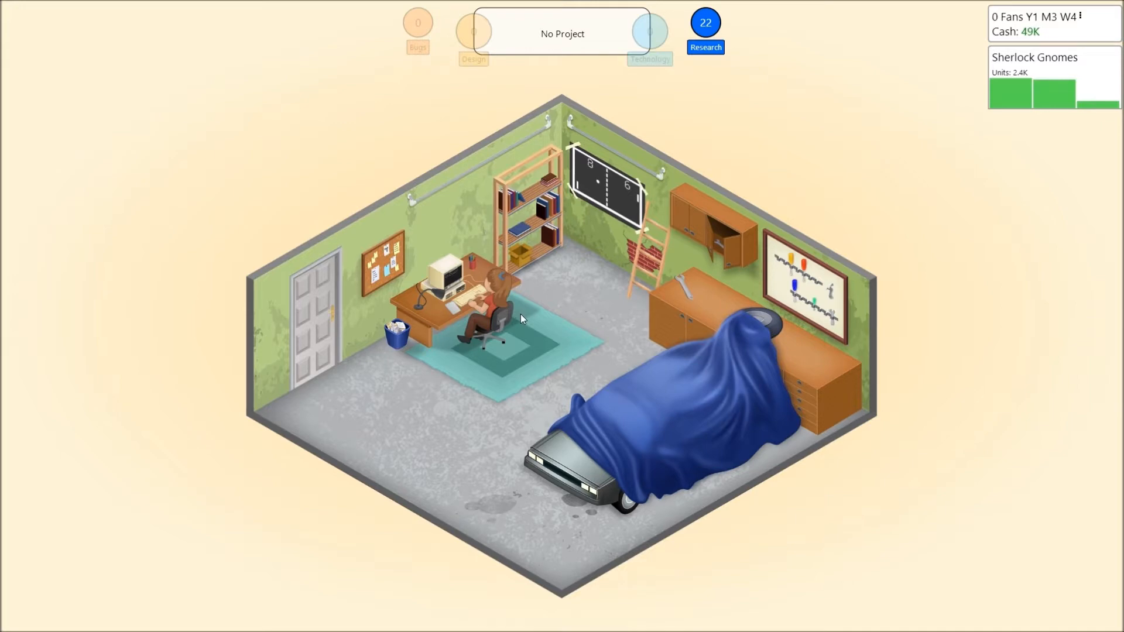
{"action": "left_click", "coordinate": [502, 314]}
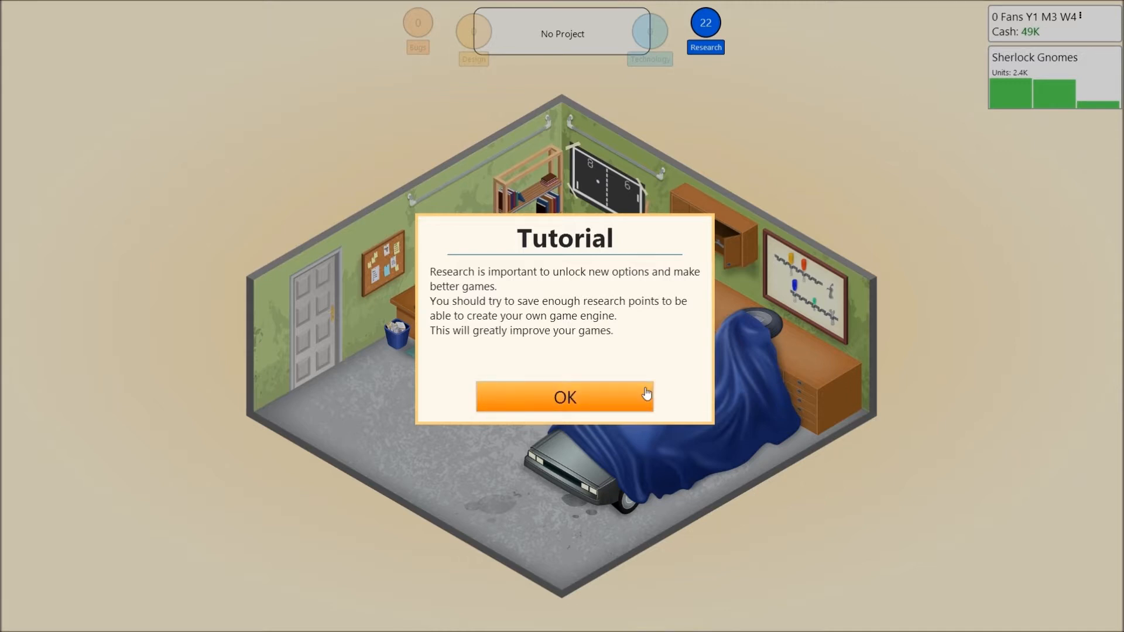
Step: Dismiss the research tutorial and the topic/genre combination hint to reach the research form
{"action": "left_click", "coordinate": [564, 396]}
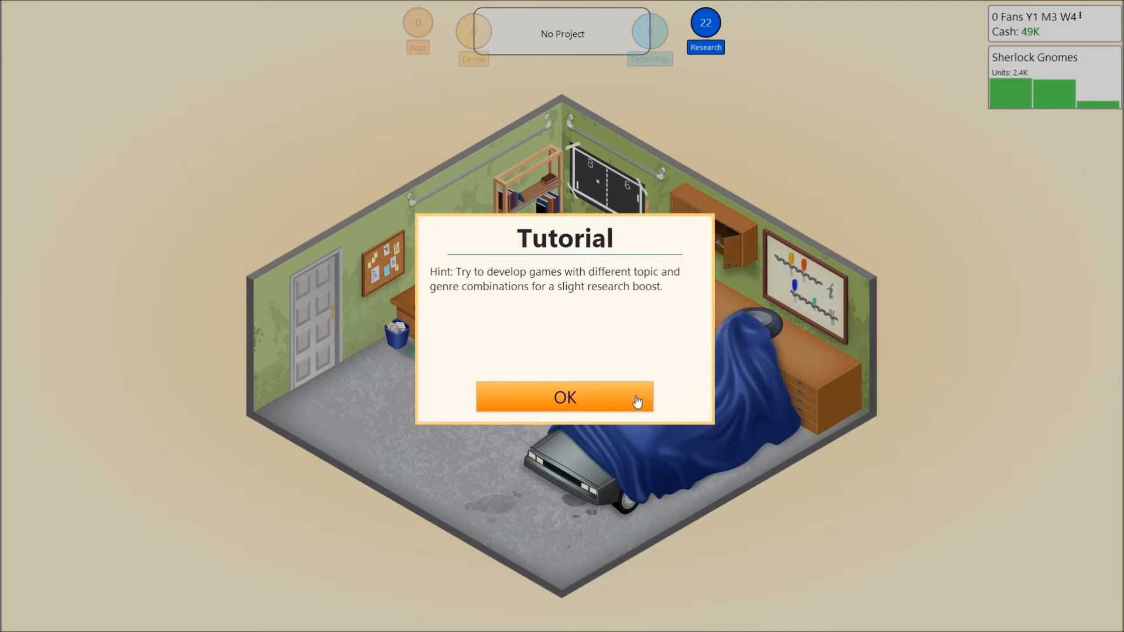
{"action": "left_click", "coordinate": [564, 398]}
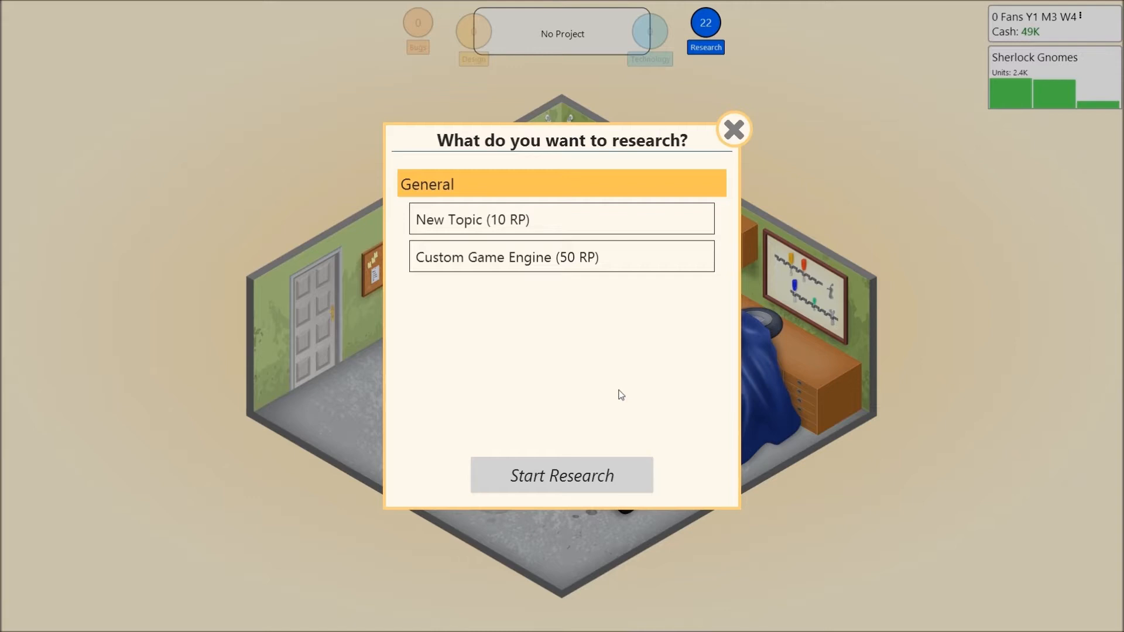
Step: Start researching Medieval as a new topic
{"action": "left_click", "coordinate": [561, 219]}
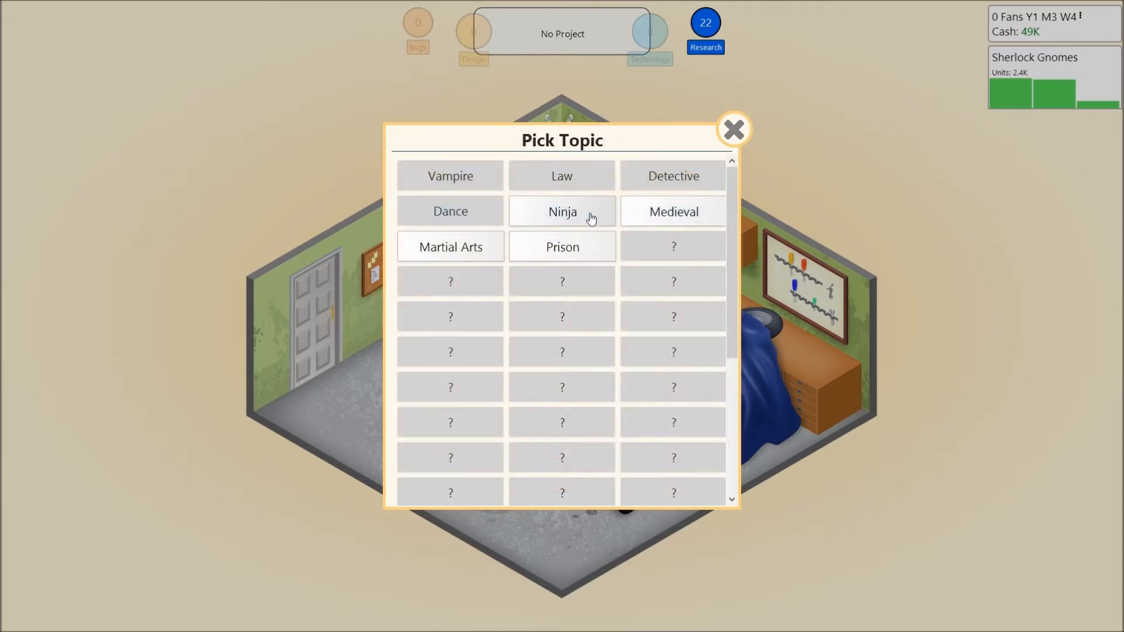
{"action": "mouse_move", "coordinate": [630, 208]}
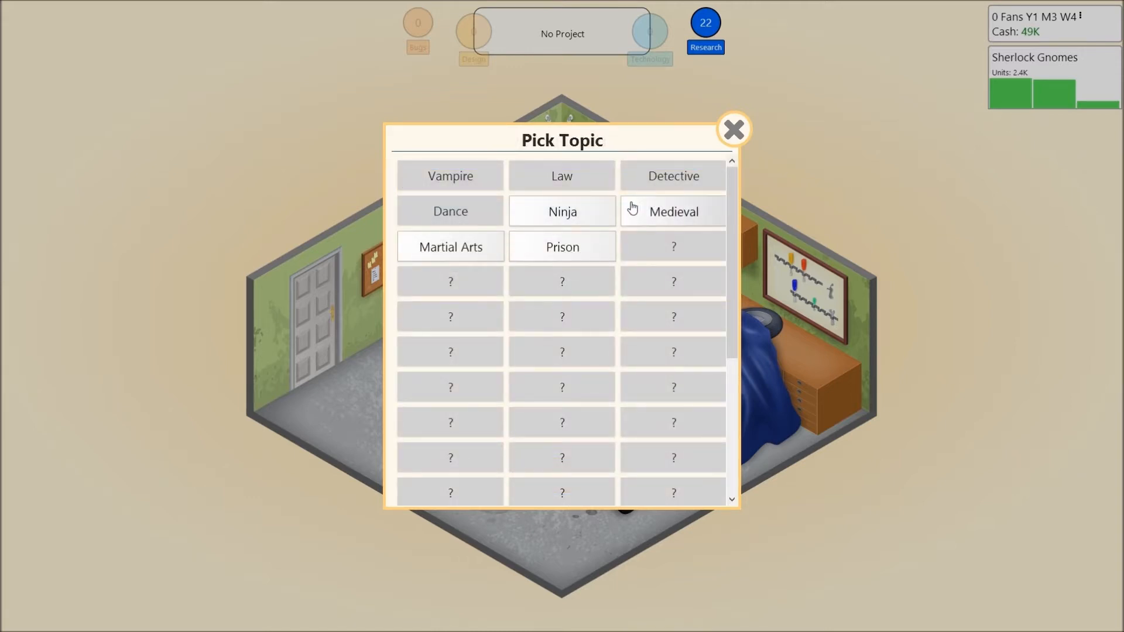
{"action": "mouse_move", "coordinate": [502, 257]}
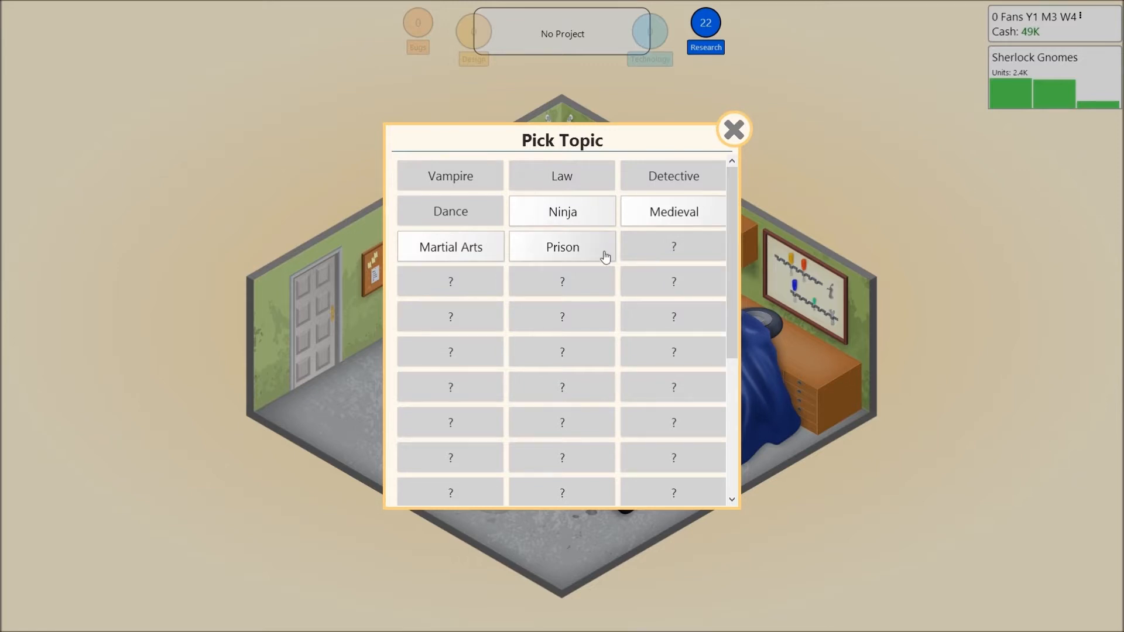
{"action": "mouse_move", "coordinate": [707, 226]}
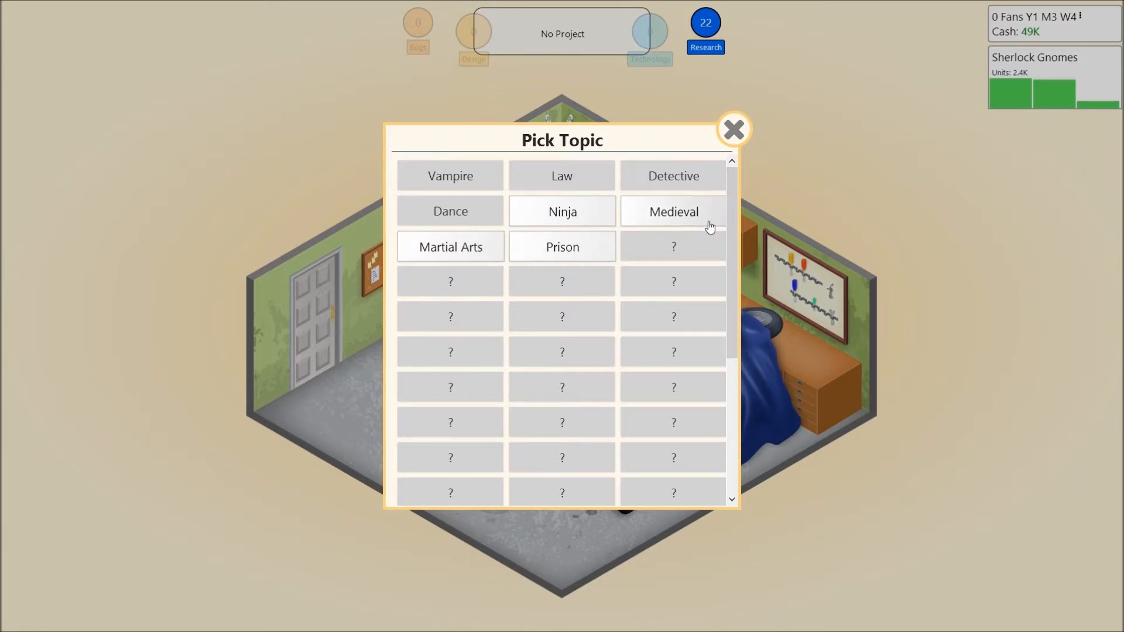
{"action": "left_click", "coordinate": [672, 210]}
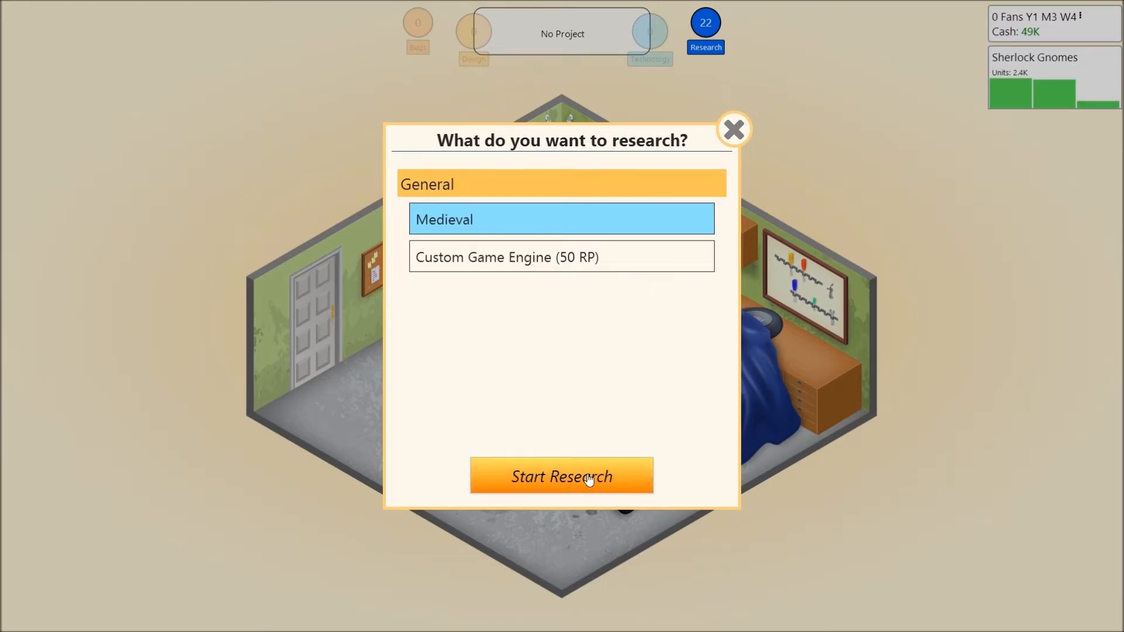
{"action": "left_click", "coordinate": [561, 477]}
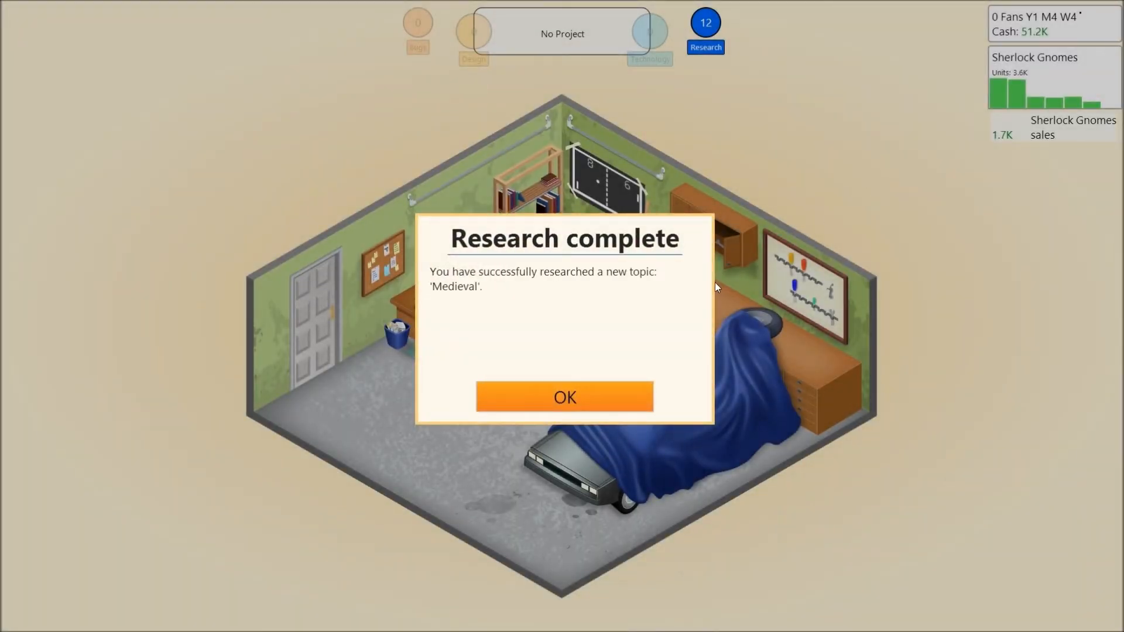
Step: Acknowledge the completed Medieval research, leading into a new Game #2 concept
{"action": "left_click", "coordinate": [564, 397]}
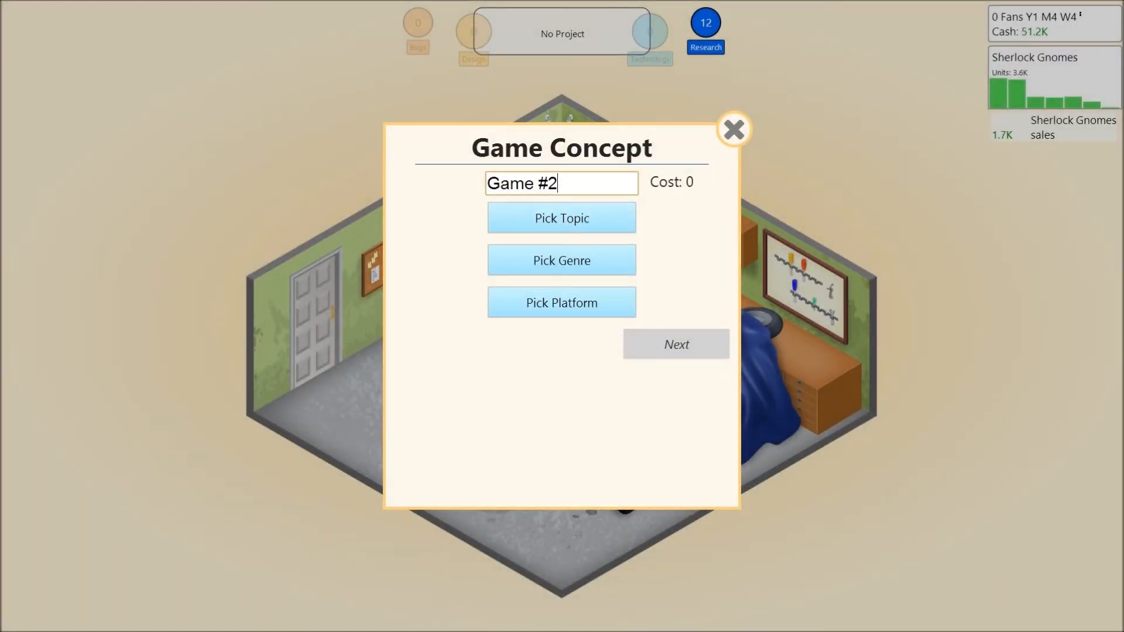
Step: Choose Medieval topic, Action genre and PC platform for the new game
{"action": "left_click", "coordinate": [560, 217]}
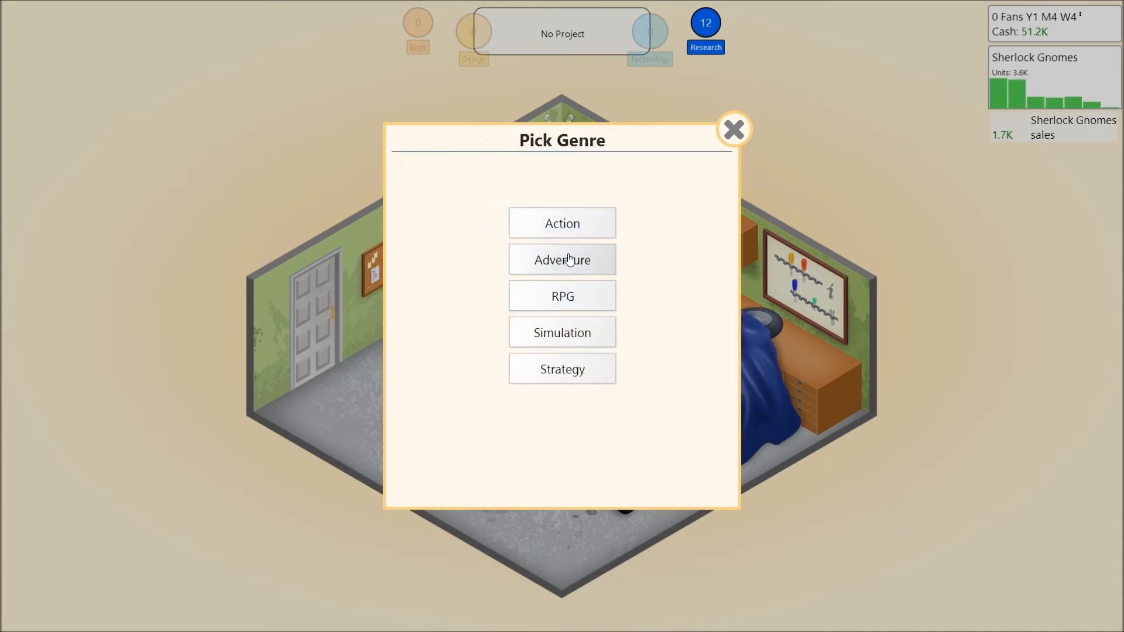
{"action": "mouse_move", "coordinate": [612, 336]}
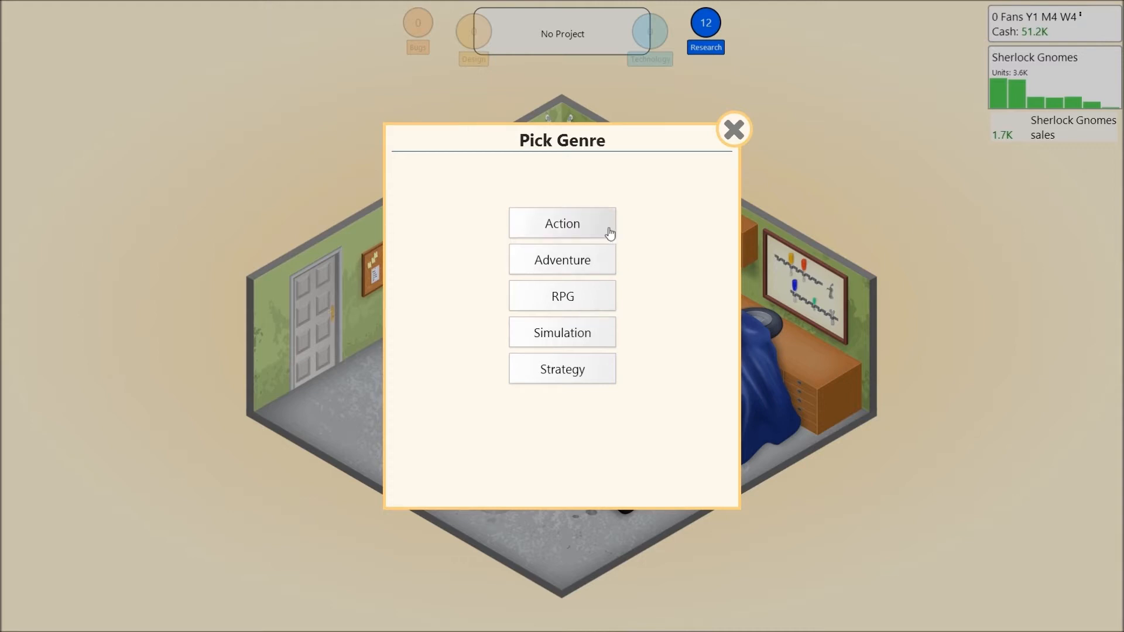
{"action": "left_click", "coordinate": [562, 222]}
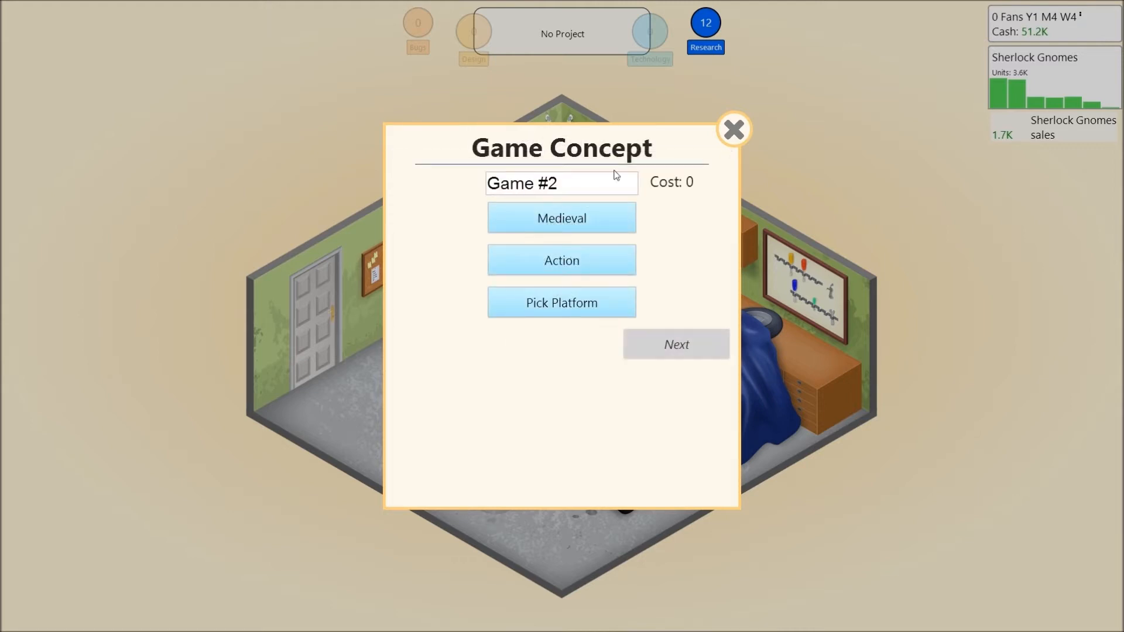
{"action": "key", "text": "Backspace"}
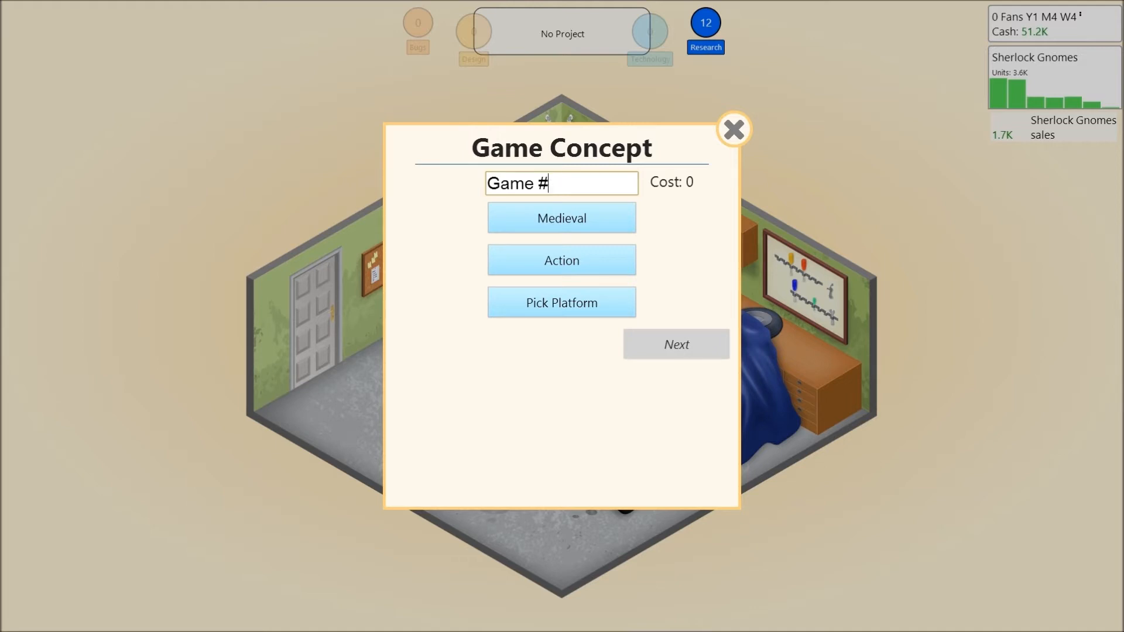
{"action": "left_click", "coordinate": [561, 302]}
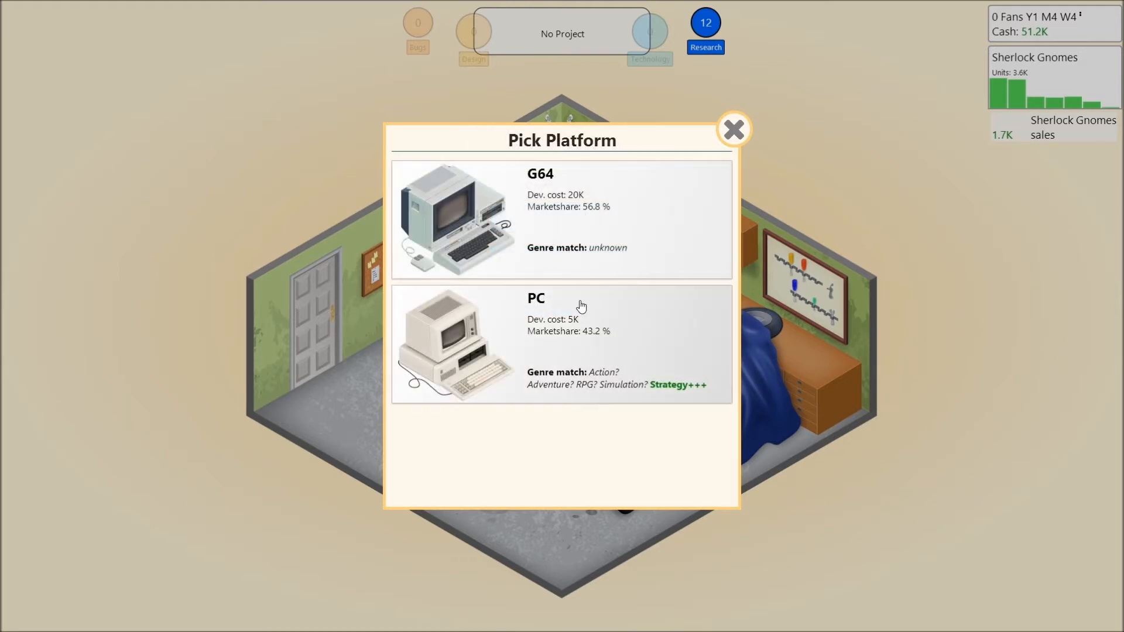
{"action": "left_click", "coordinate": [561, 344]}
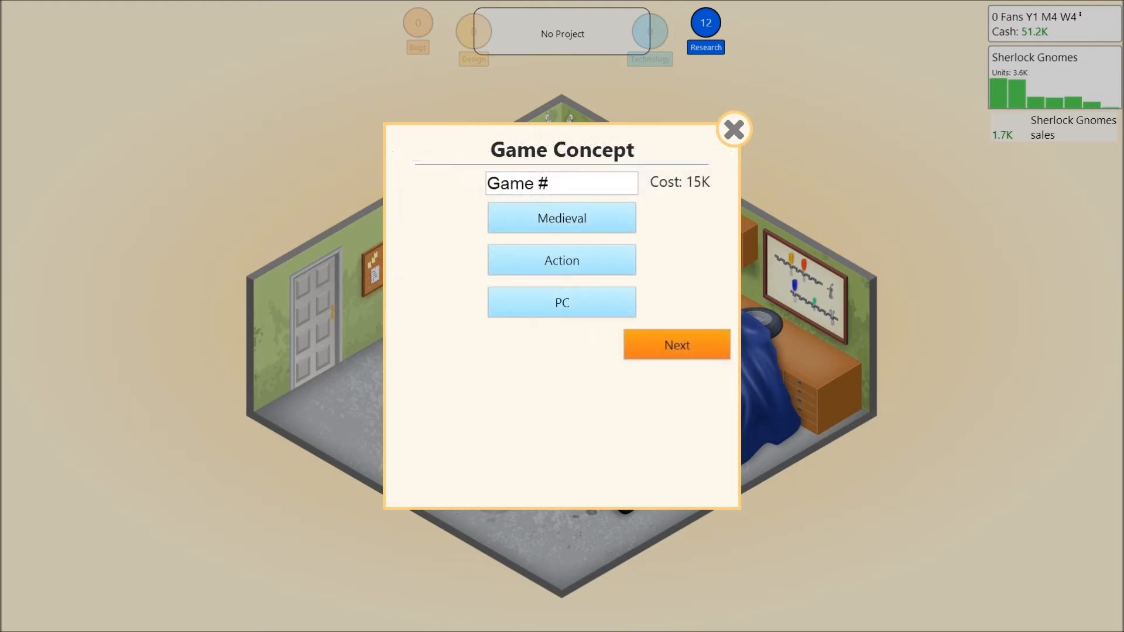
Step: Replace the default name with the title Flying Turnips
{"action": "left_click", "coordinate": [560, 183]}
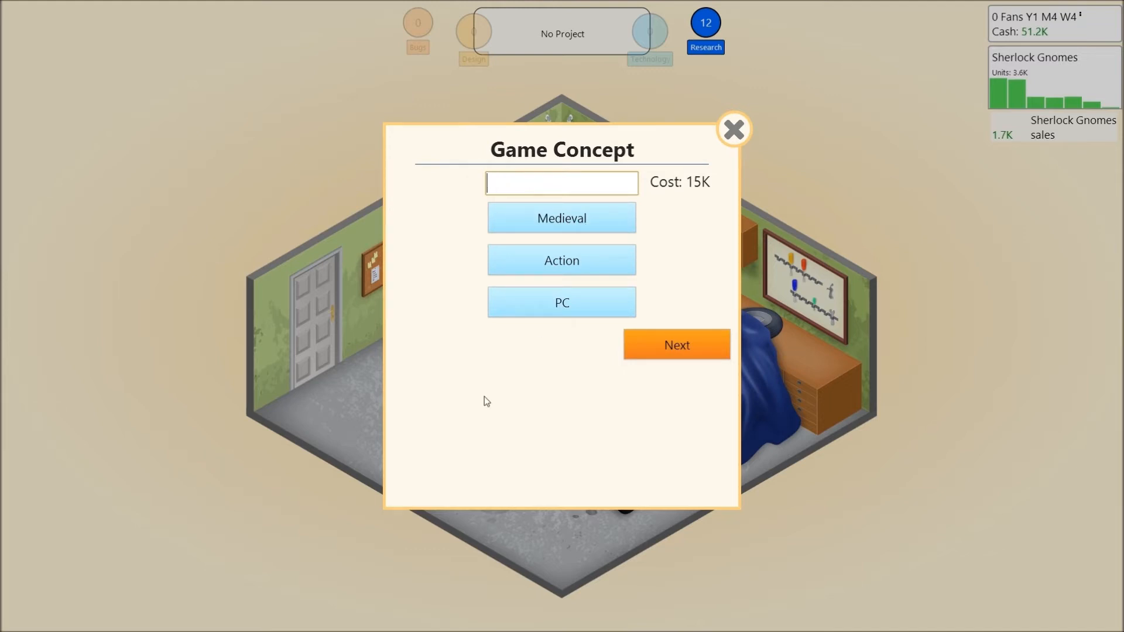
{"action": "left_click", "coordinate": [561, 183]}
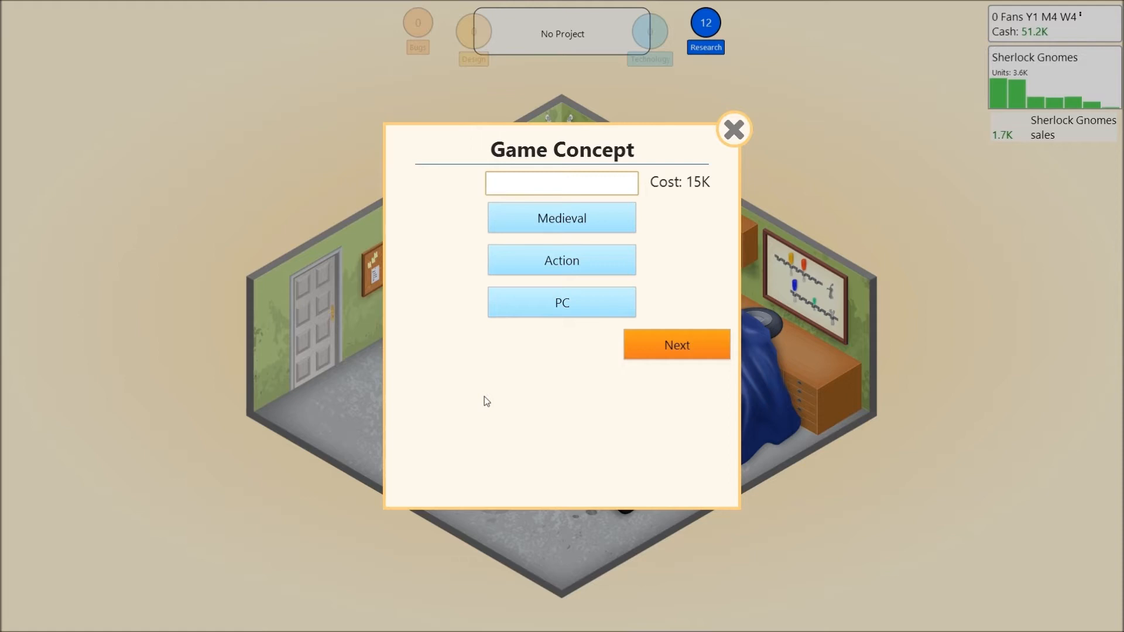
{"action": "left_click", "coordinate": [561, 183]}
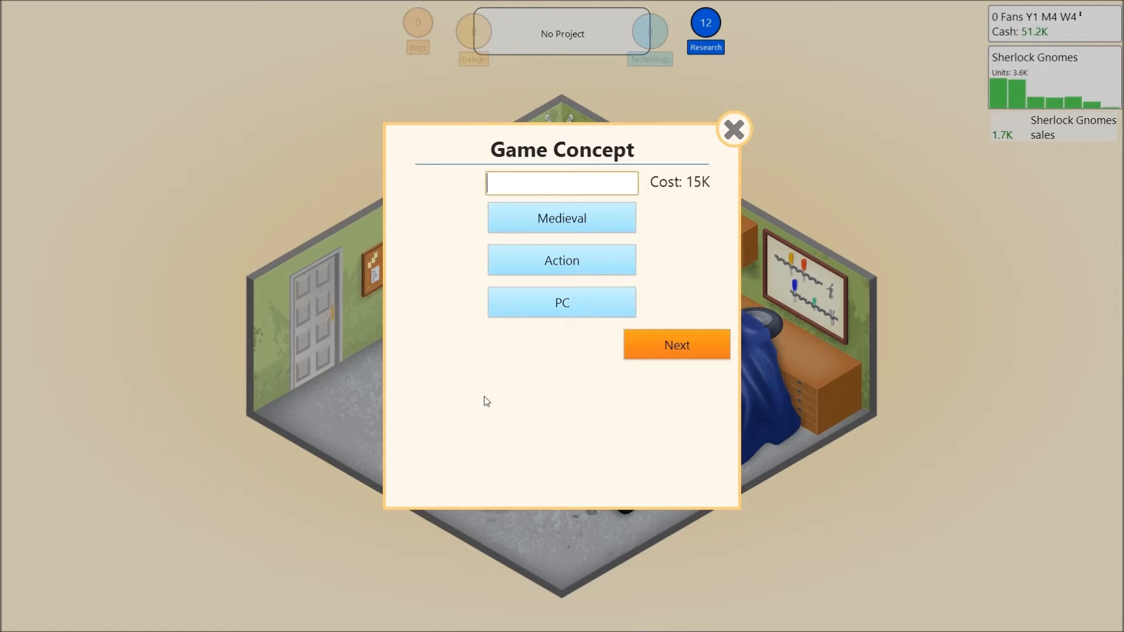
{"action": "type", "text": "Fly"}
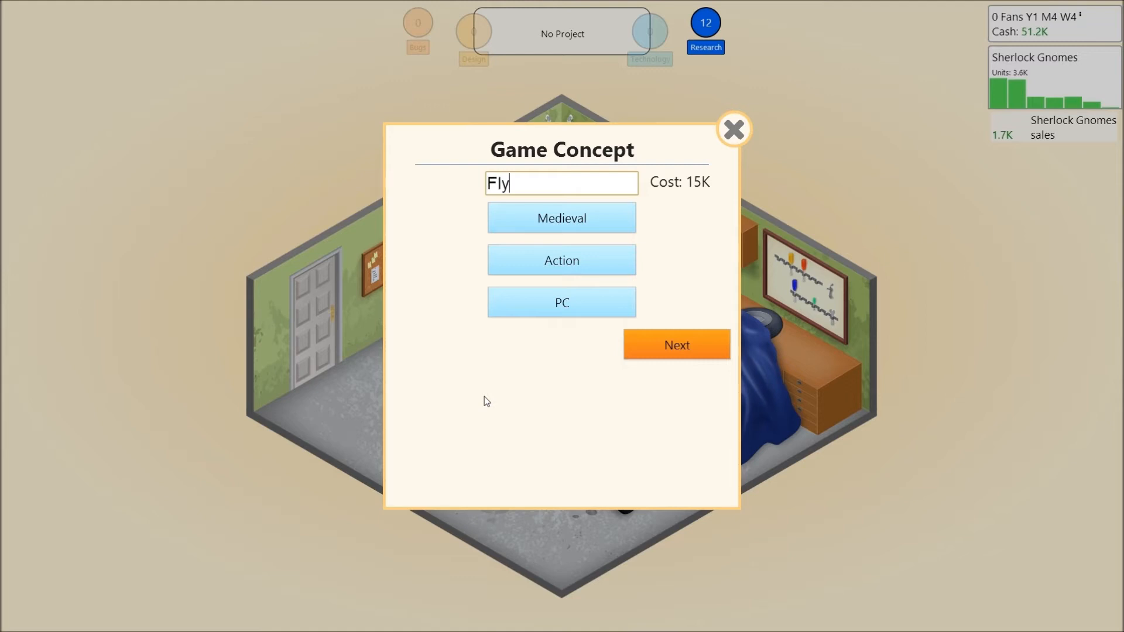
{"action": "type", "text": "ing"}
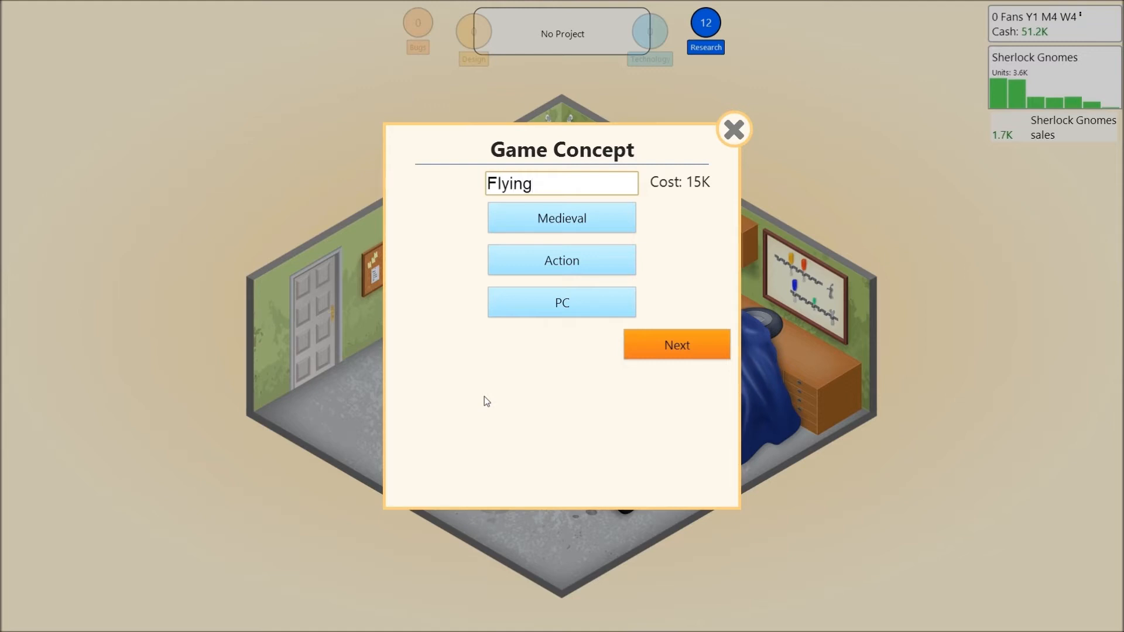
{"action": "type", "text": "T"}
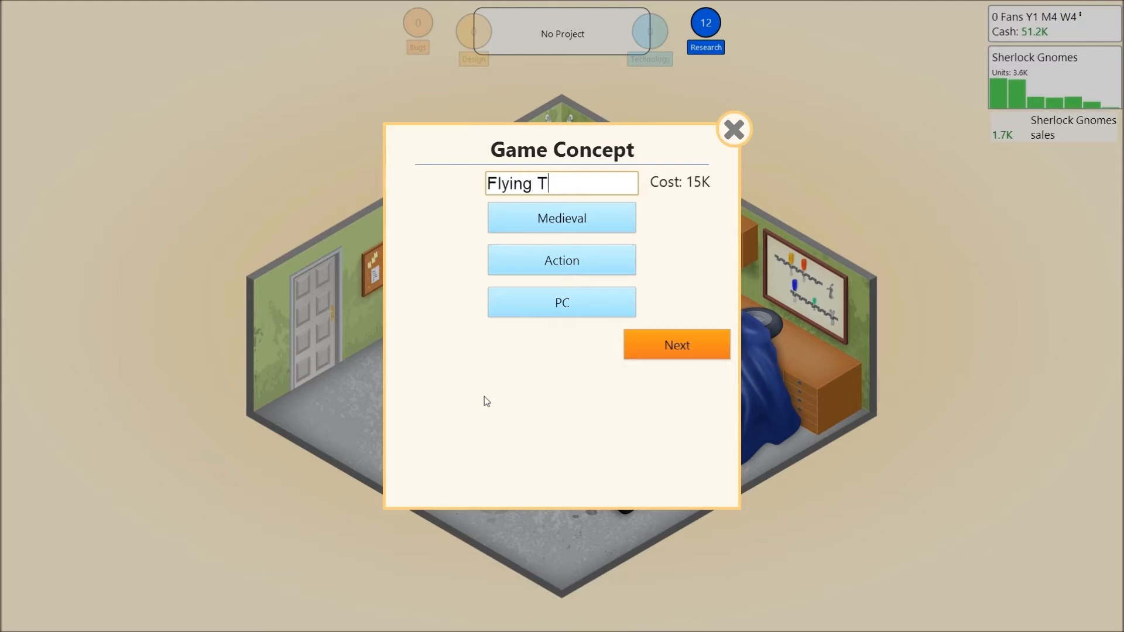
{"action": "type", "text": "urnips"}
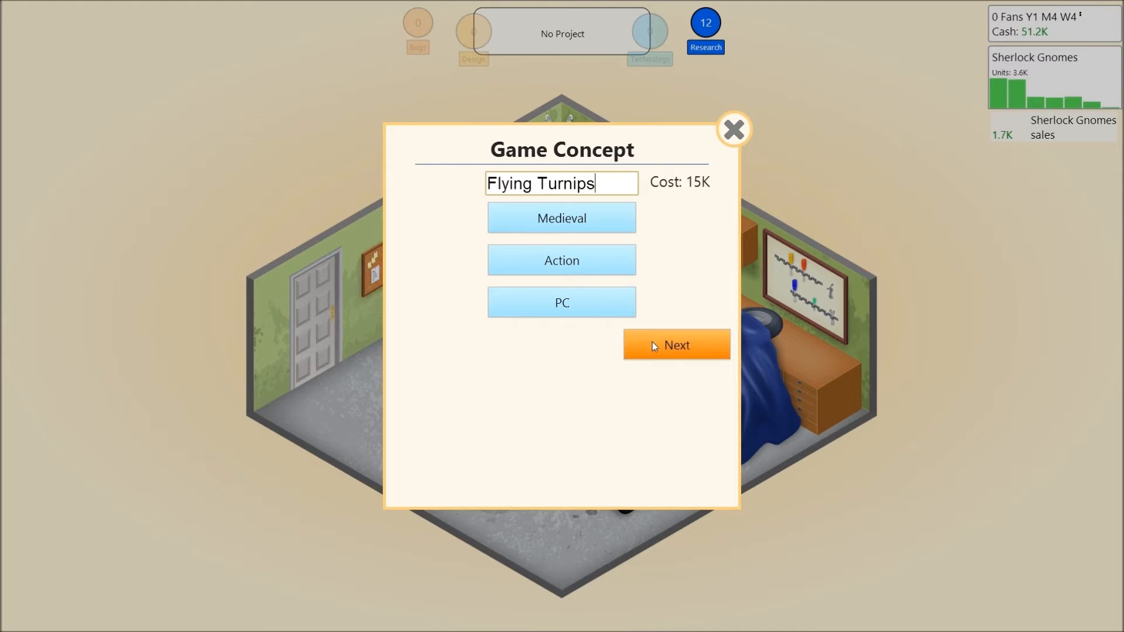
{"action": "mouse_move", "coordinate": [700, 356]}
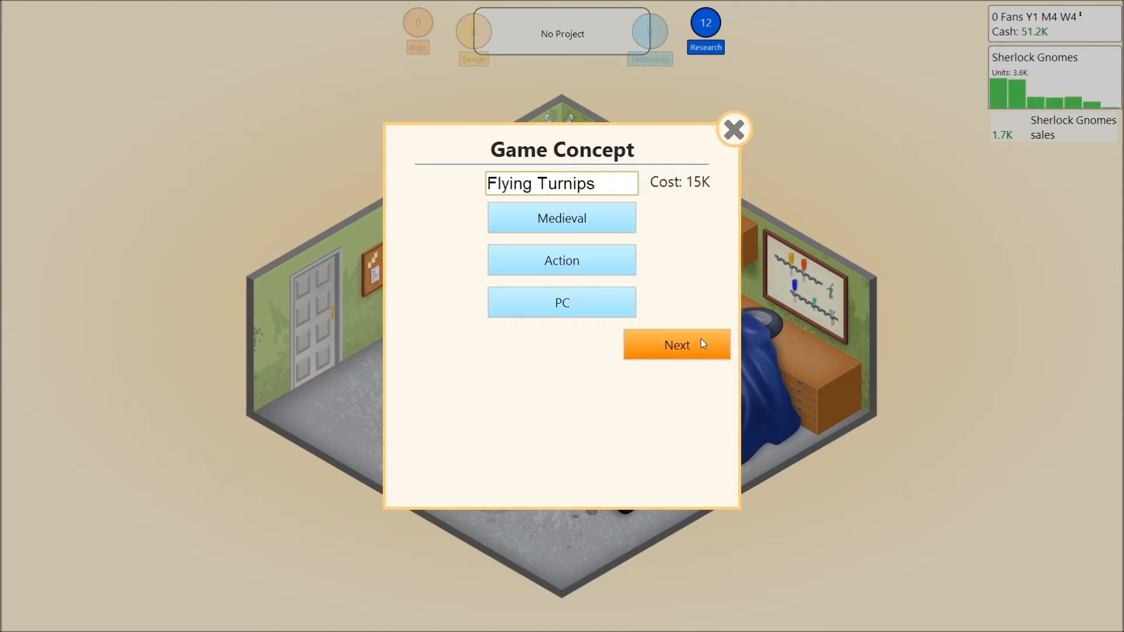
{"action": "mouse_move", "coordinate": [662, 353]}
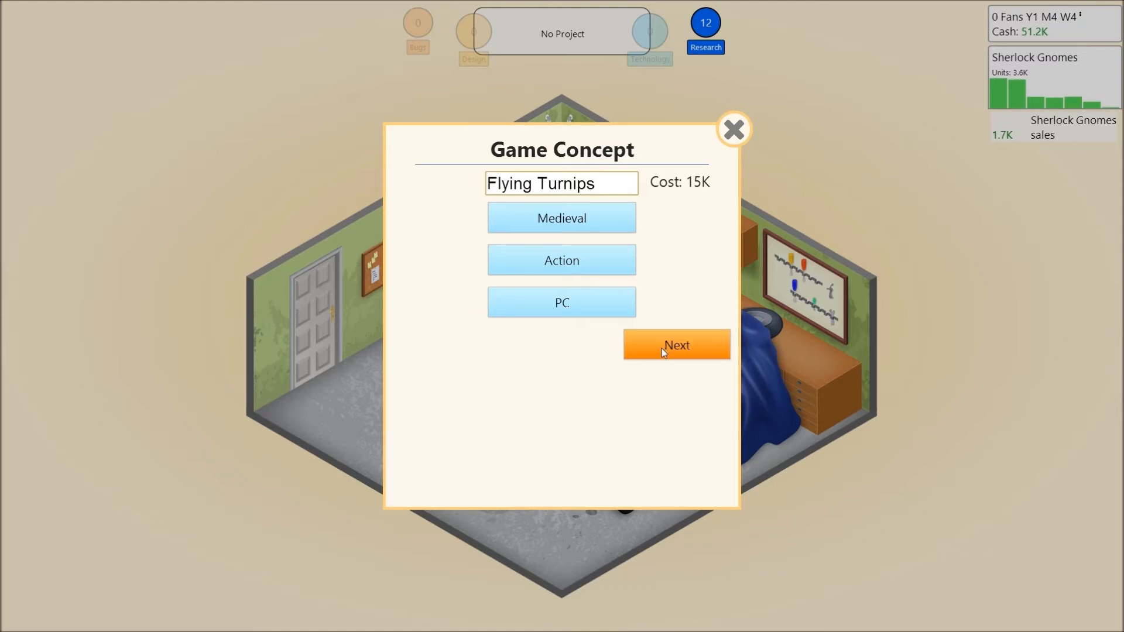
{"action": "mouse_move", "coordinate": [713, 353]}
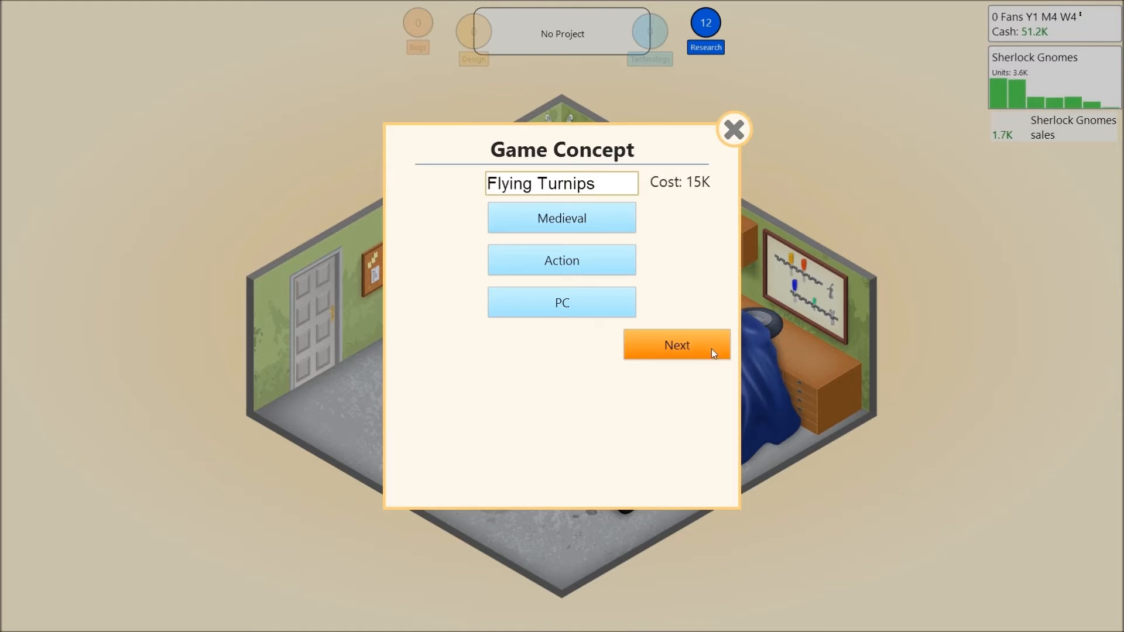
{"action": "mouse_move", "coordinate": [663, 352]}
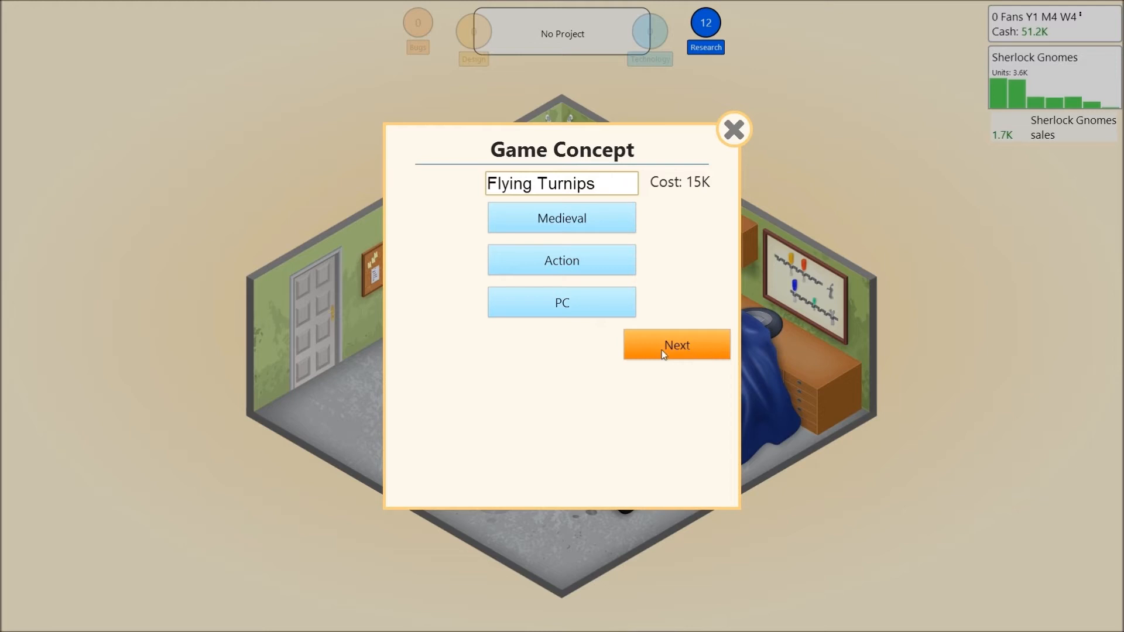
Step: Confirm the features and begin development of Flying Turnips
{"action": "left_click", "coordinate": [674, 344]}
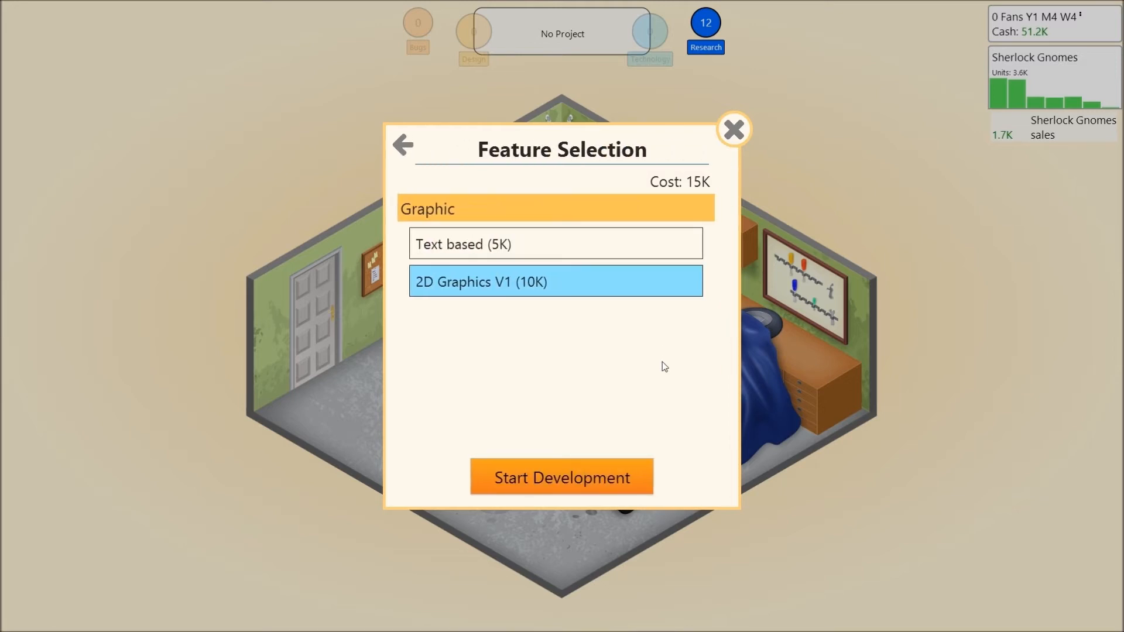
{"action": "mouse_move", "coordinate": [581, 393]}
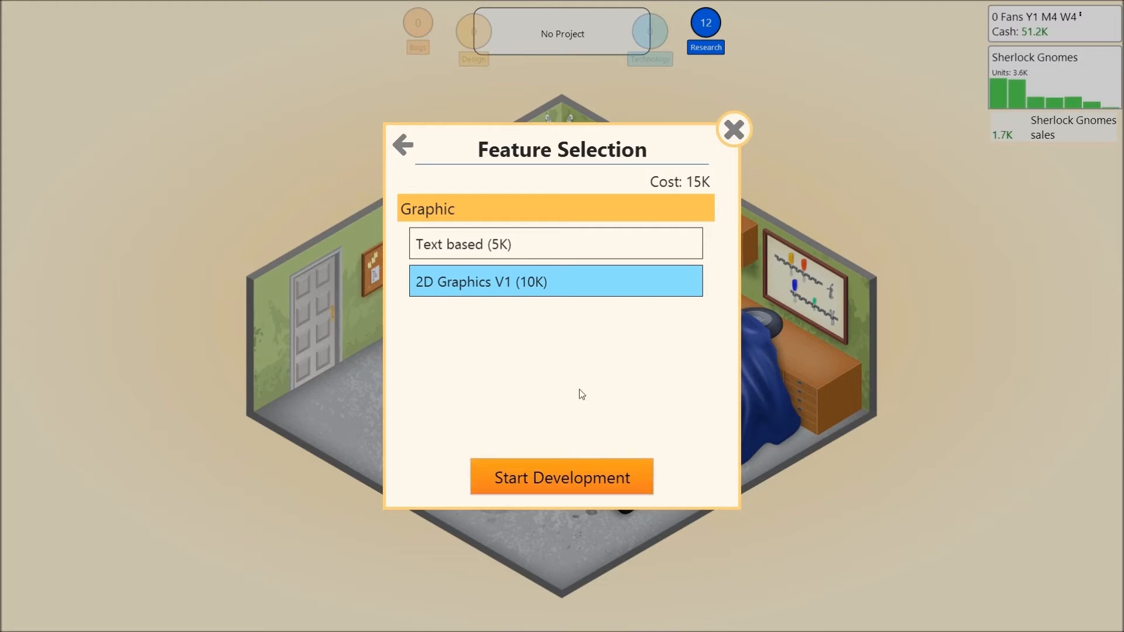
{"action": "left_click", "coordinate": [561, 476]}
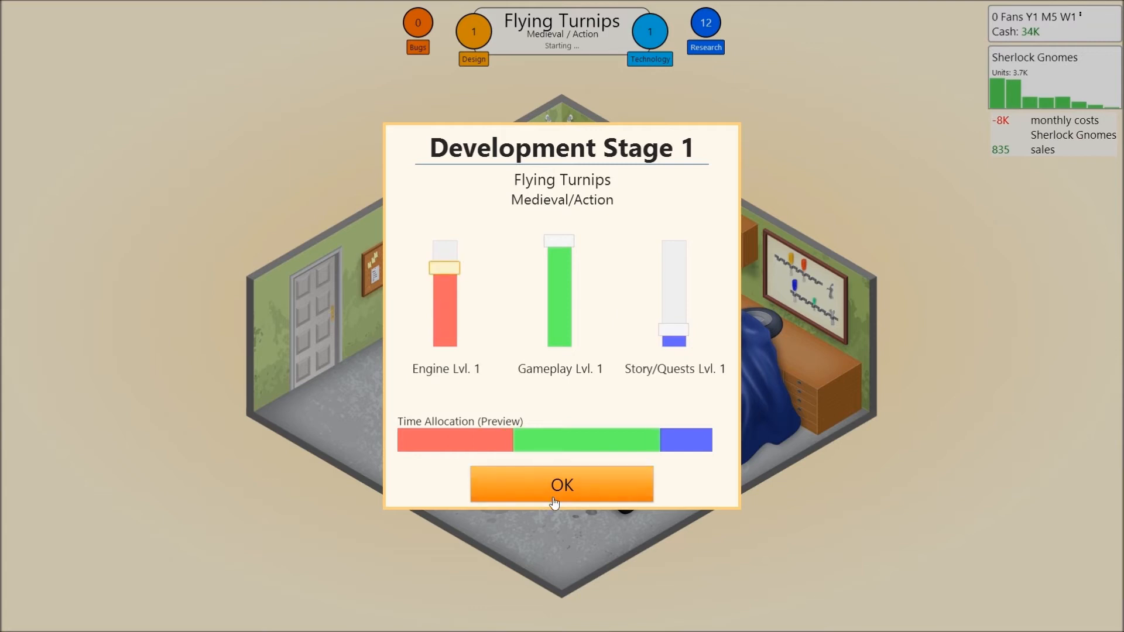
Step: Accept stage 1's Gameplay-heavy time split and advance to stage 2
{"action": "left_click", "coordinate": [560, 483]}
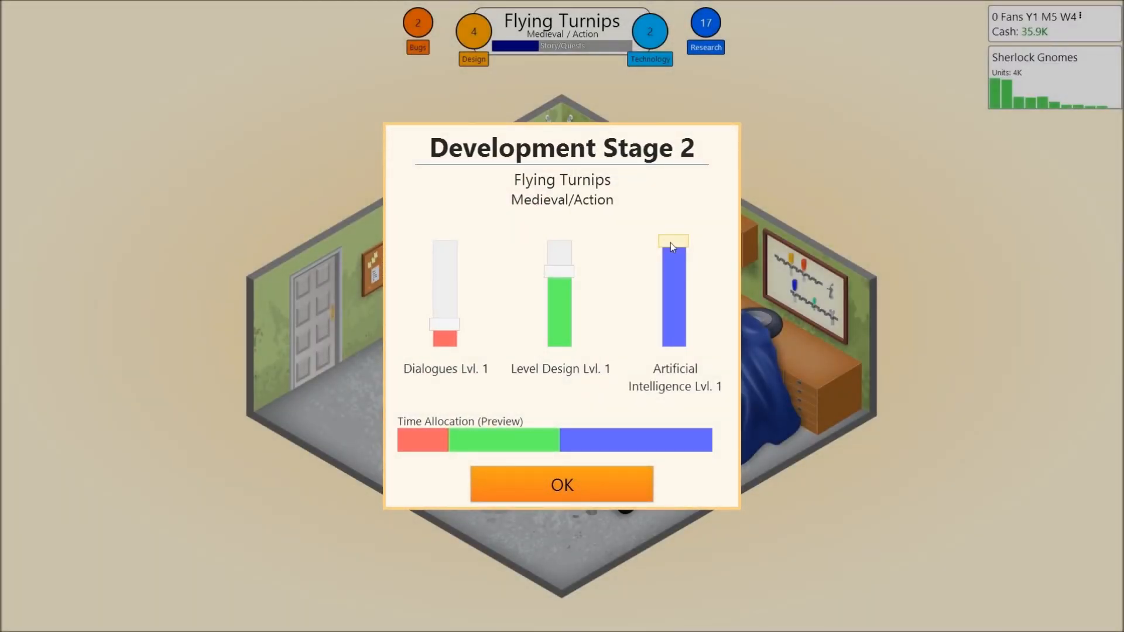
Step: Set stage 2 to zero Dialogues, full Level Design and reduced AI, then confirm
{"action": "left_click_drag", "start_coordinate": [672, 243], "coordinate": [446, 330]}
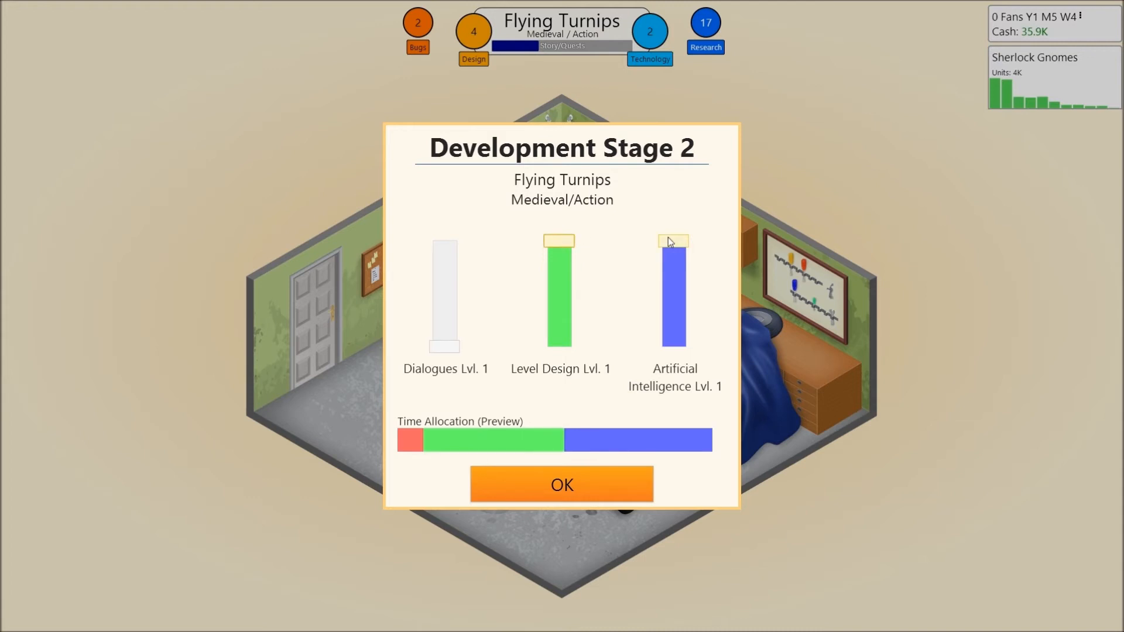
{"action": "left_click_drag", "start_coordinate": [674, 241], "coordinate": [674, 273]}
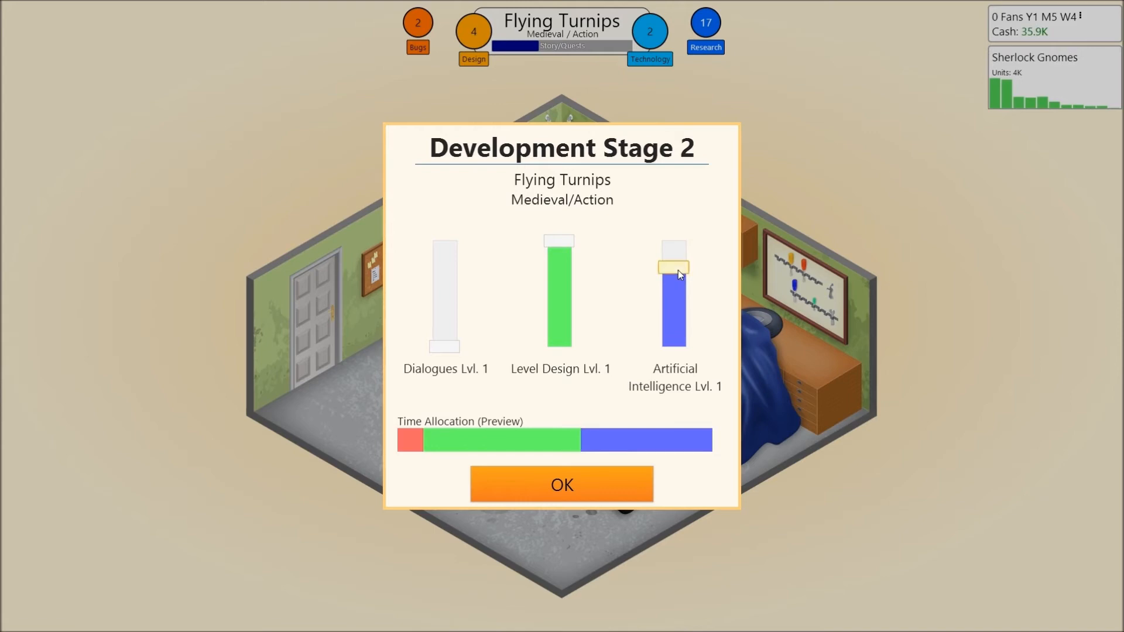
{"action": "left_click", "coordinate": [561, 484]}
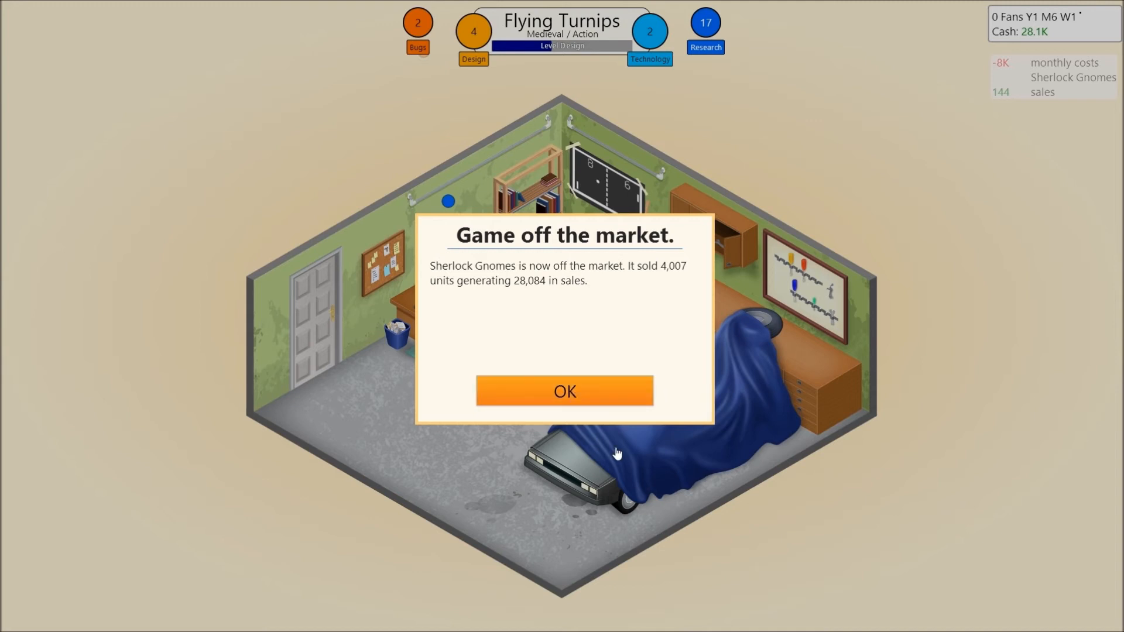
Step: Dismiss the Sherlock Gnomes off-market notice, then confirm stage 3 with less World Design and more Sound
{"action": "left_click", "coordinate": [564, 391]}
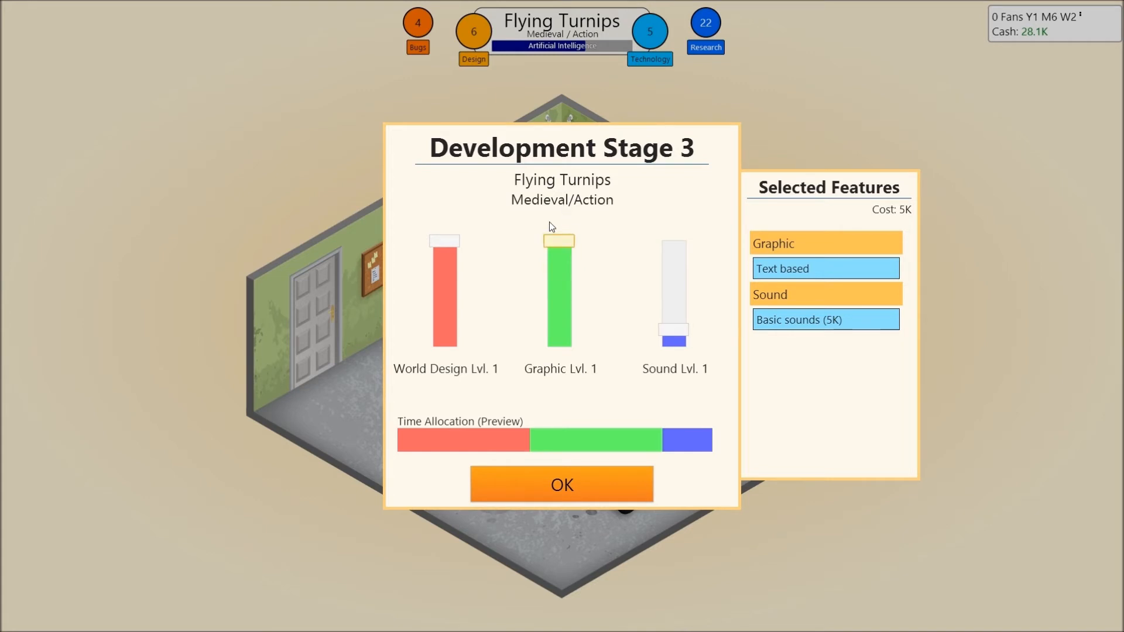
{"action": "left_click_drag", "start_coordinate": [443, 237], "coordinate": [443, 273]}
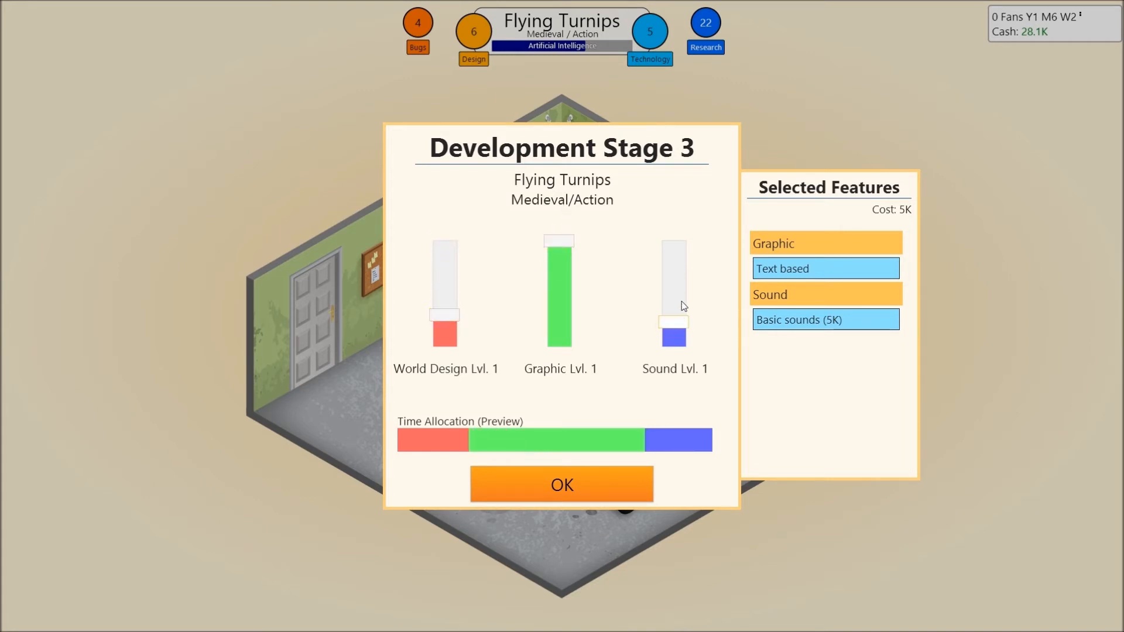
{"action": "left_click_drag", "start_coordinate": [673, 330], "coordinate": [673, 269]}
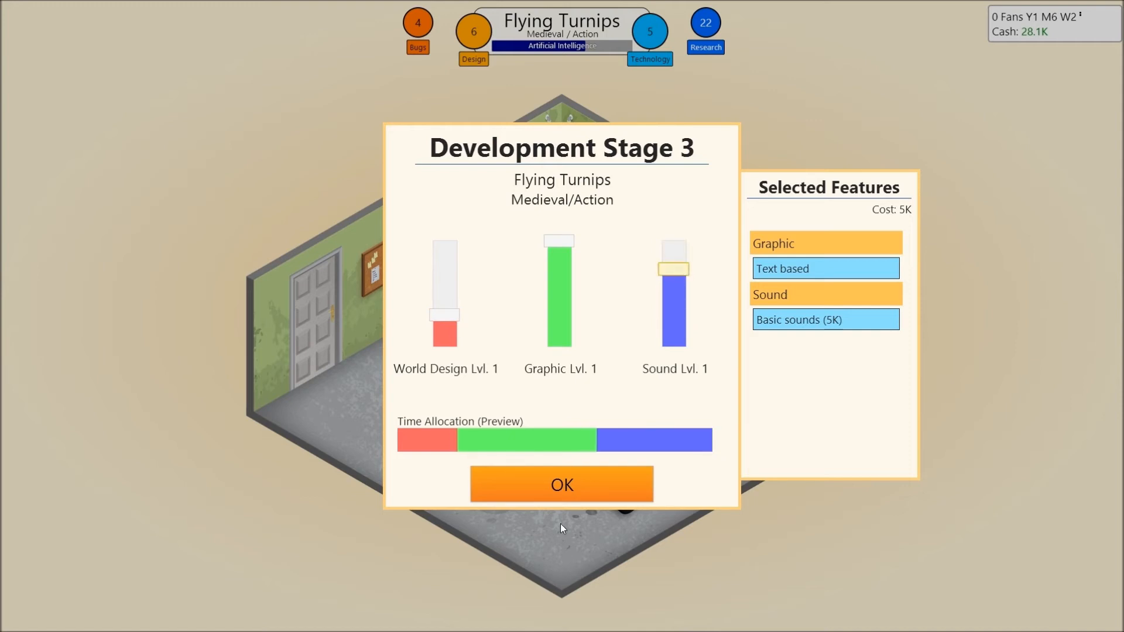
{"action": "left_click", "coordinate": [561, 485]}
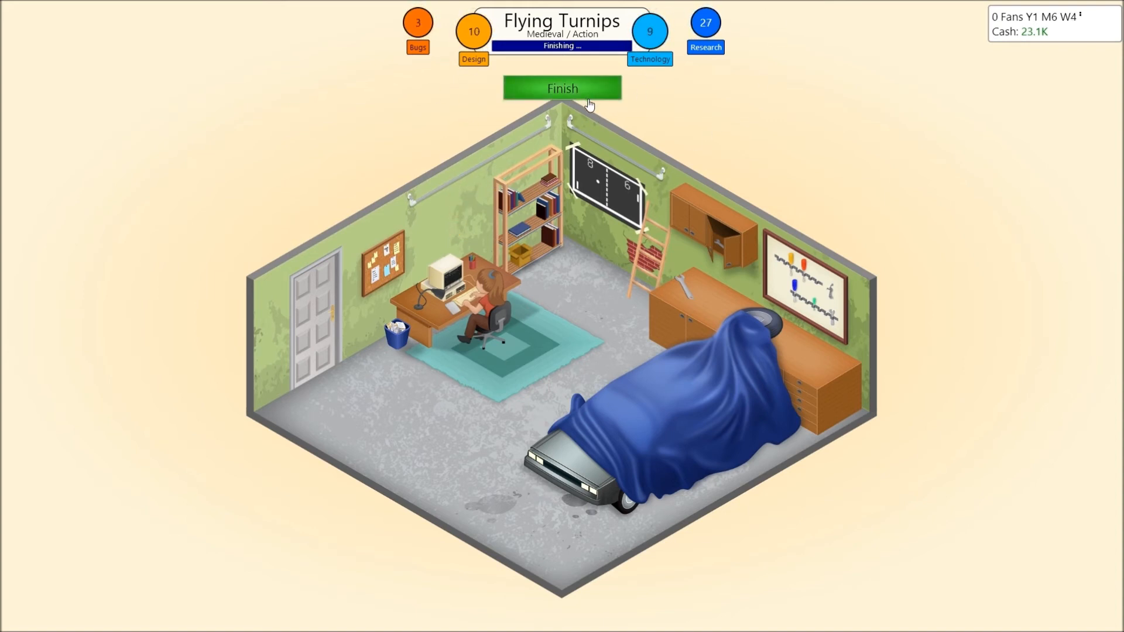
Step: Finish Flying Turnips and release it to the market
{"action": "left_click", "coordinate": [562, 88]}
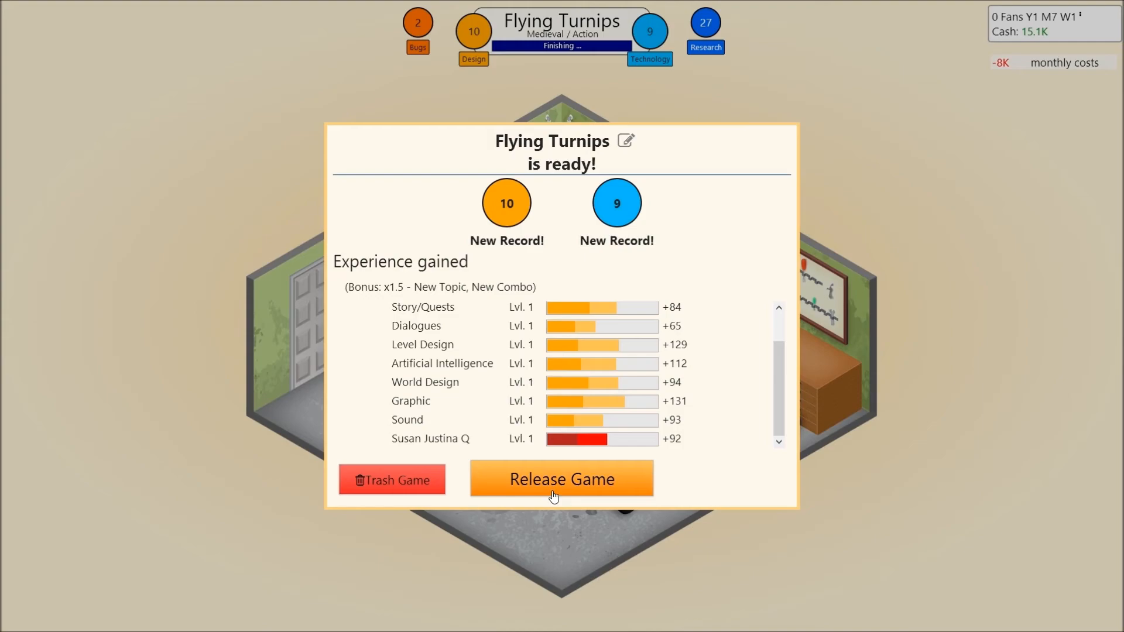
{"action": "left_click", "coordinate": [560, 478]}
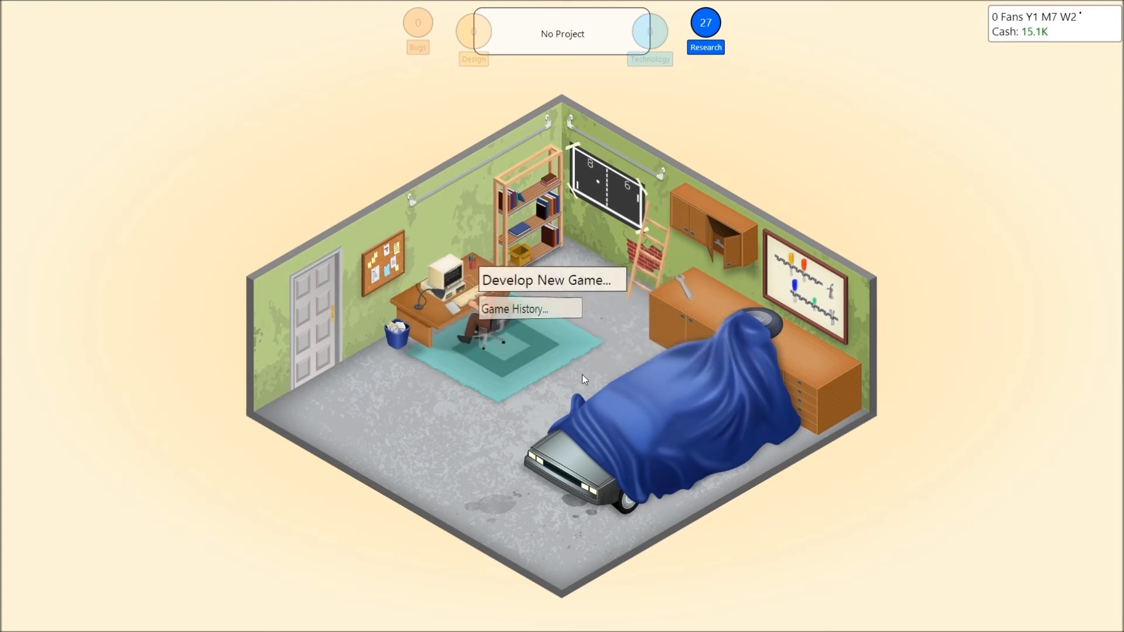
Step: Select Flying Turnips in Game History and read its reviews of 4, 6, 5 and 4
{"action": "left_click", "coordinate": [511, 308]}
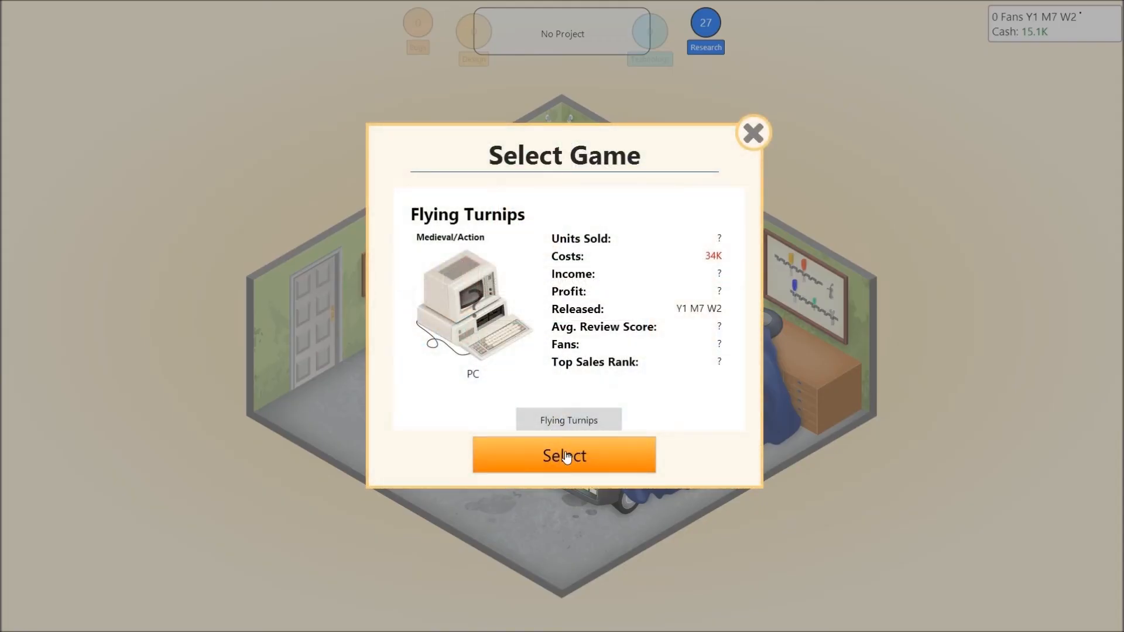
{"action": "left_click", "coordinate": [563, 455]}
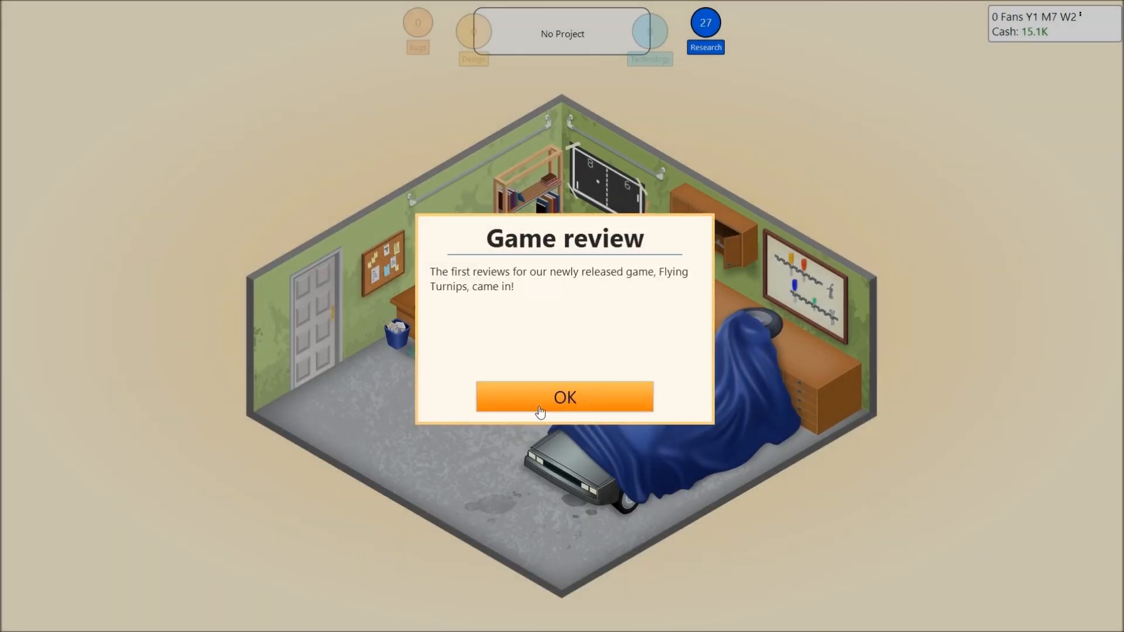
{"action": "left_click", "coordinate": [564, 397]}
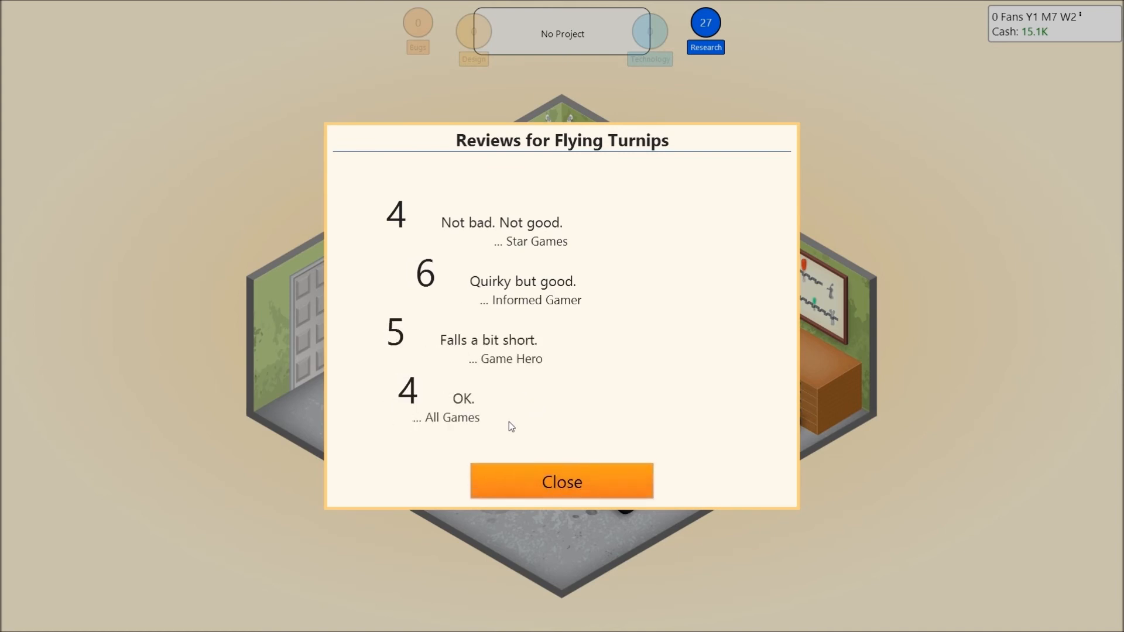
{"action": "left_click", "coordinate": [561, 481]}
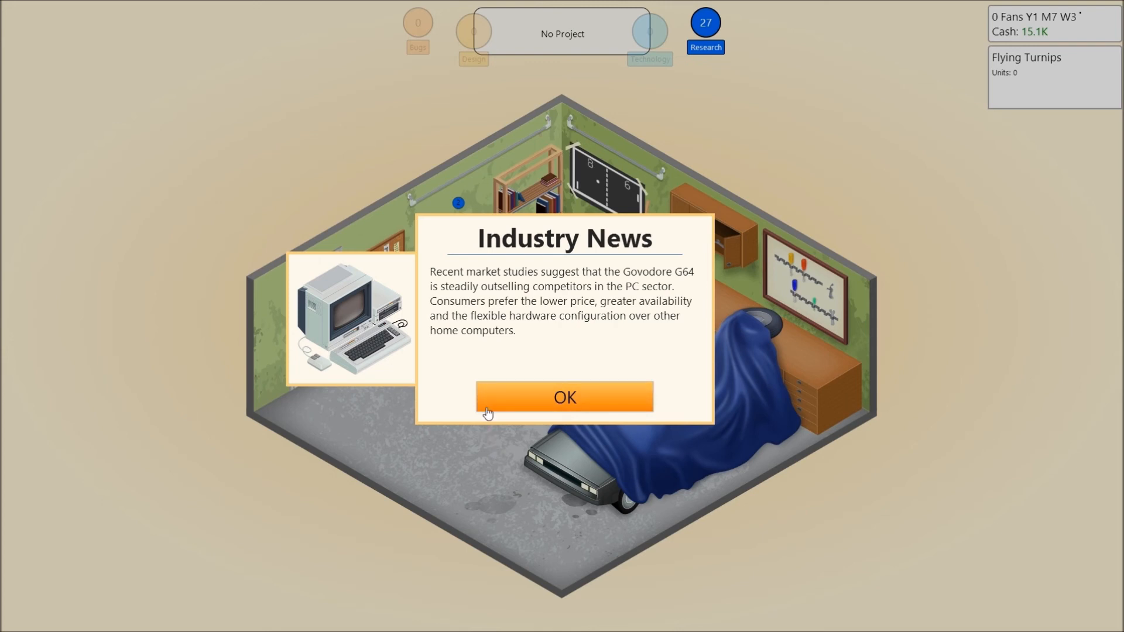
{"action": "mouse_move", "coordinate": [491, 467]}
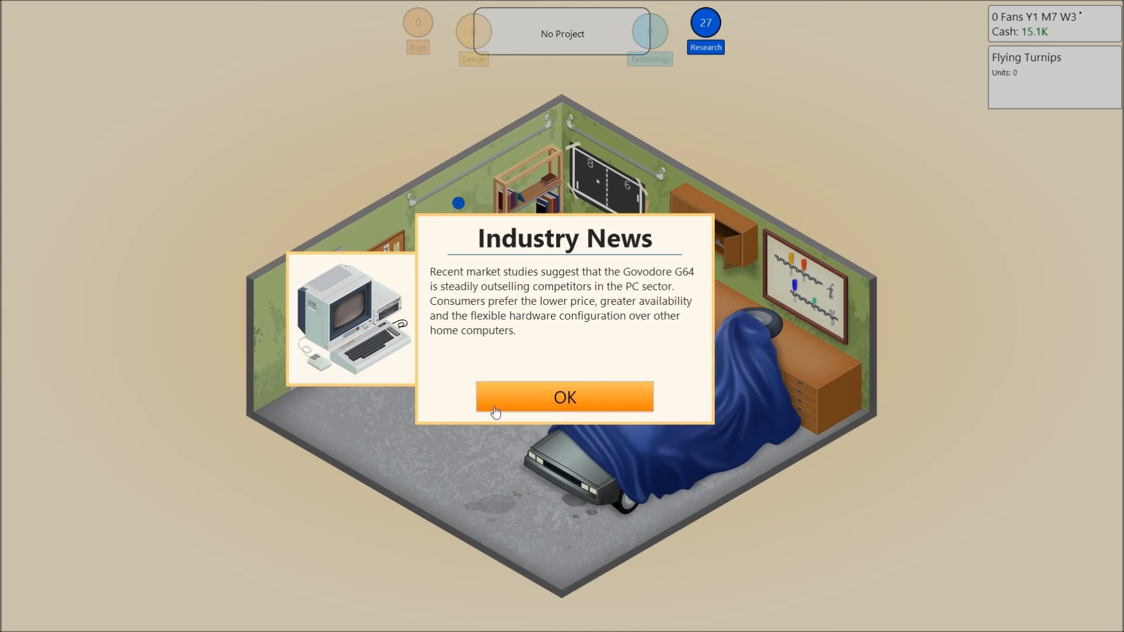
Step: Acknowledge the Govodore G64 industry news, the new fans notice and the post-release game report
{"action": "left_click", "coordinate": [564, 397]}
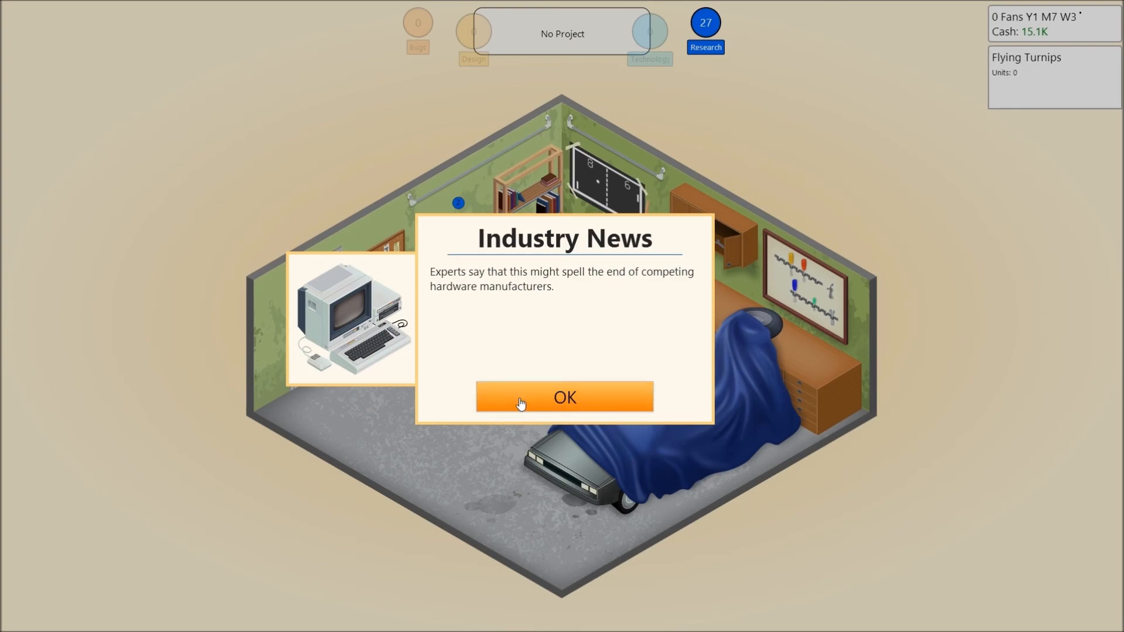
{"action": "left_click", "coordinate": [564, 396]}
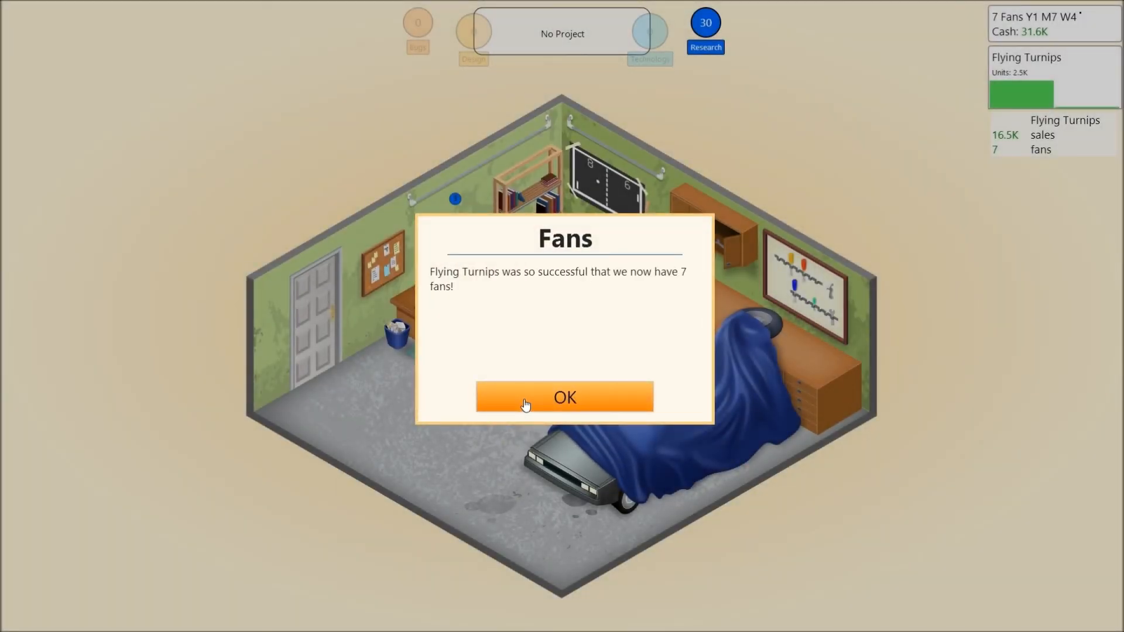
{"action": "left_click", "coordinate": [563, 397]}
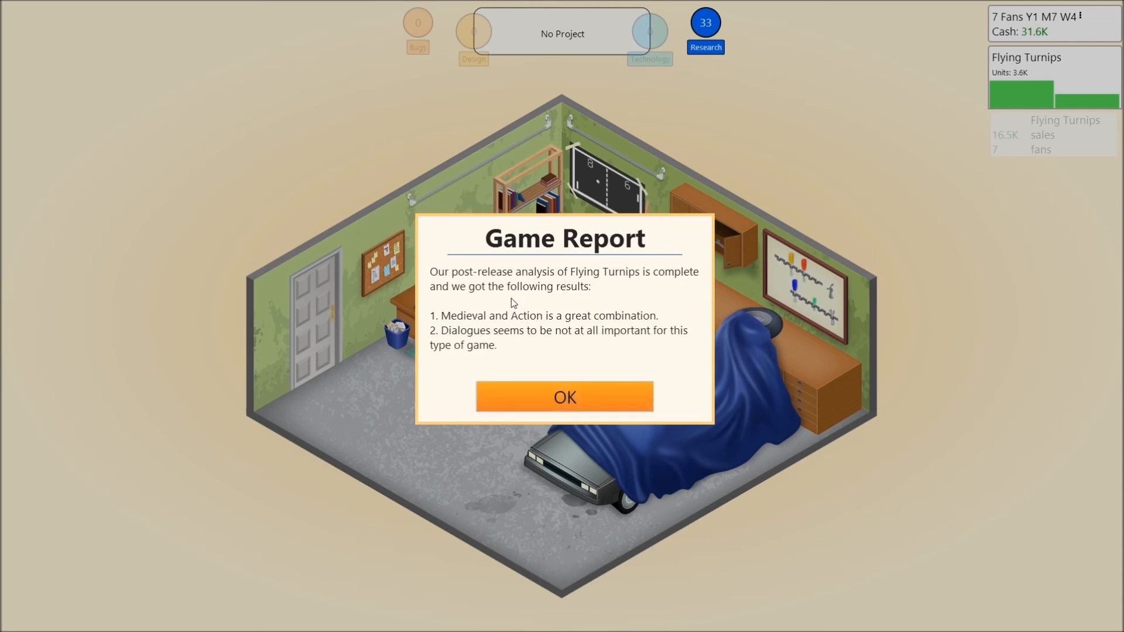
{"action": "mouse_move", "coordinate": [598, 398]}
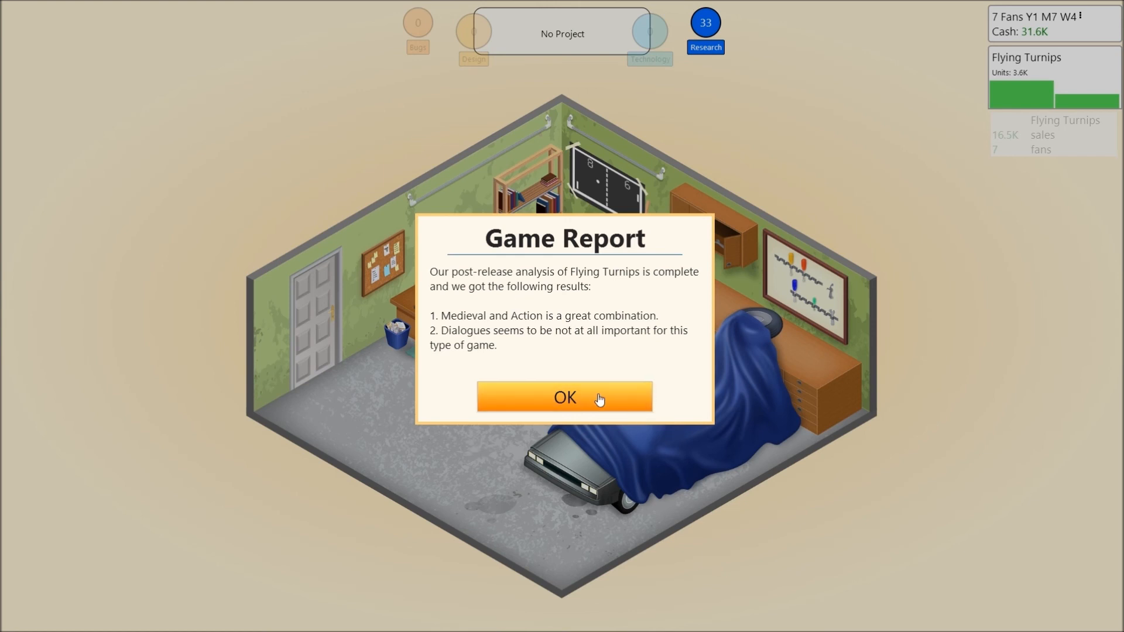
{"action": "left_click", "coordinate": [564, 398]}
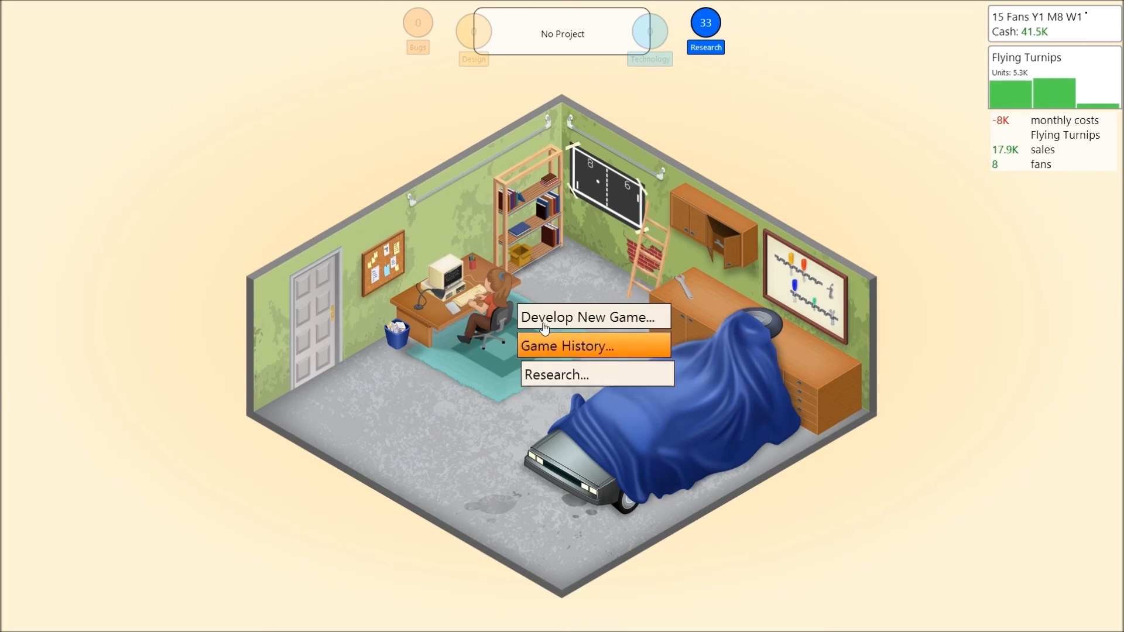
{"action": "mouse_move", "coordinate": [559, 374]}
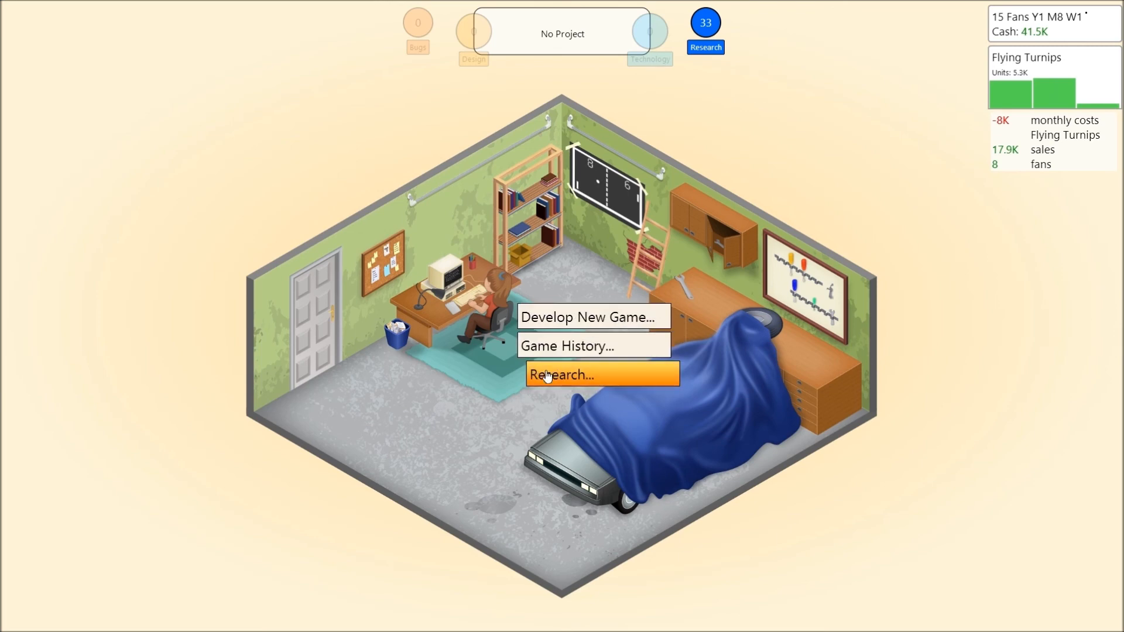
Step: Pick Prison as the next research topic without starting it yet
{"action": "left_click", "coordinate": [563, 375]}
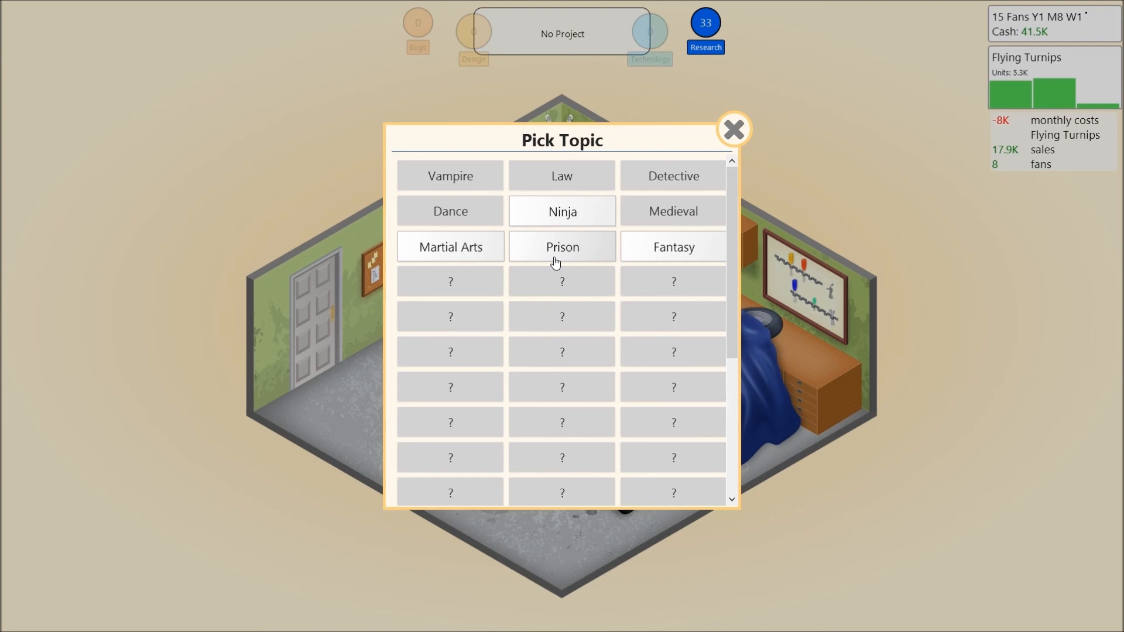
{"action": "left_click", "coordinate": [562, 246]}
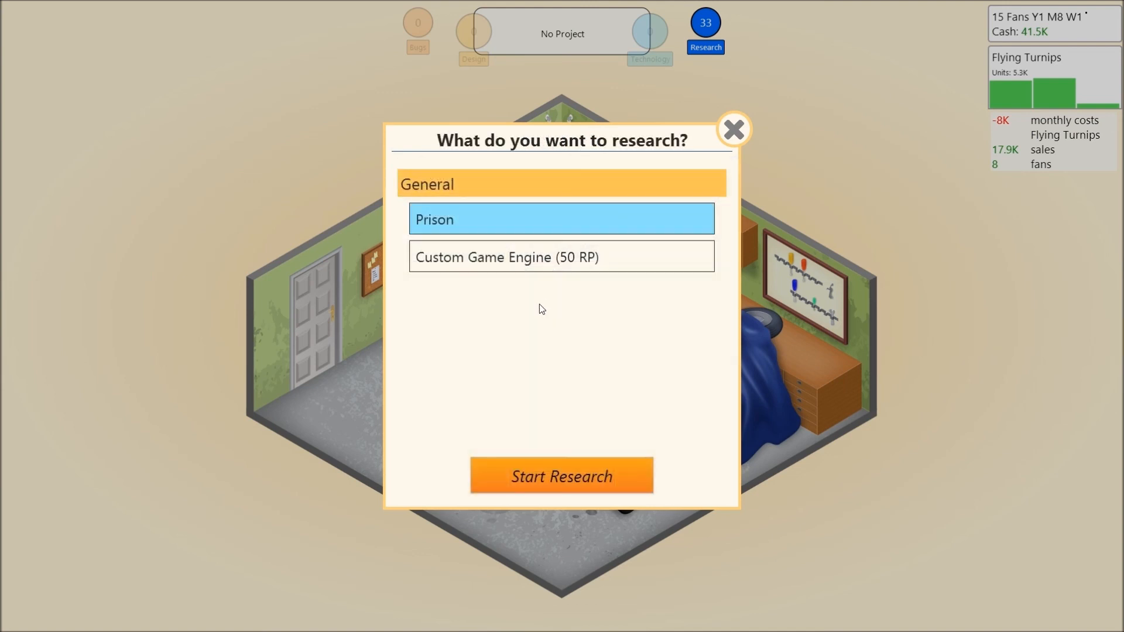